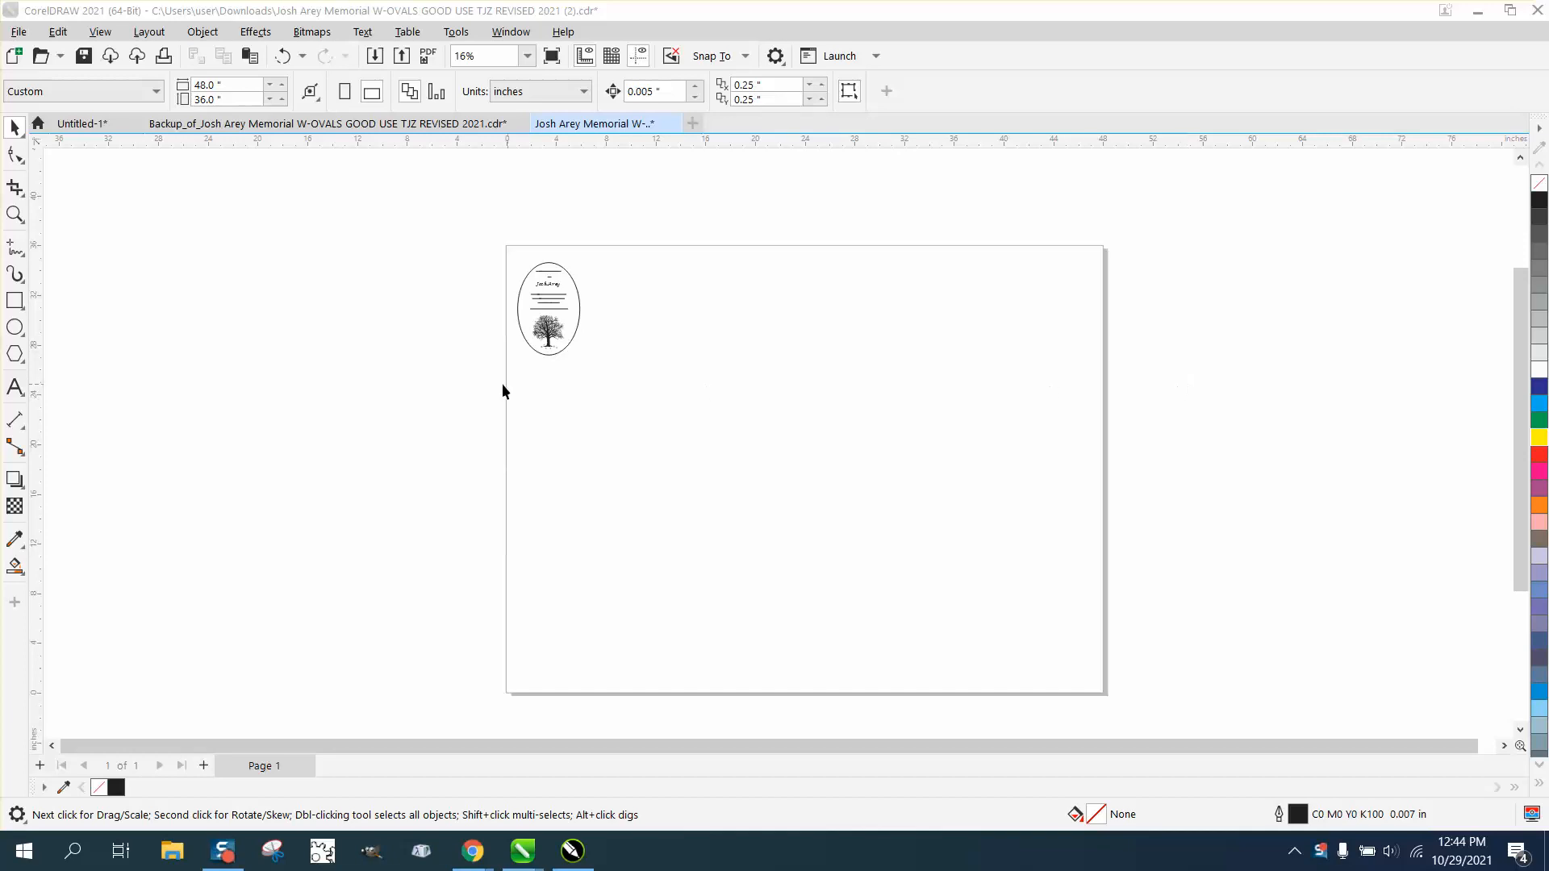
mouse_move(153, 313)
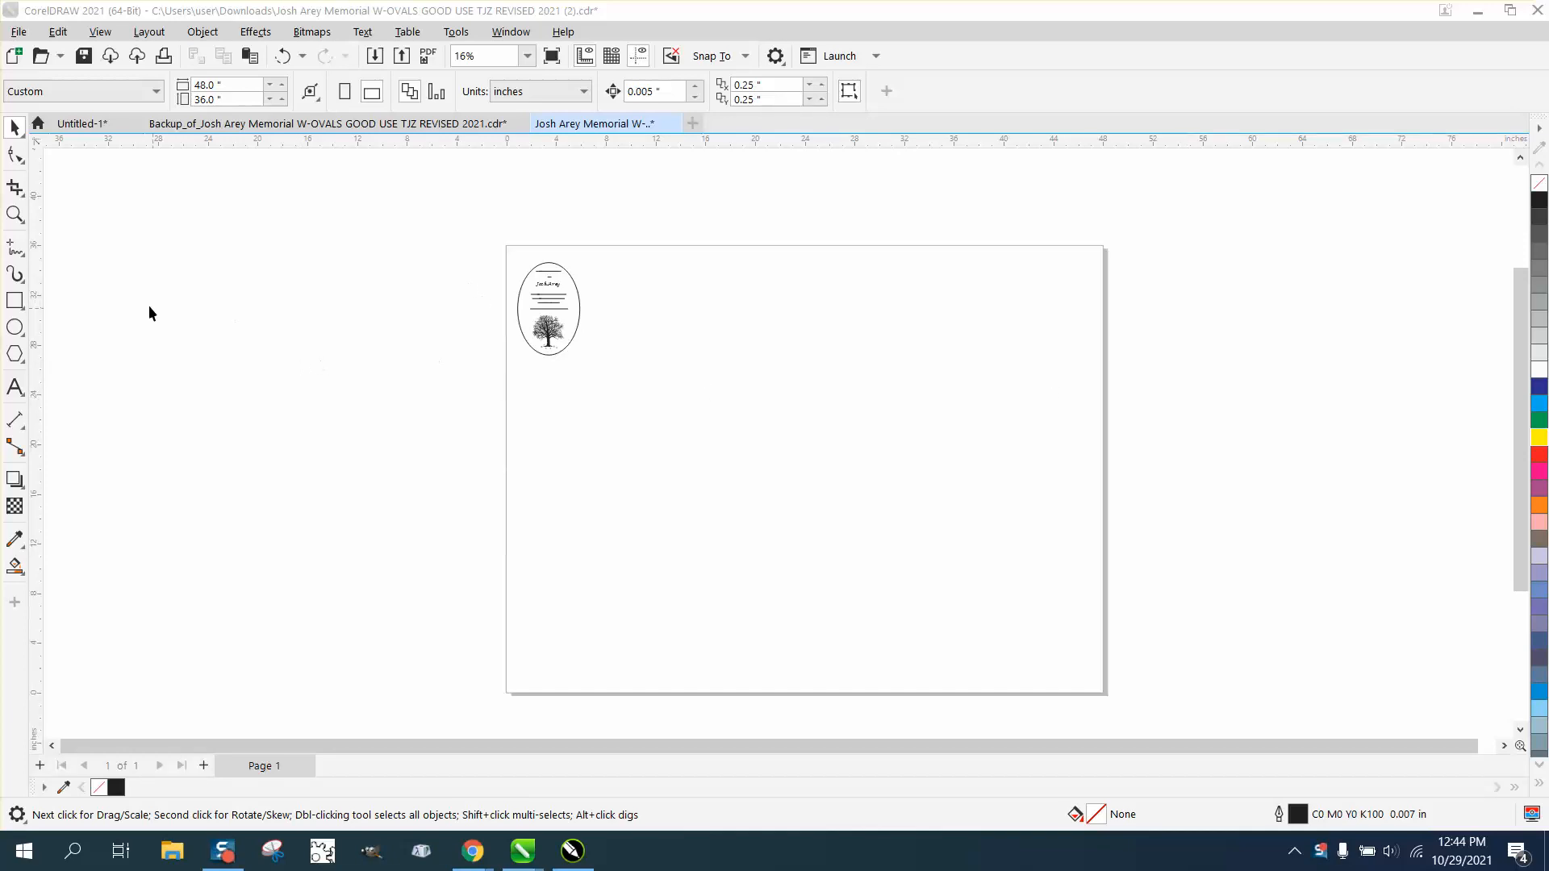
- Zoom in on the plaque's tree, then zoom back out to see the whole plaque
left_click(14, 214)
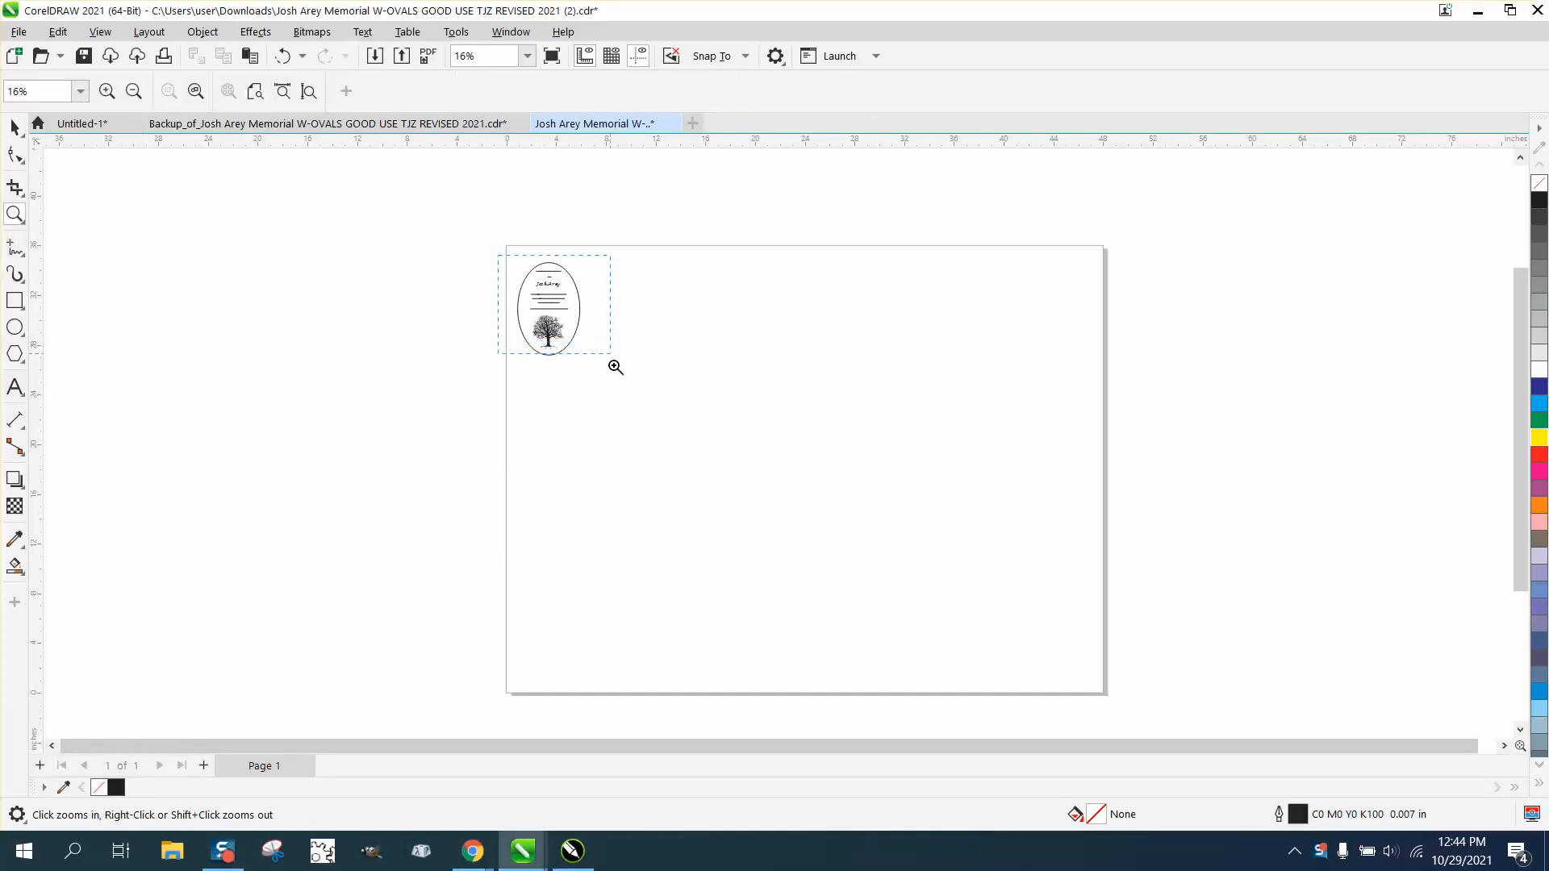
left_click(615, 368)
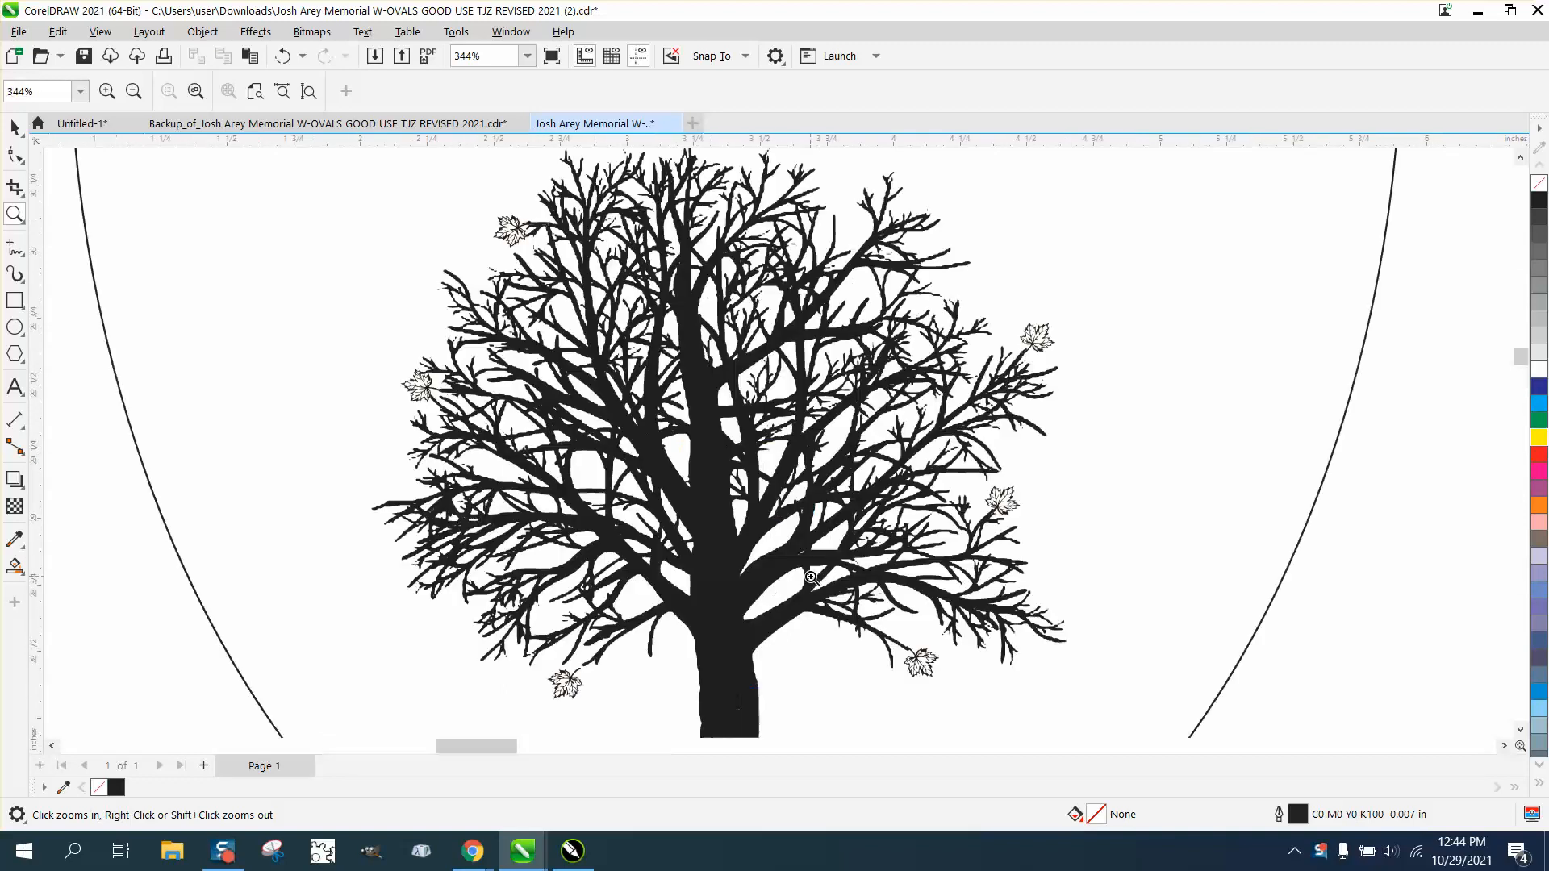
right_click(813, 576)
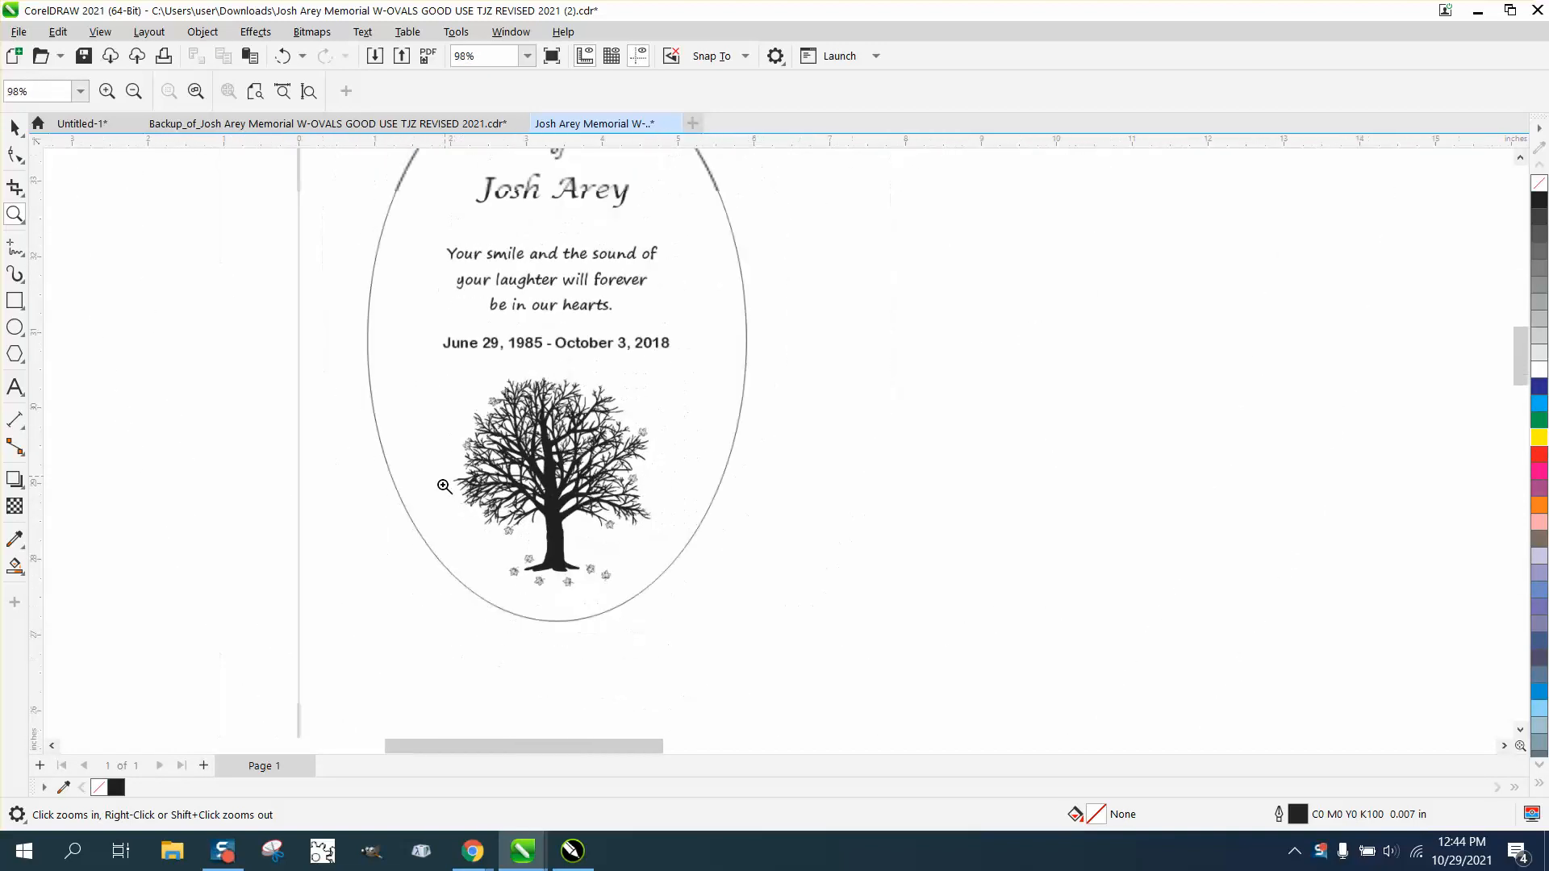
right_click(445, 485)
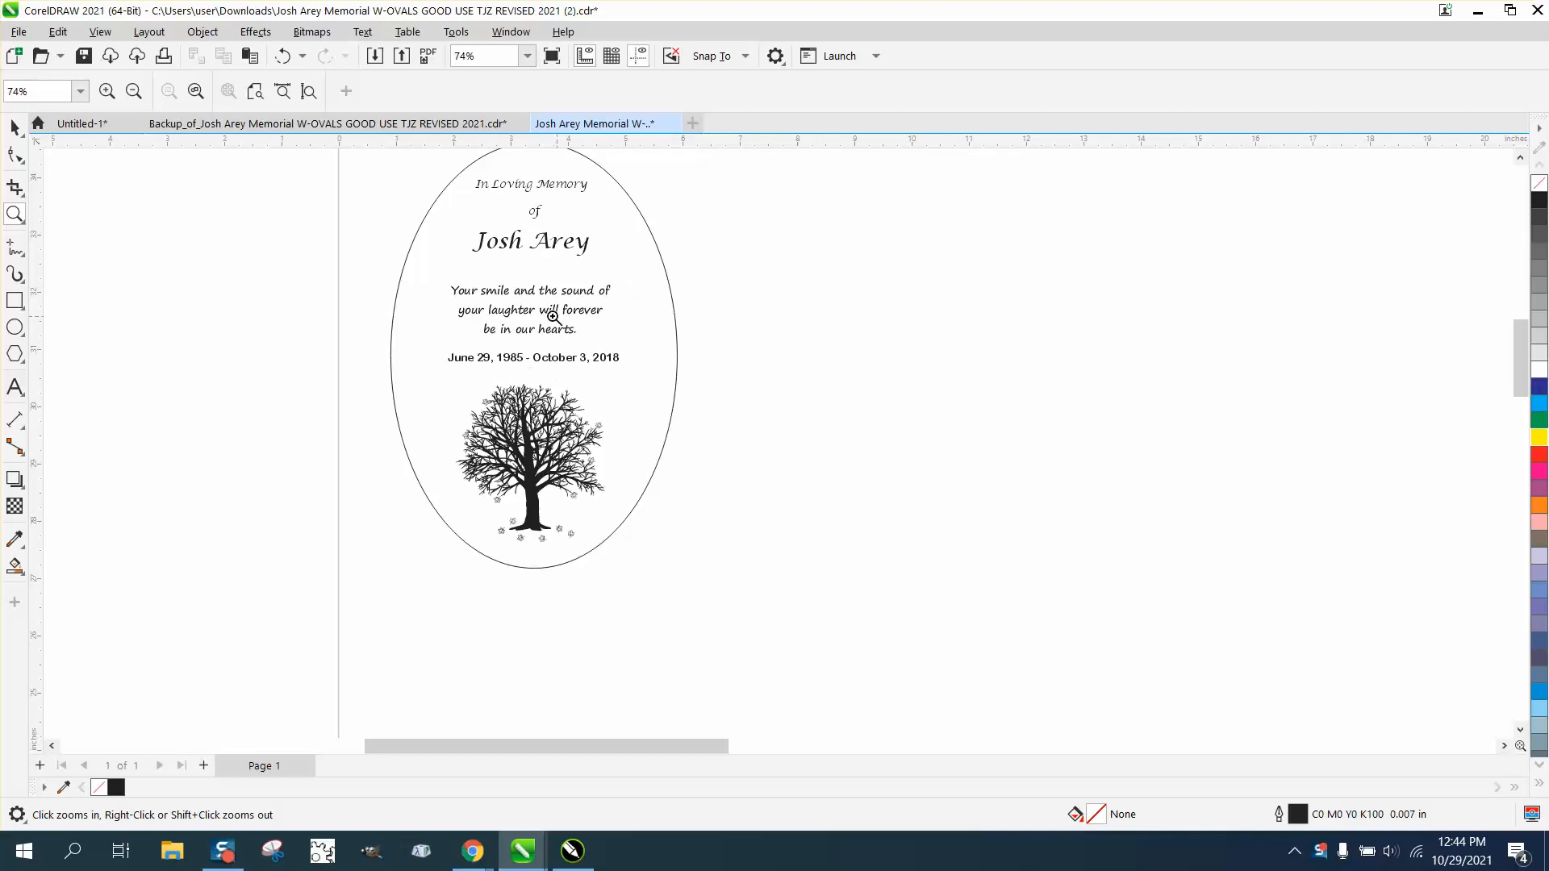
left_click(15, 127)
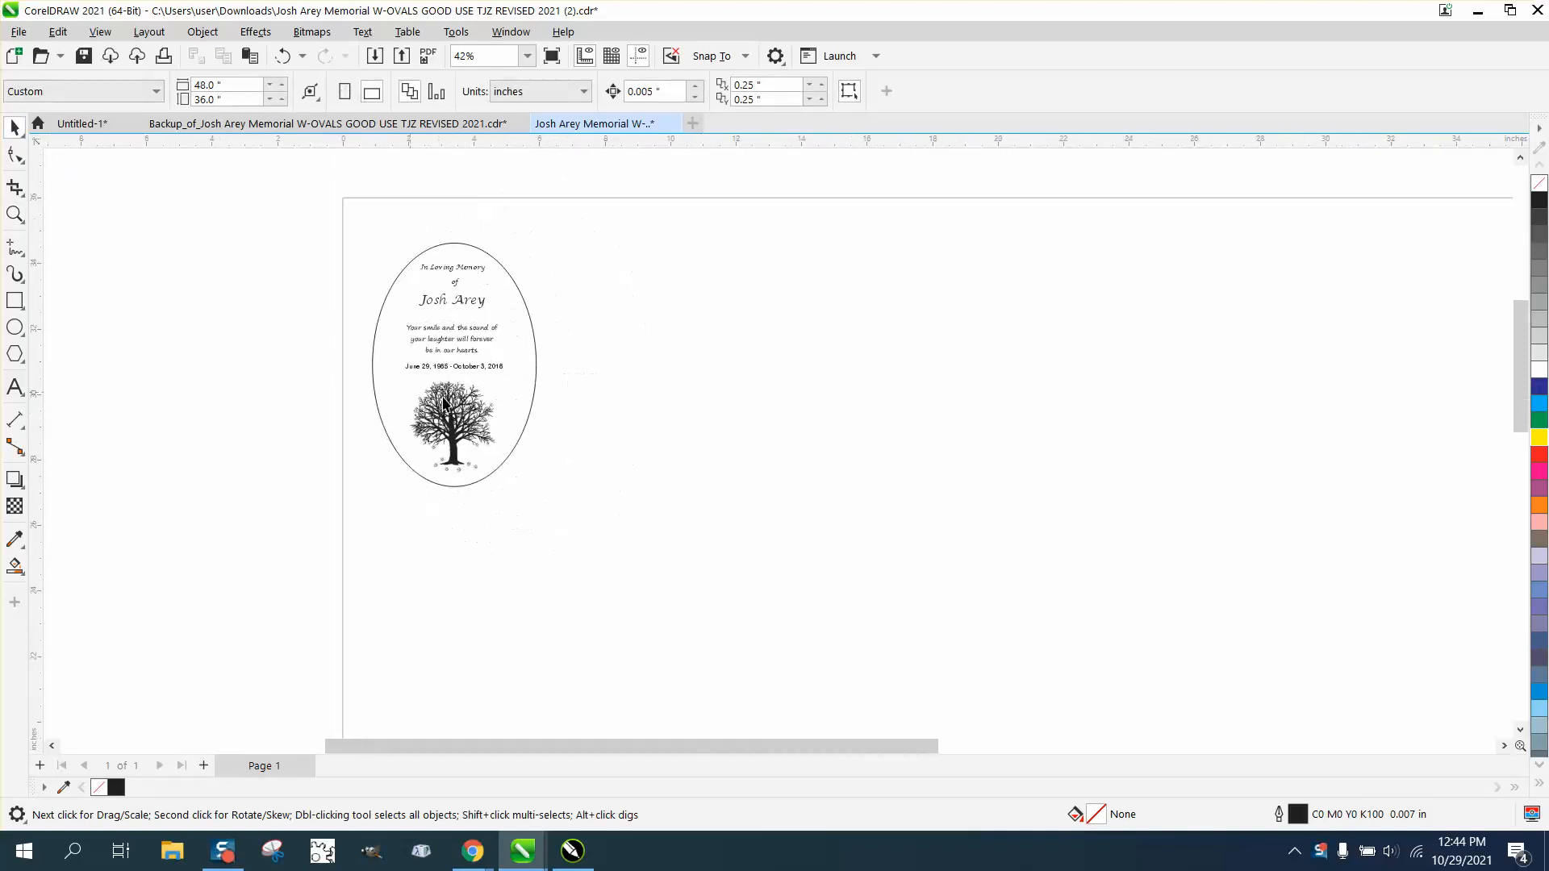
scroll("down", 3)
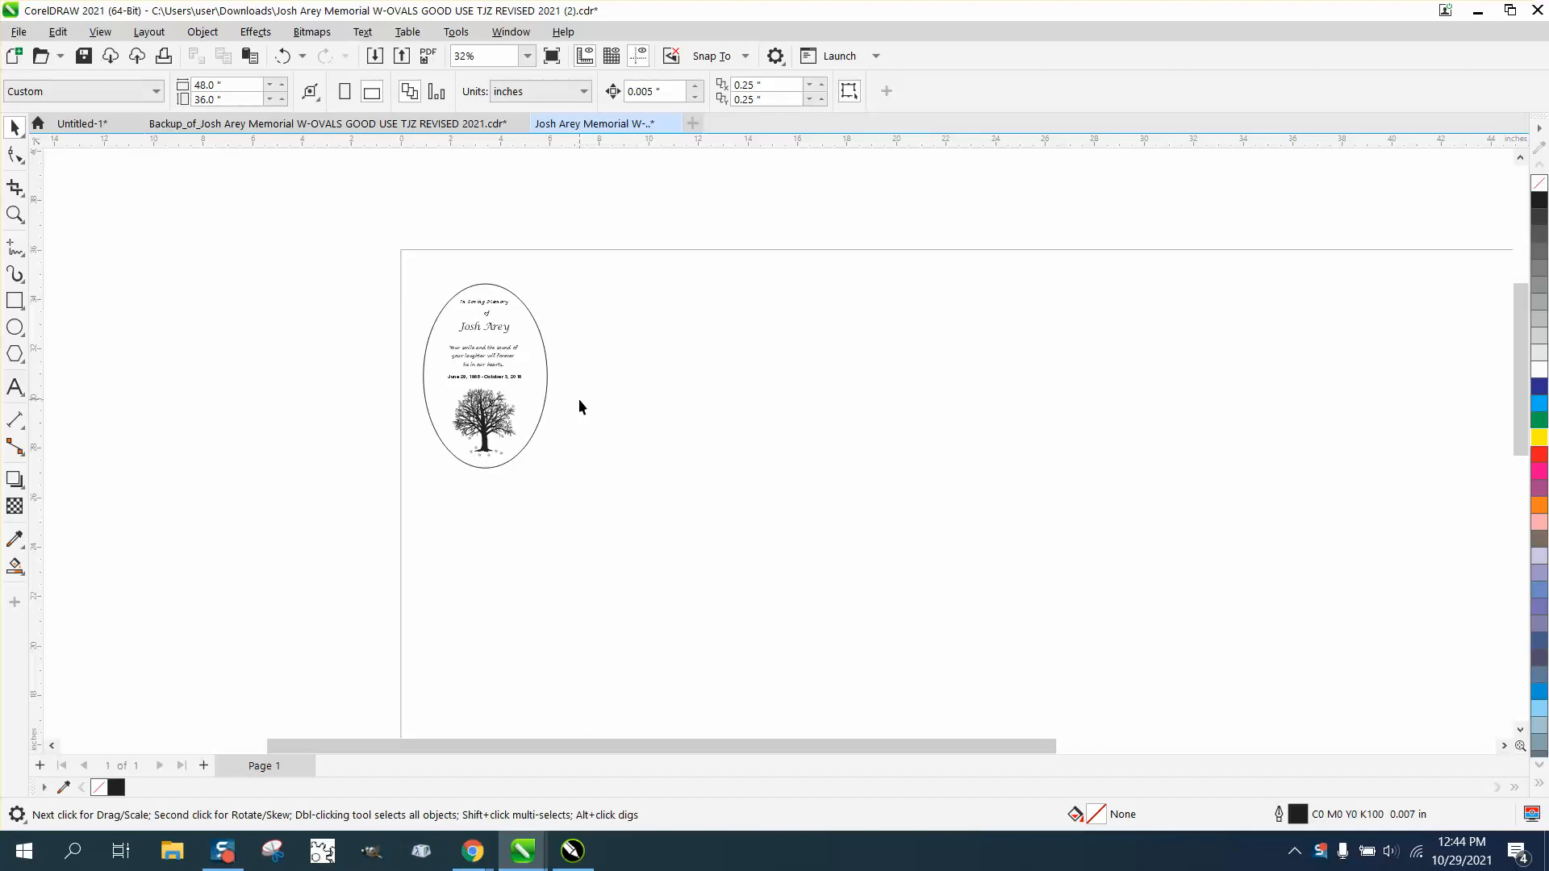
scroll("down", 3)
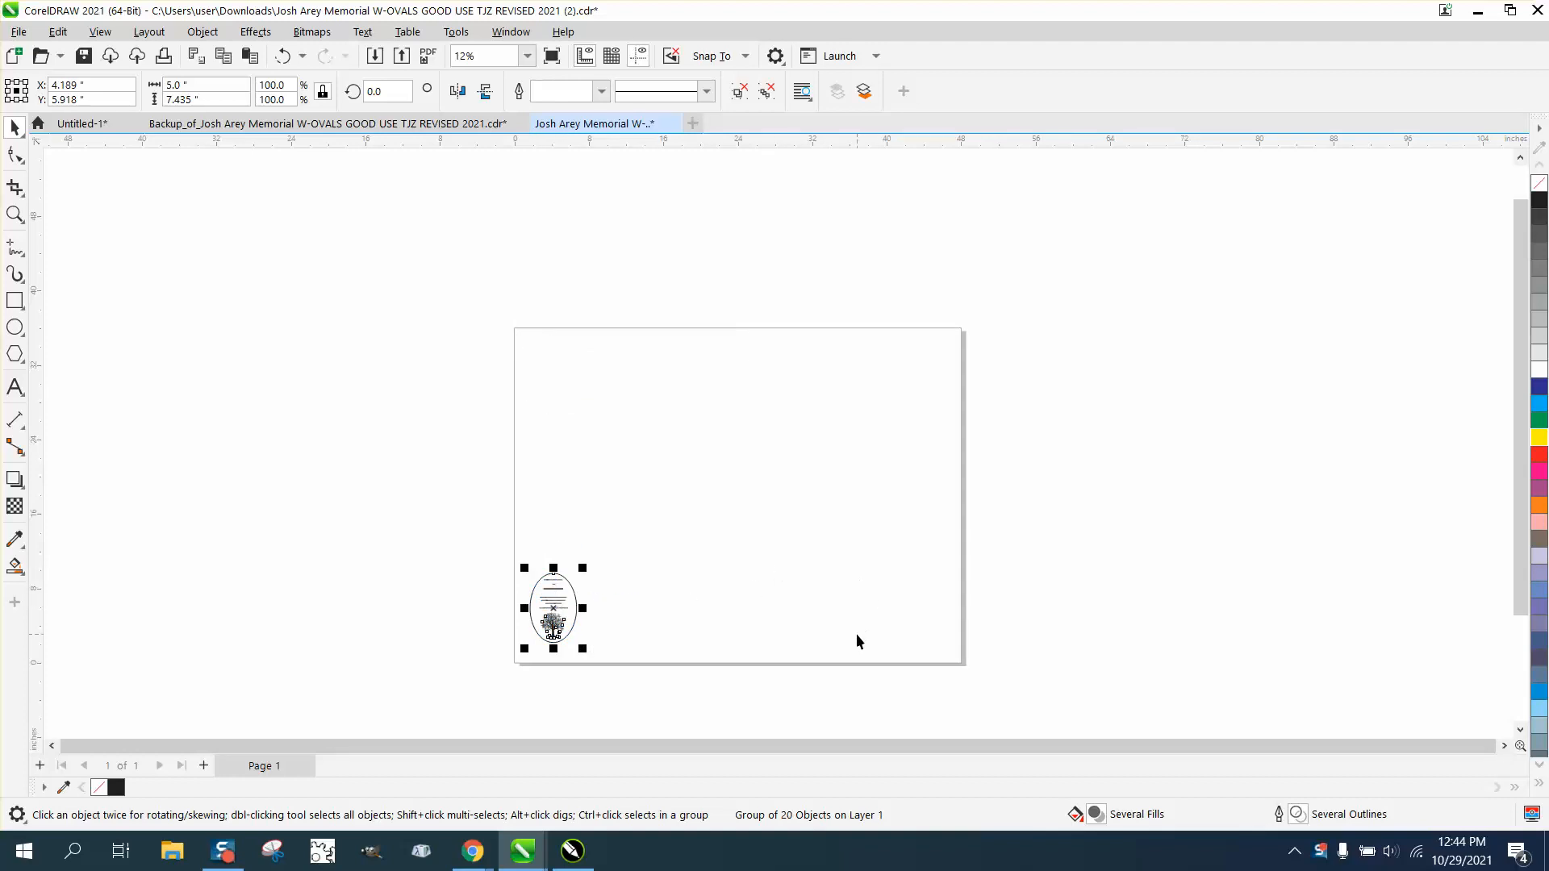
mouse_move(585, 603)
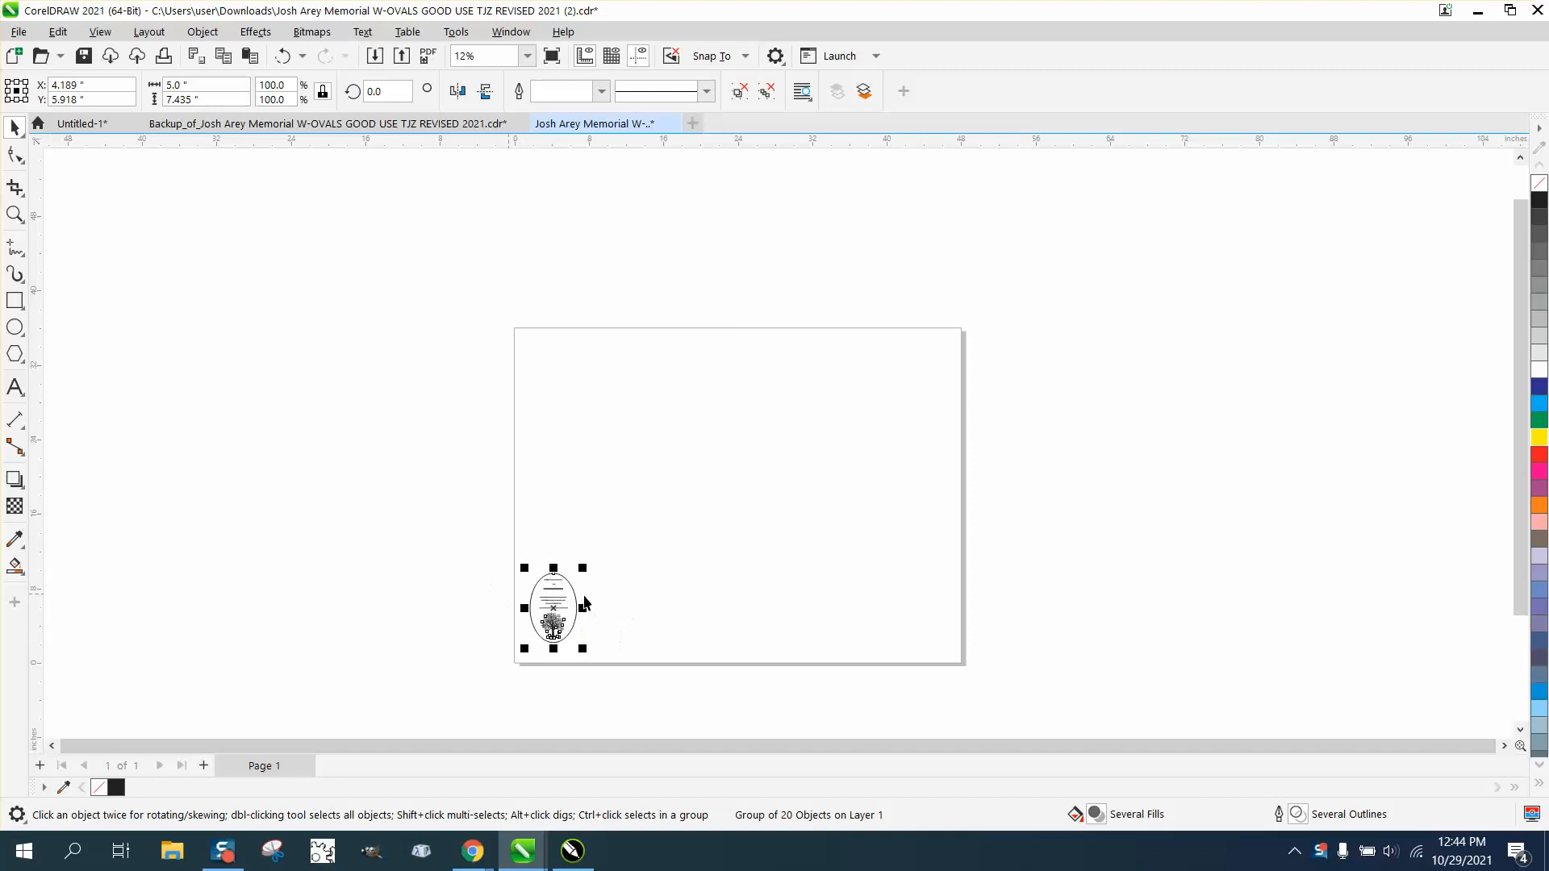
mouse_move(595, 619)
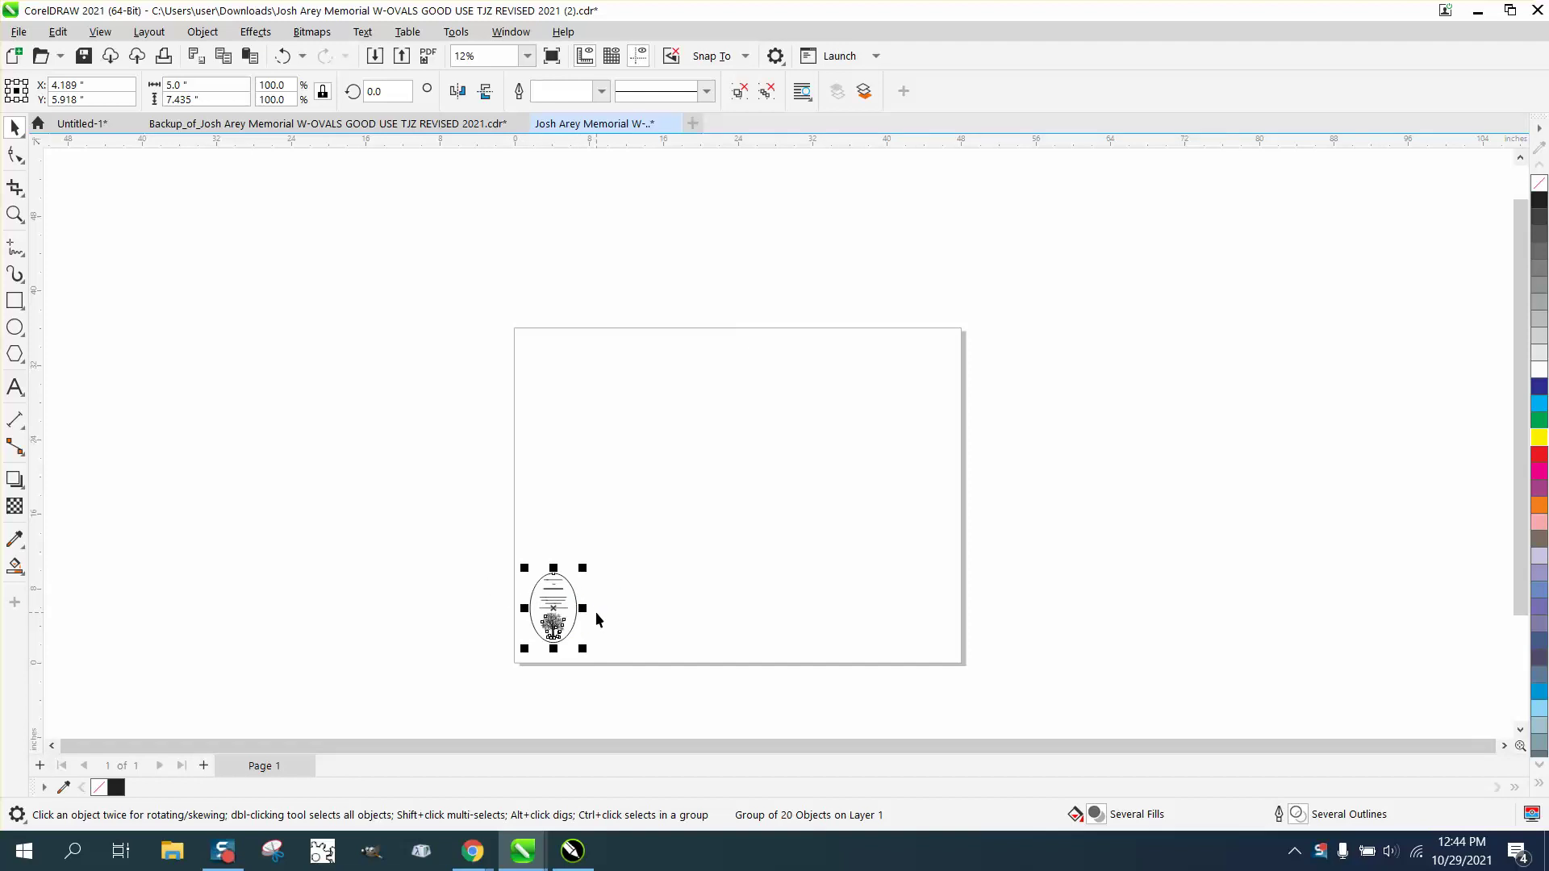
mouse_move(1084, 612)
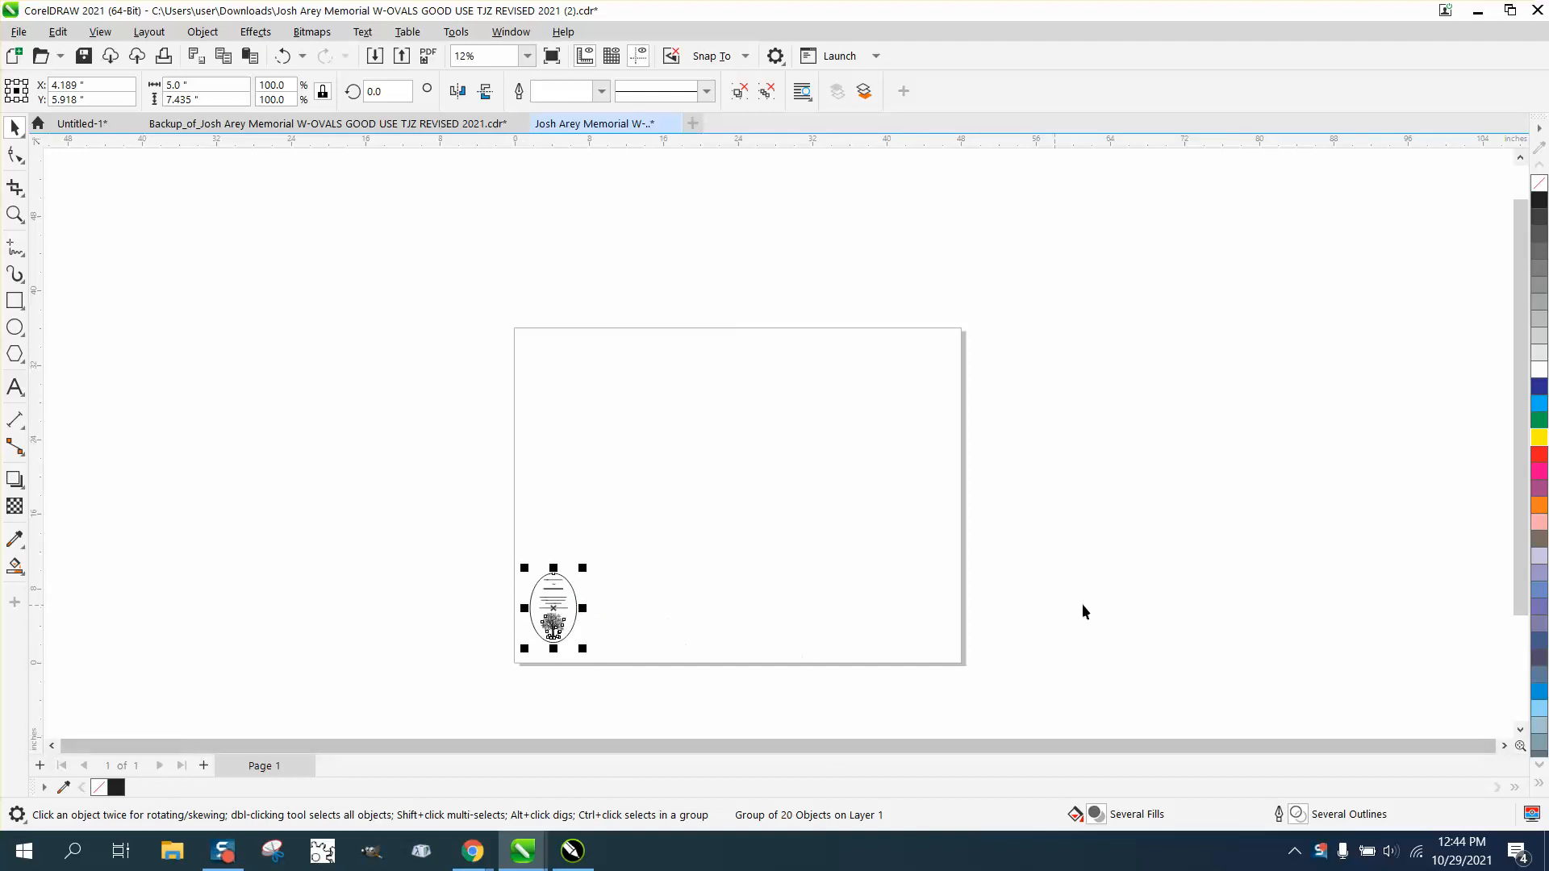
mouse_move(718, 622)
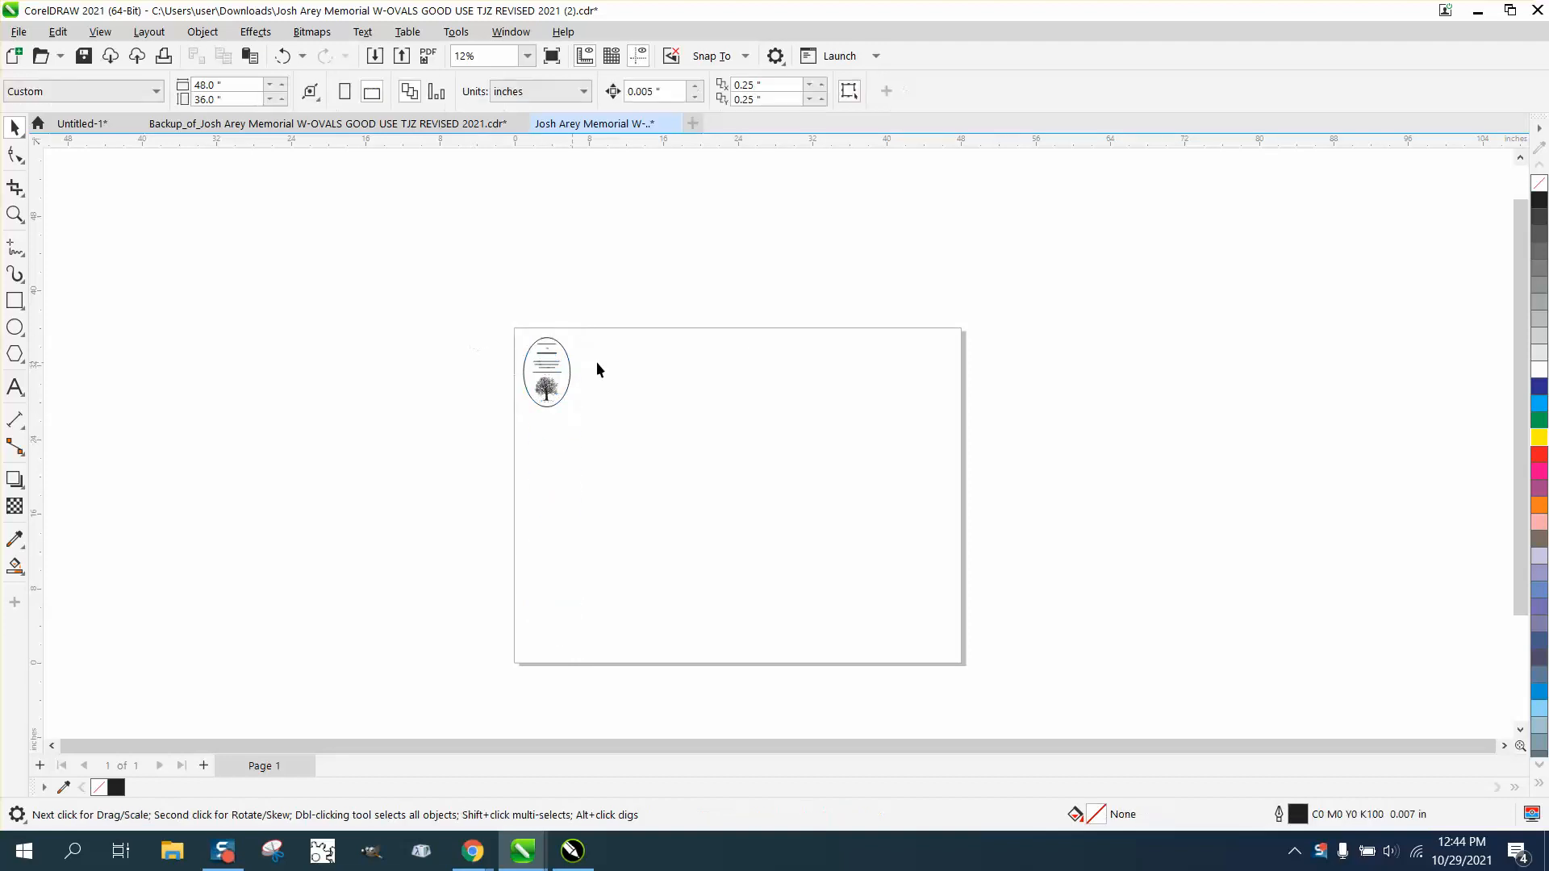
mouse_move(648, 335)
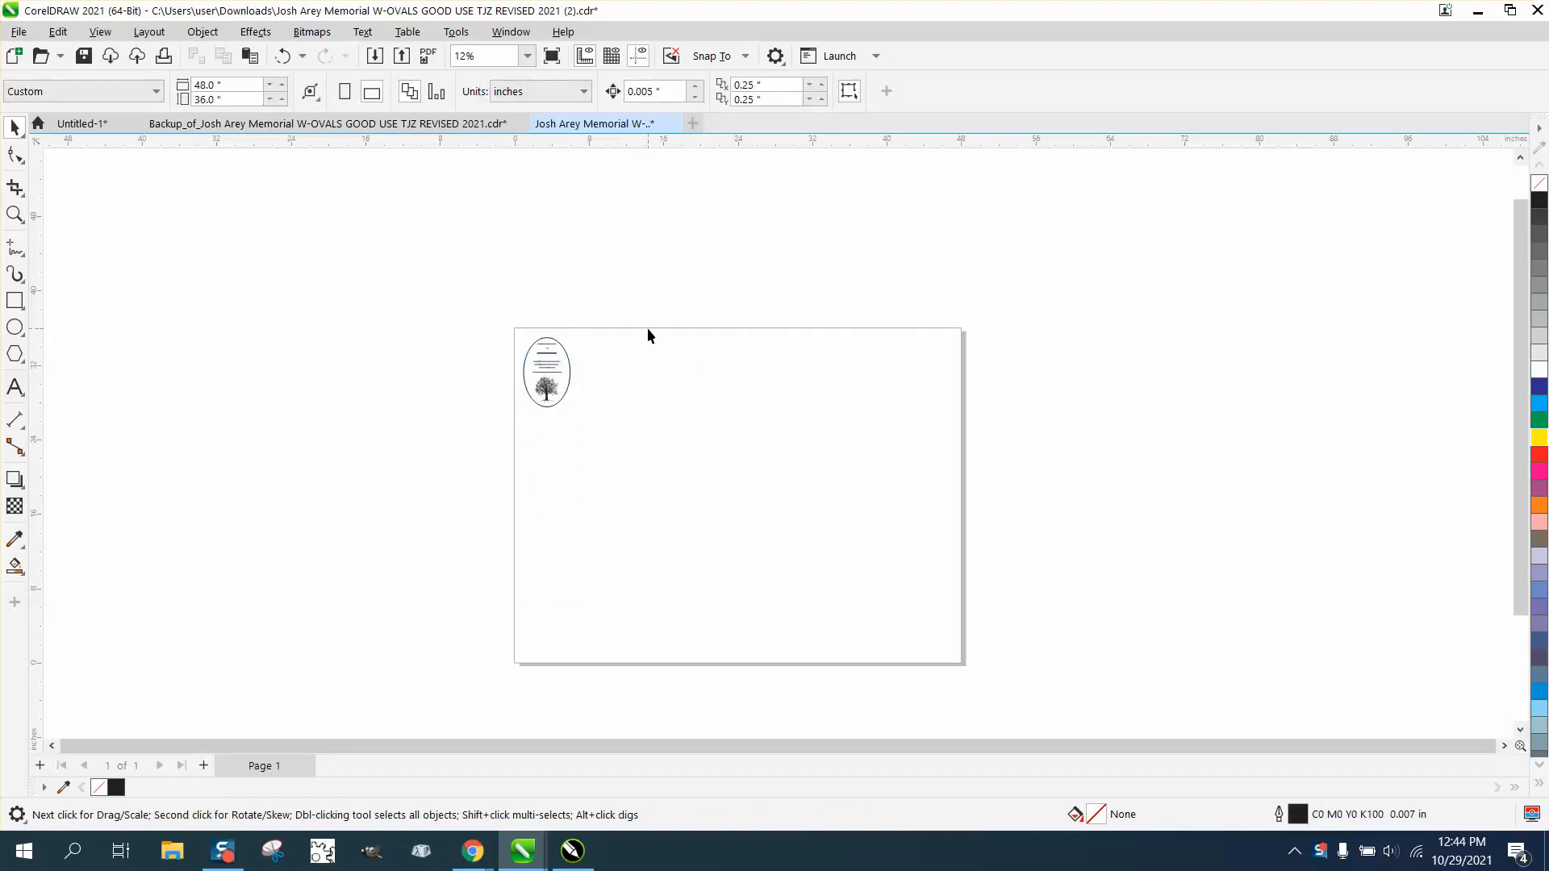
mouse_move(559, 351)
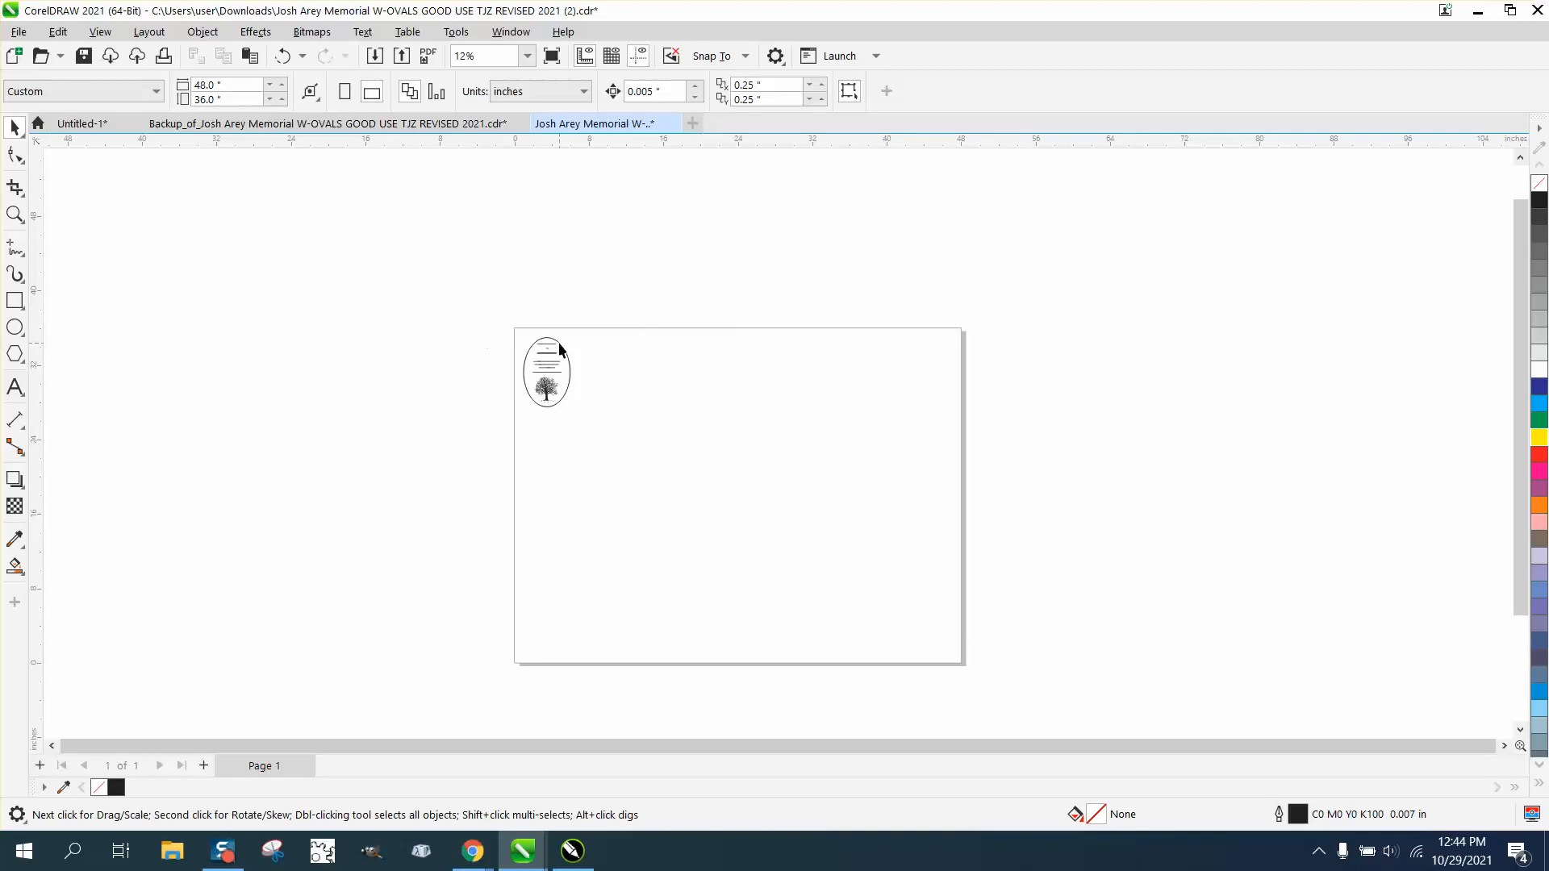
mouse_move(520, 344)
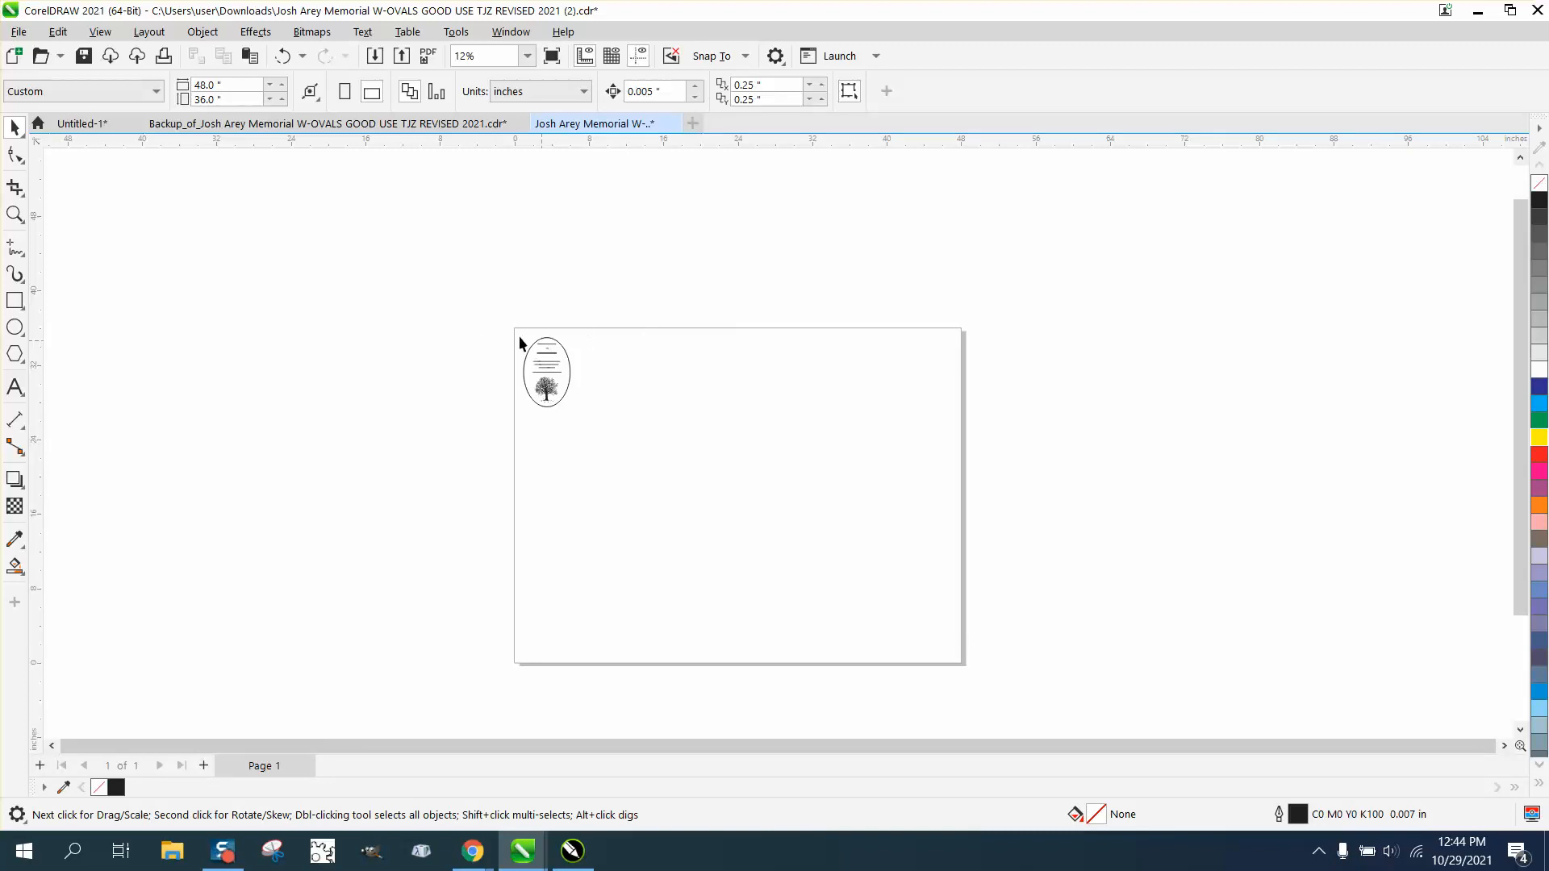
- Zoom the view around the page to bring the plaque closer
left_click(16, 214)
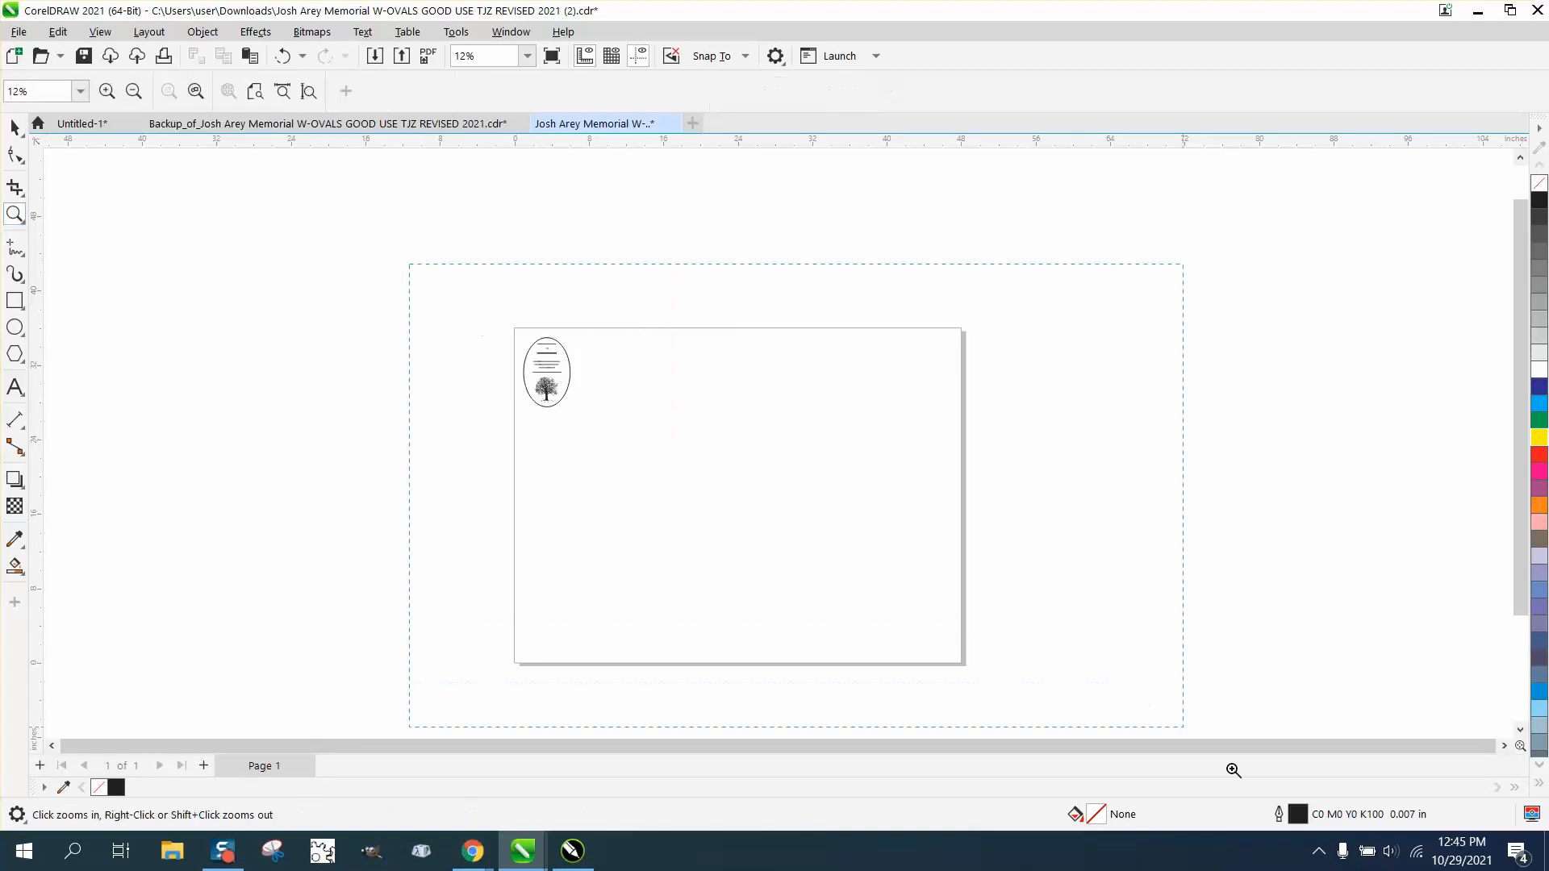
left_click(87, 158)
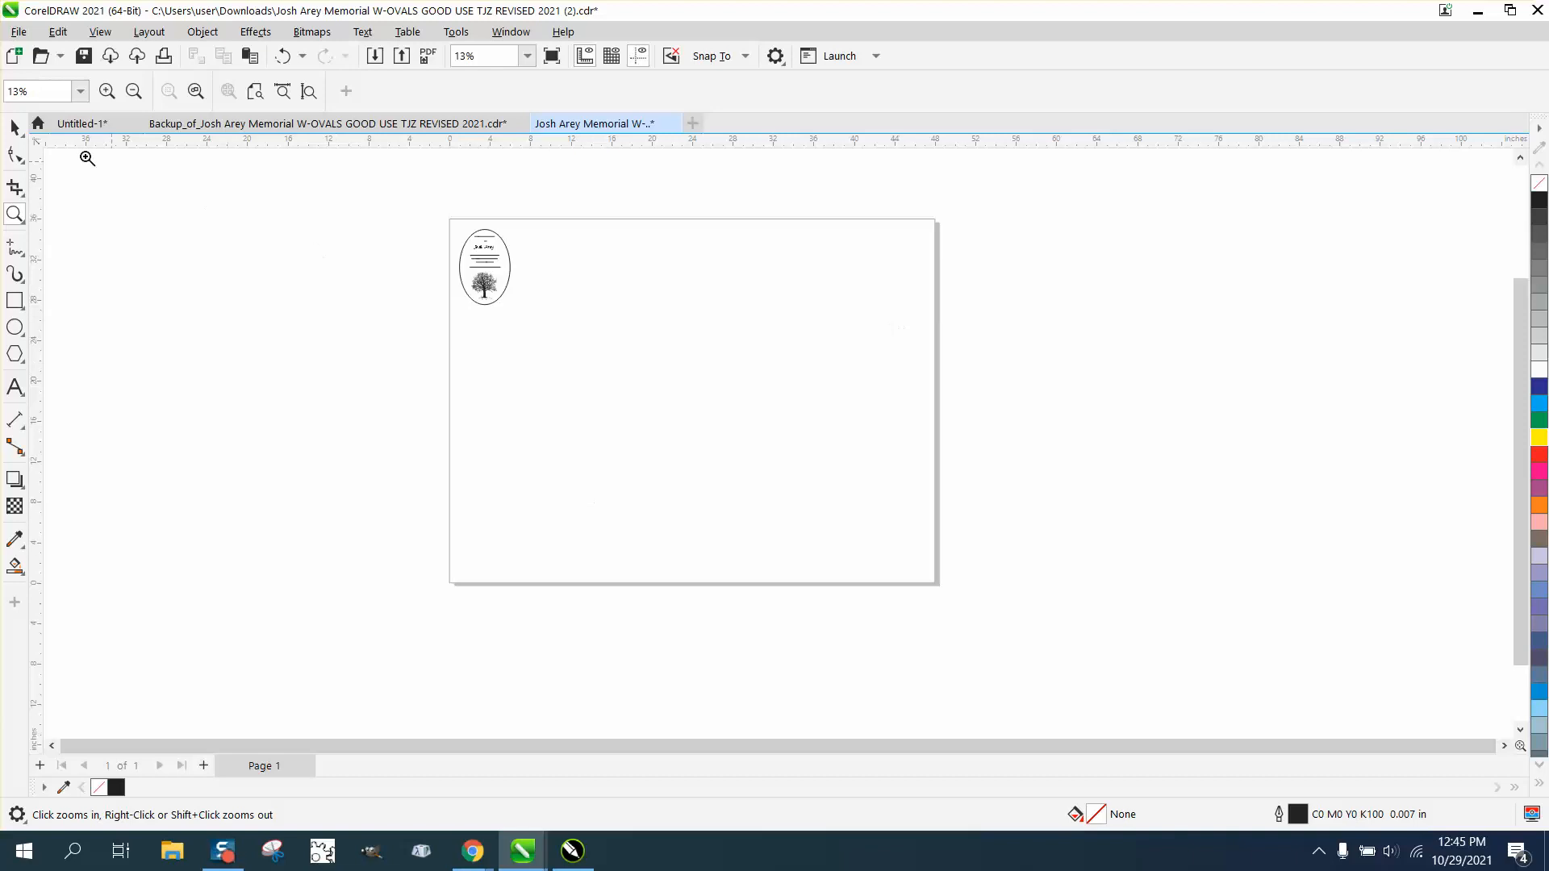
left_click(14, 126)
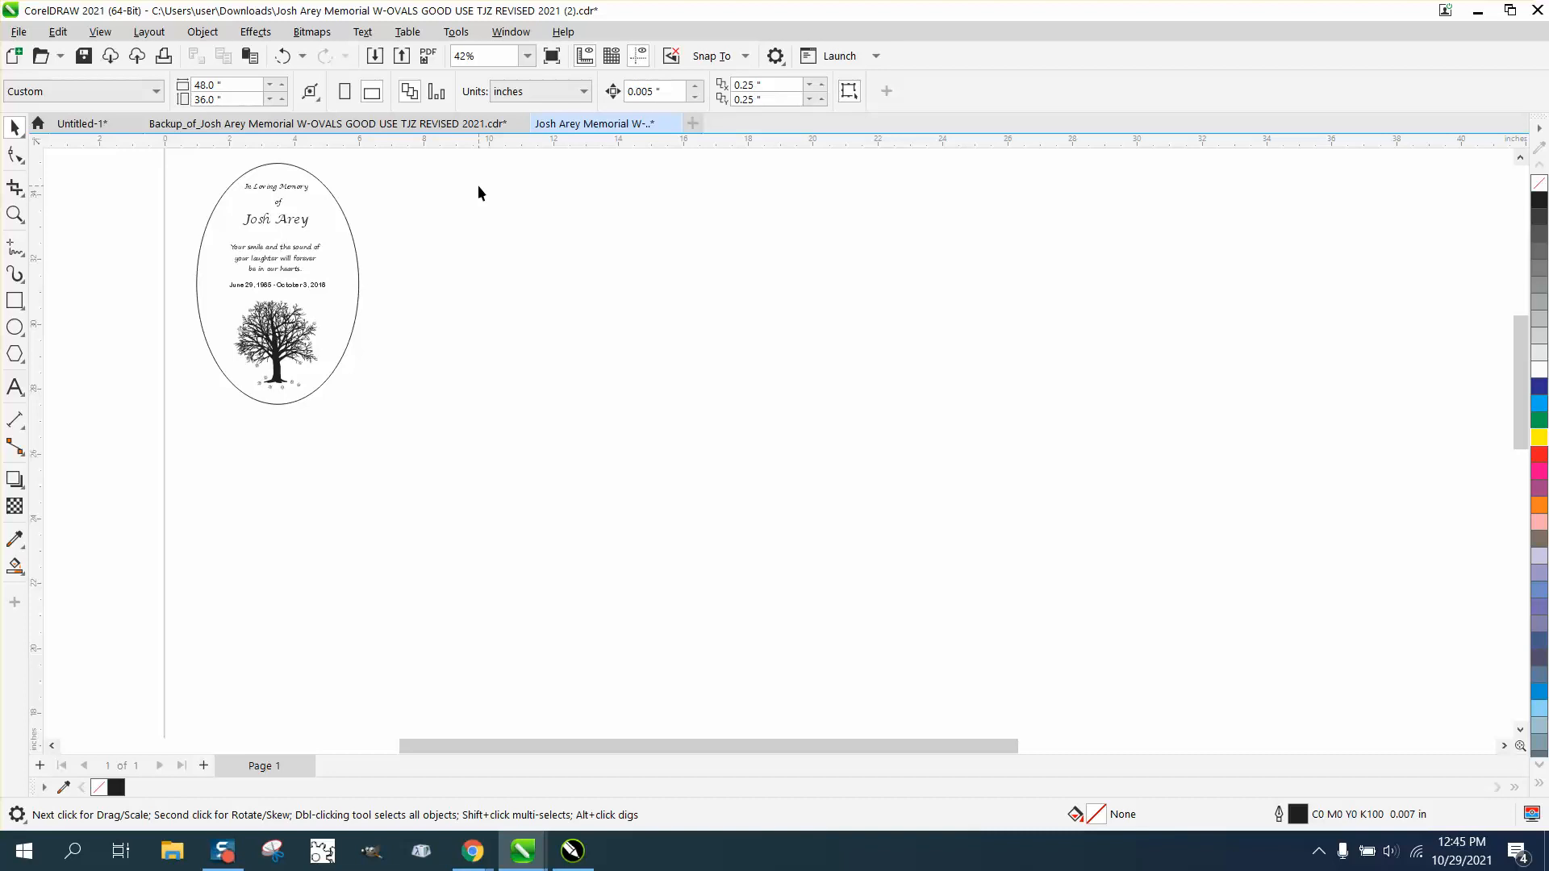
mouse_move(430, 217)
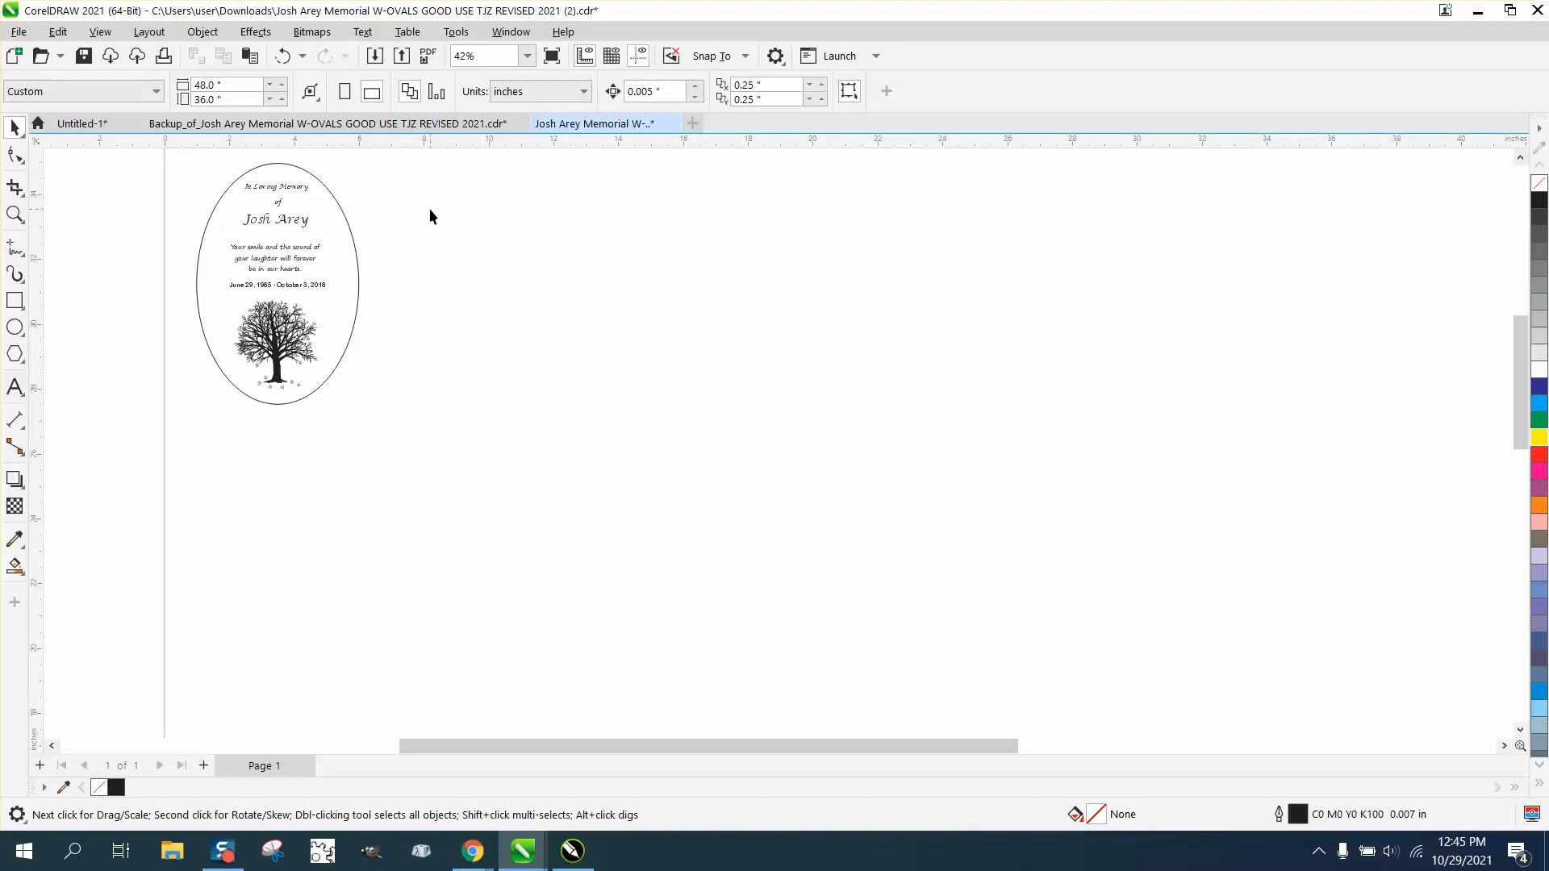
mouse_move(1172, 390)
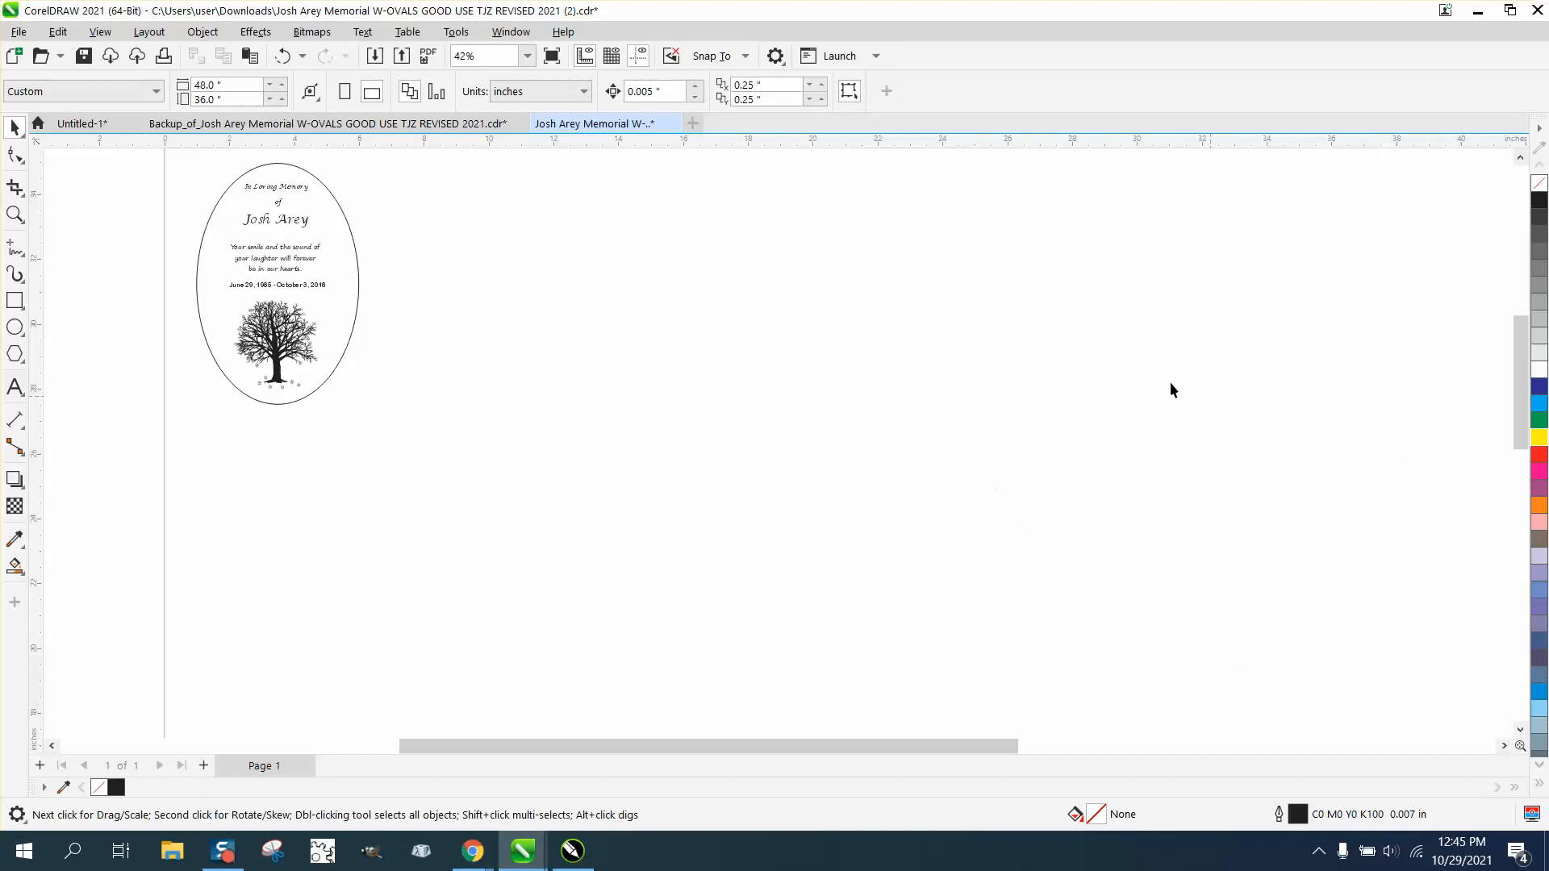
scroll("down", 3)
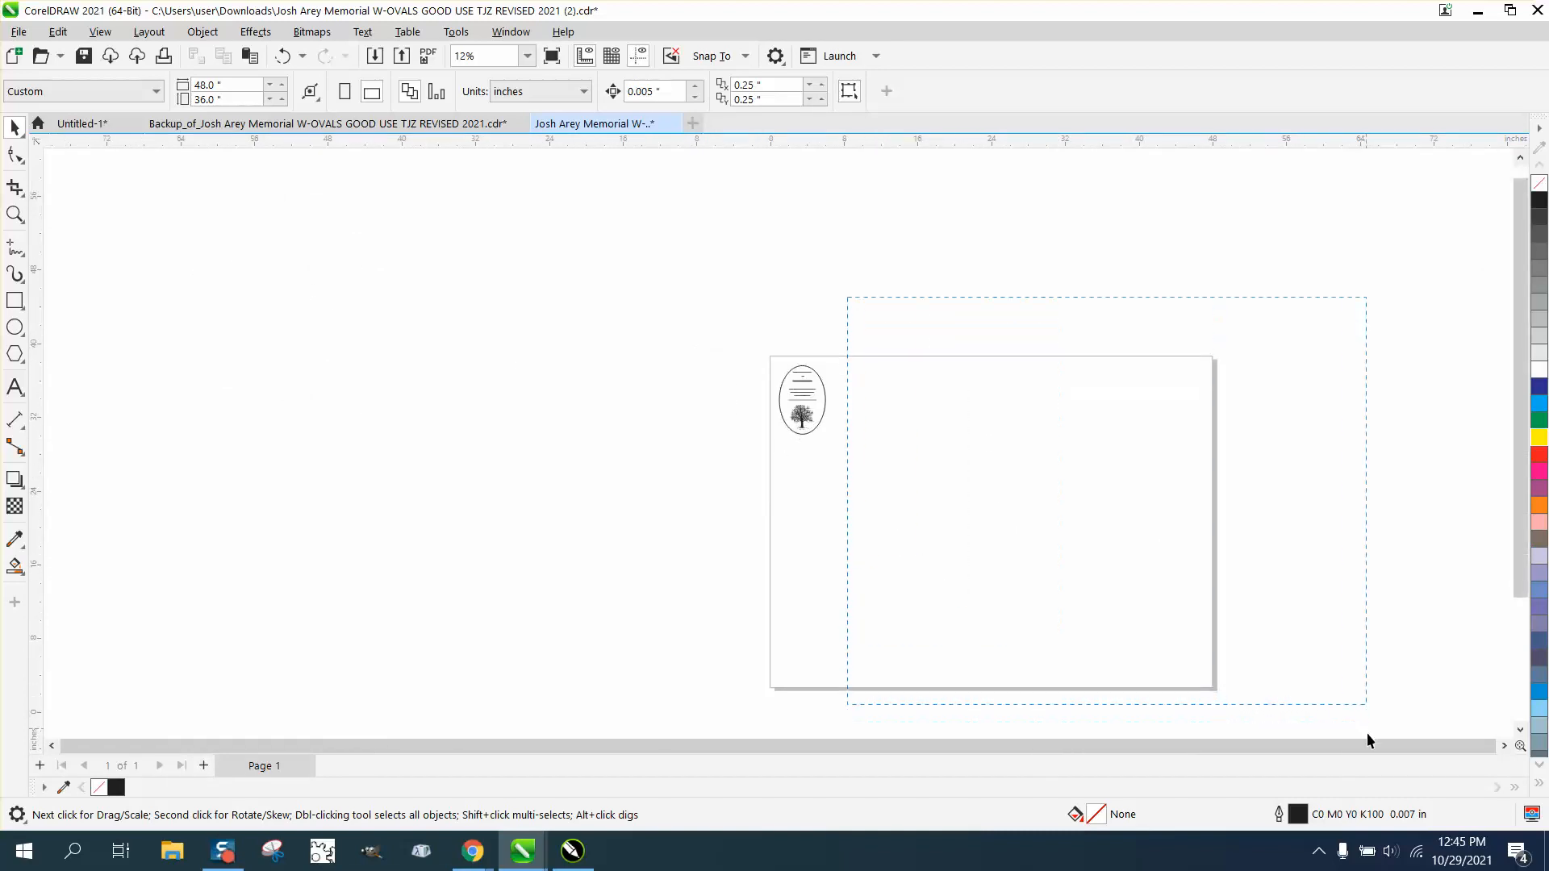
- Select the stray hidden curve on the page
left_click(1104, 505)
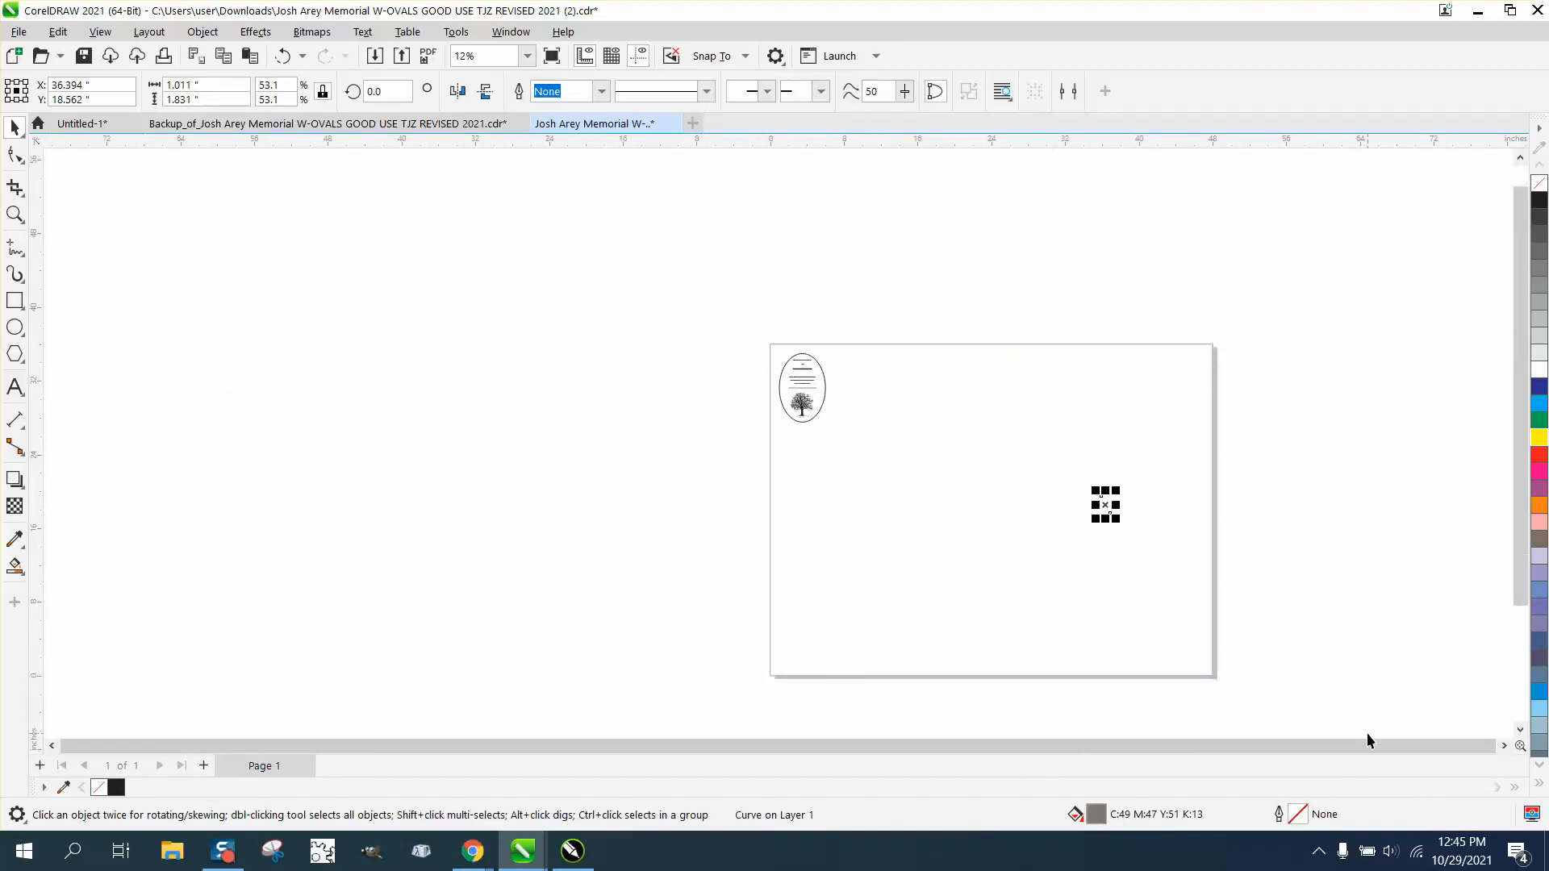
left_click(722, 428)
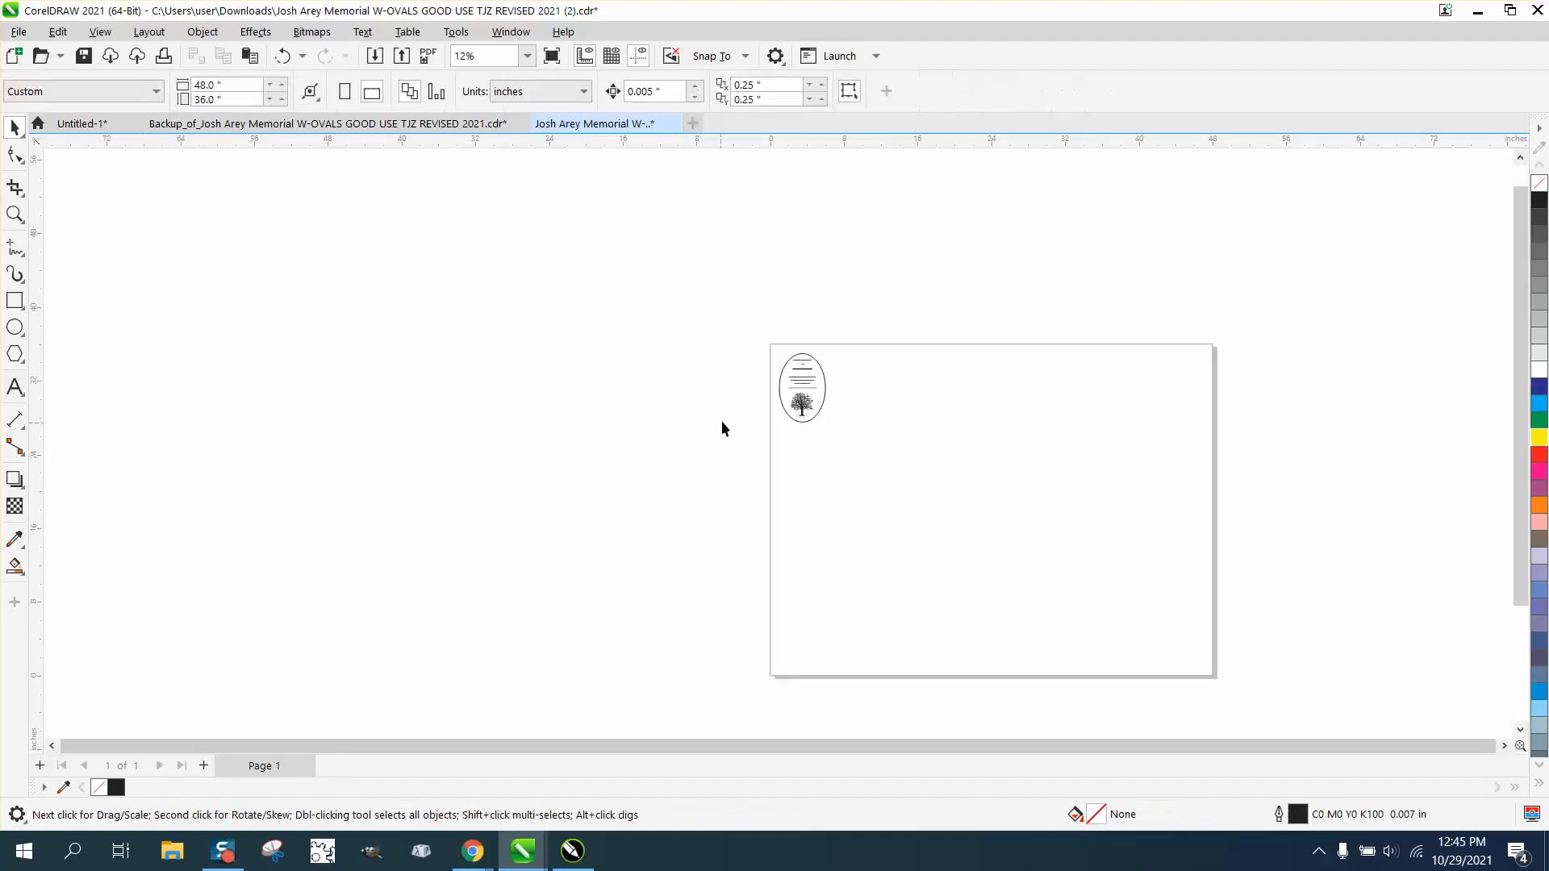
left_click(1104, 443)
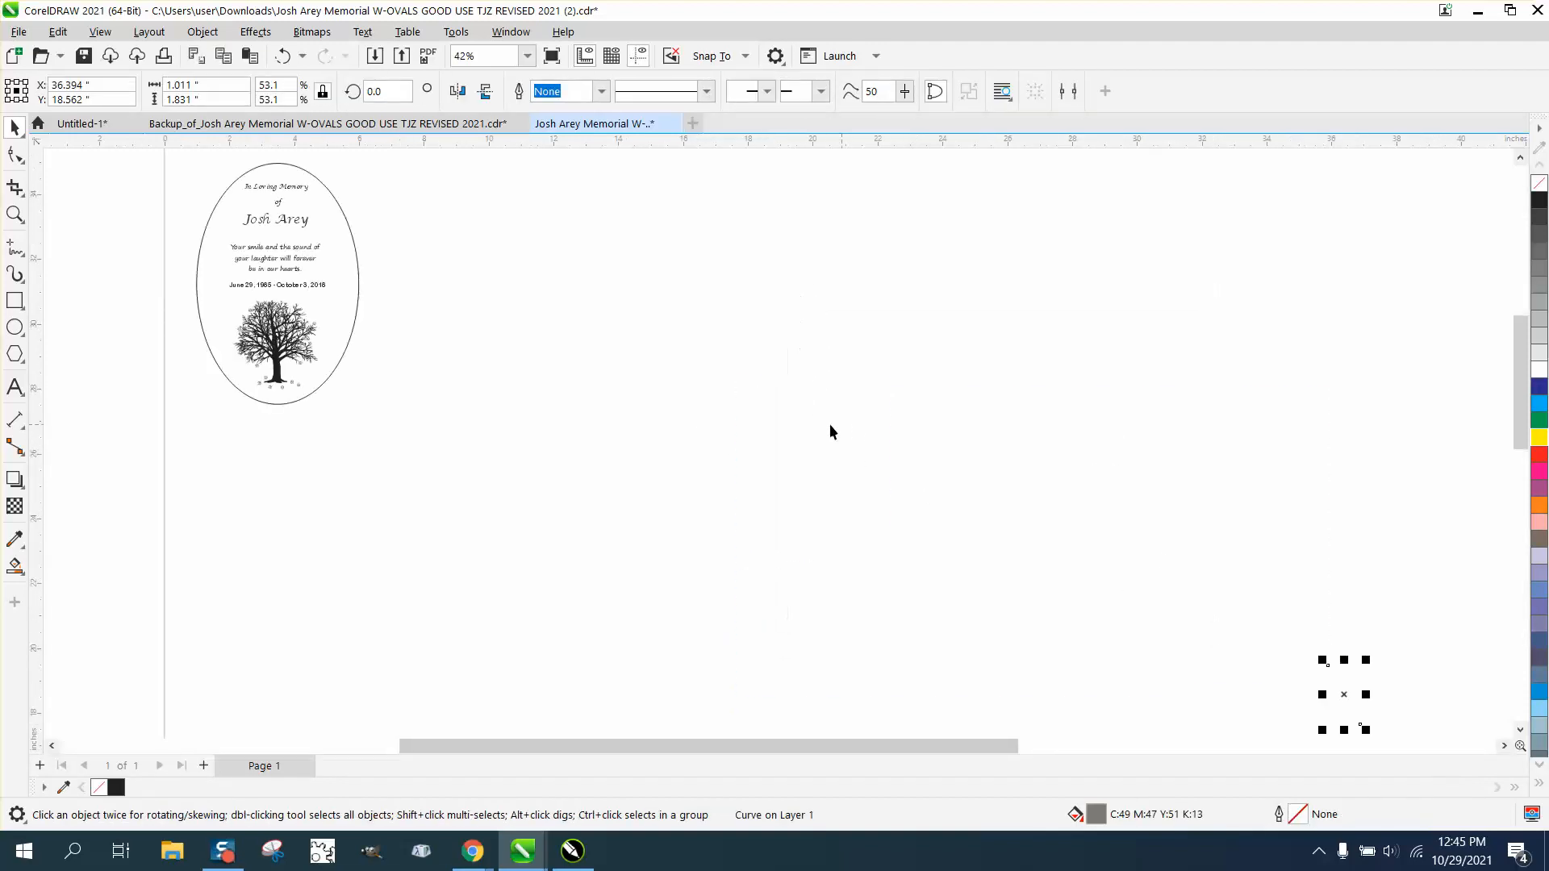
scroll("down", 3)
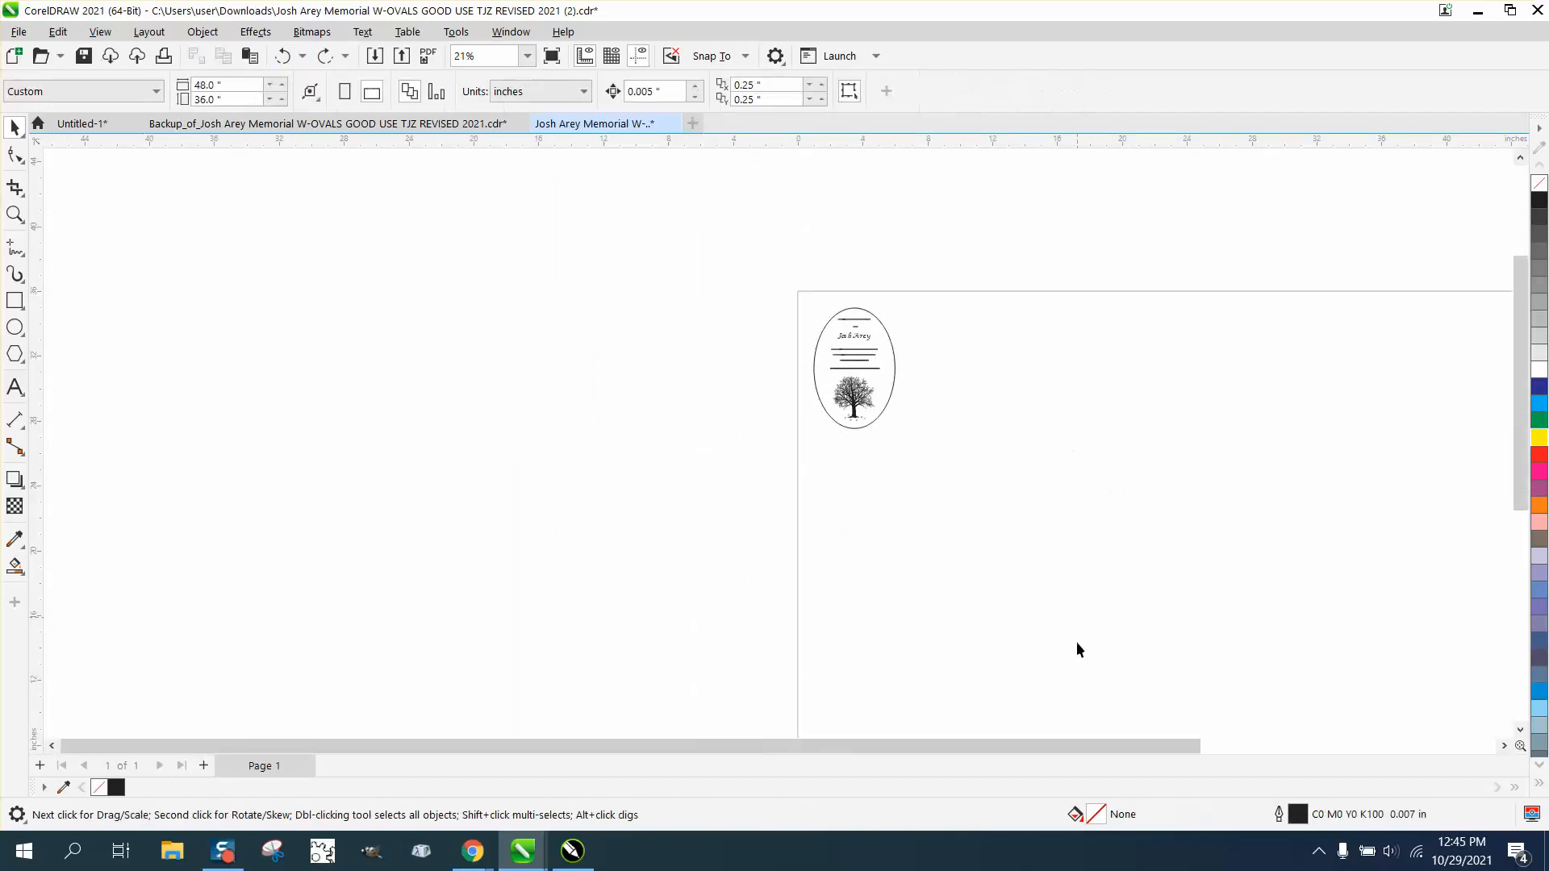
- Switch the display from Wireframe to Normal so the drawing renders fully
scroll("left", 3)
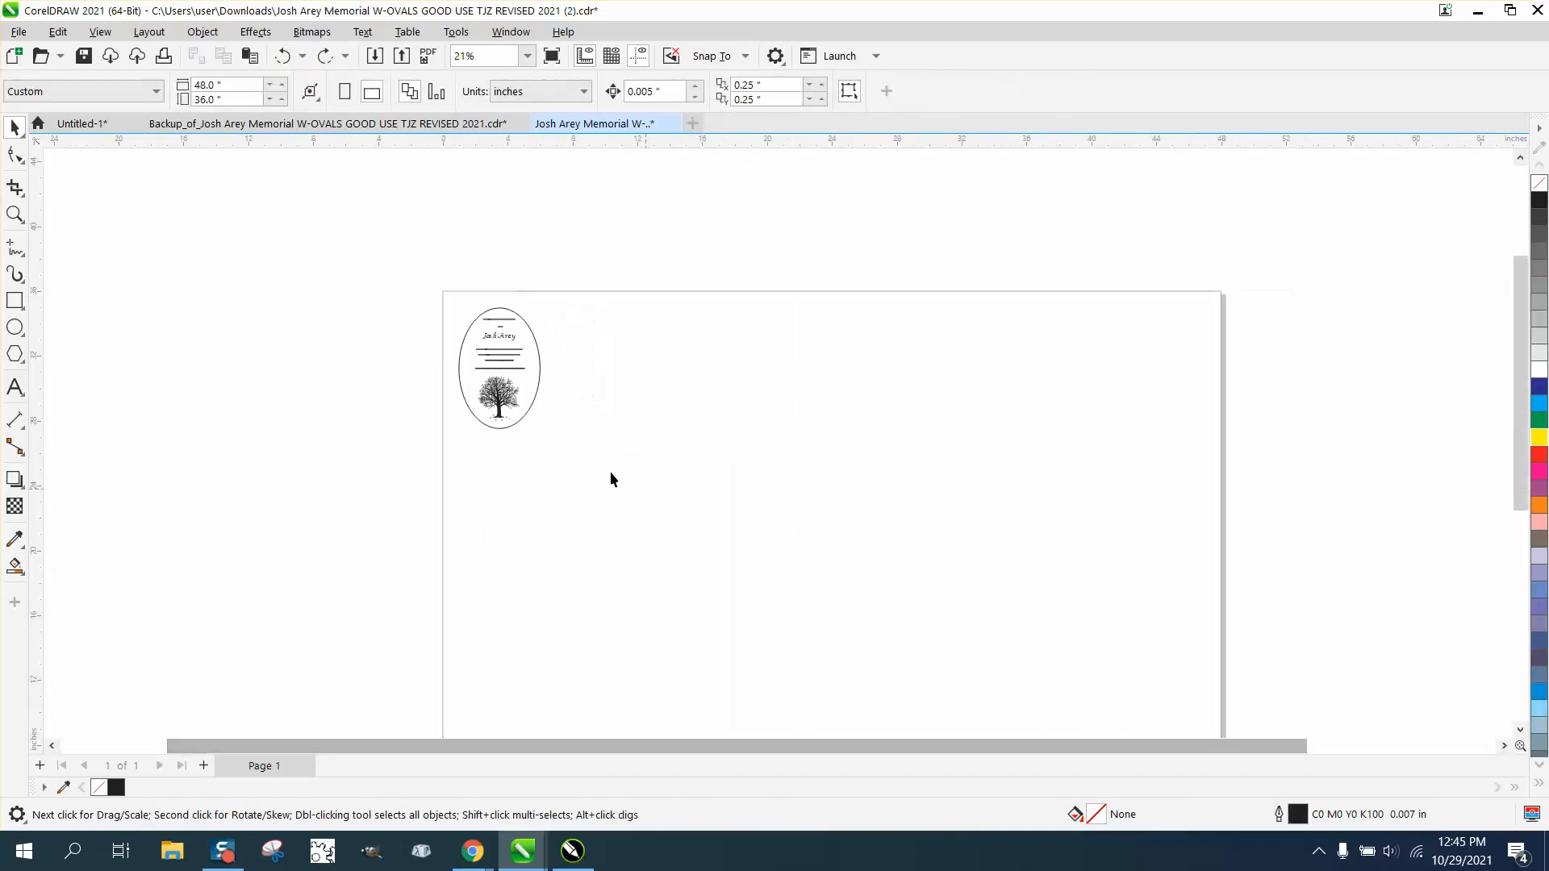
left_click(98, 31)
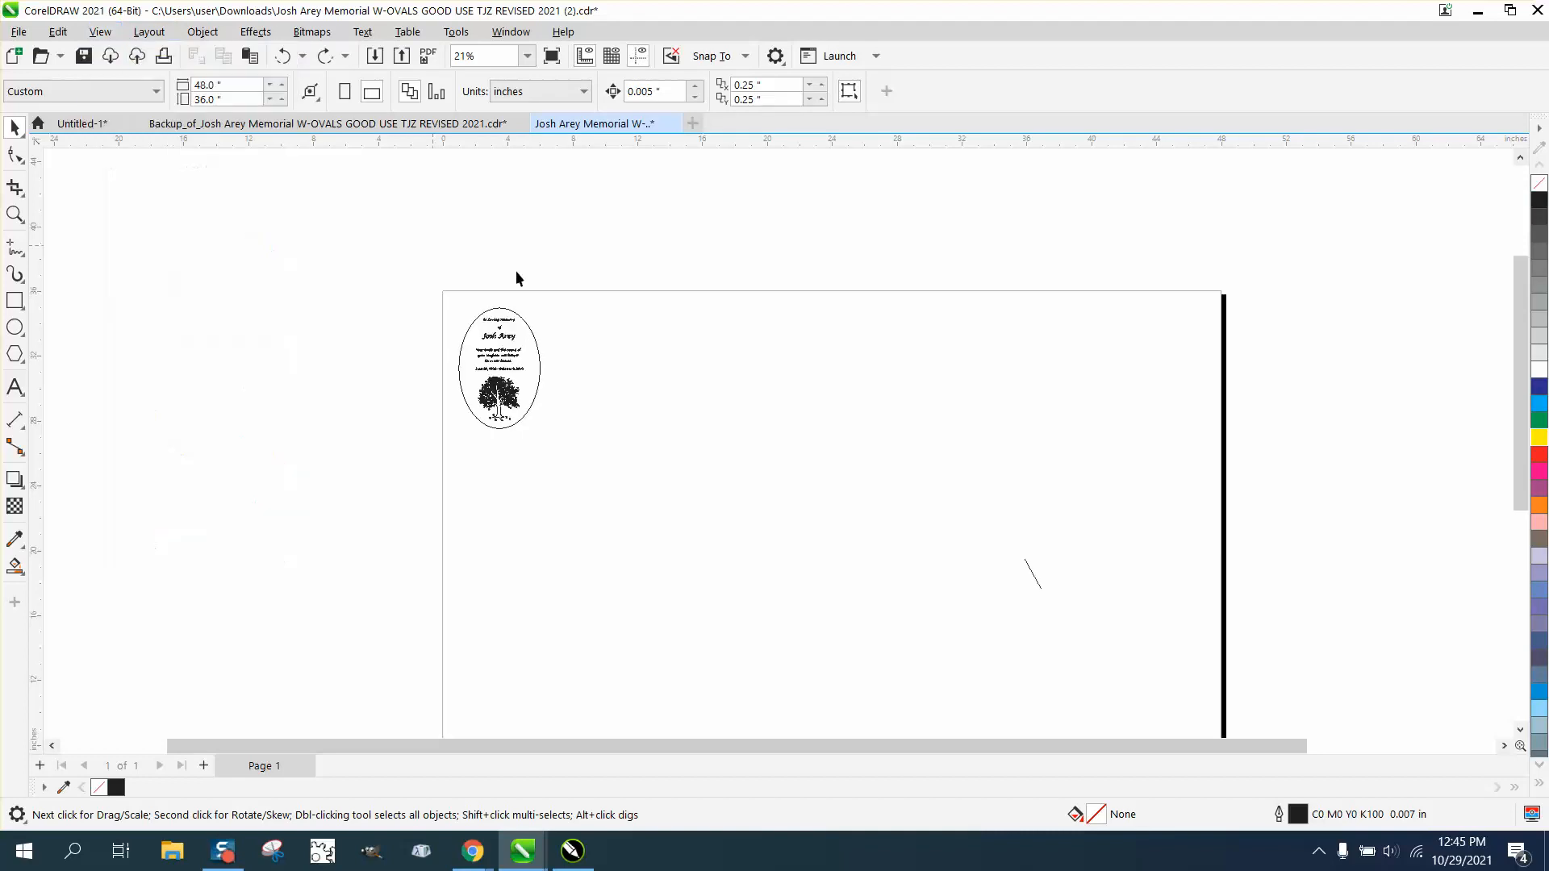
left_click(1033, 573)
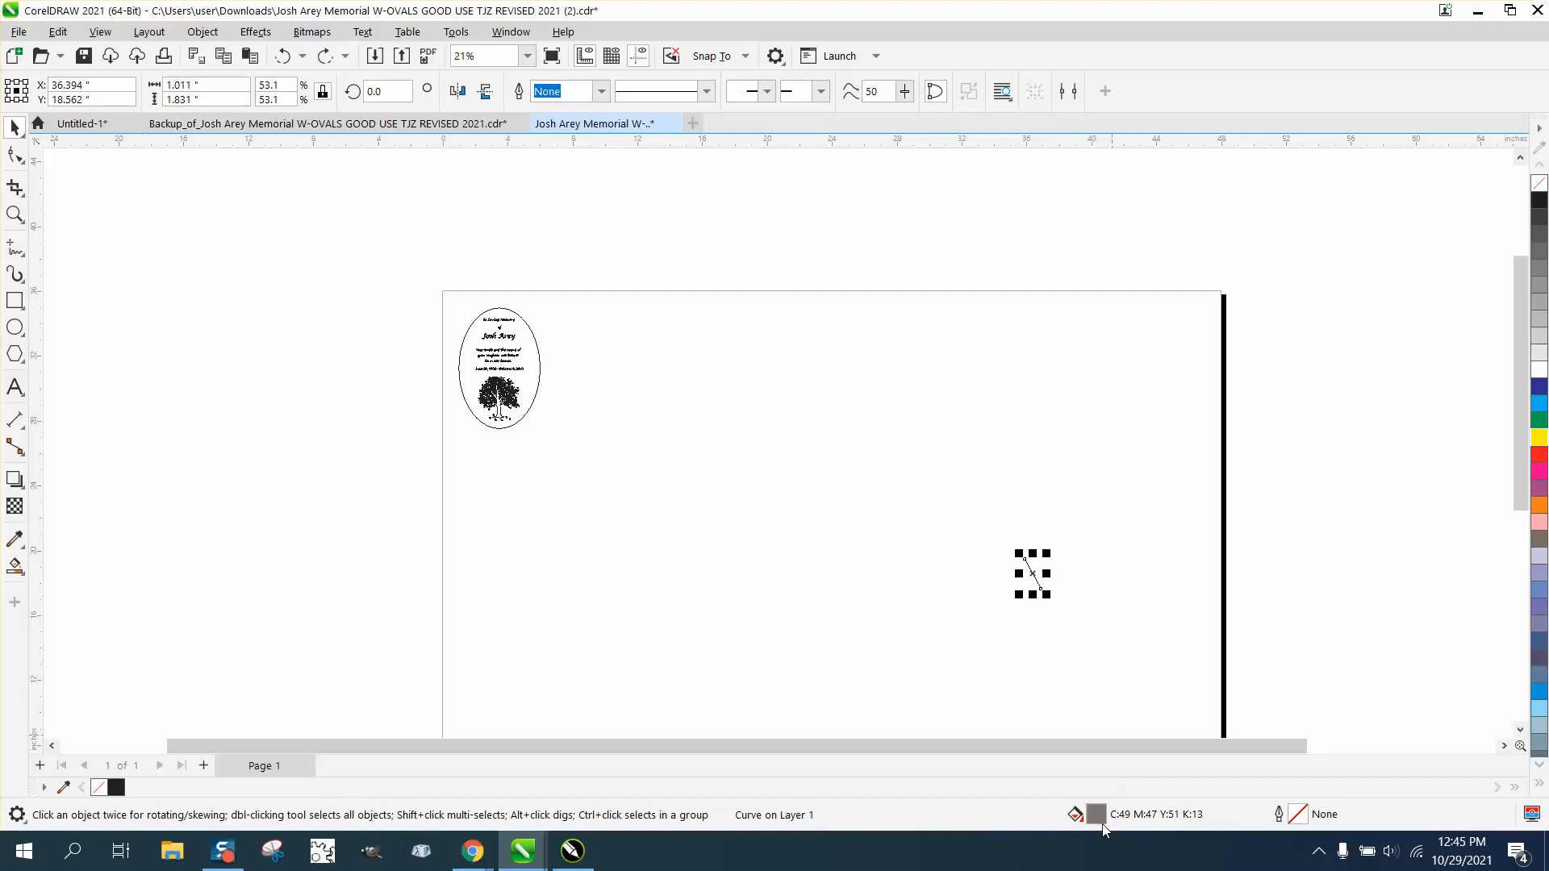
mouse_move(1099, 827)
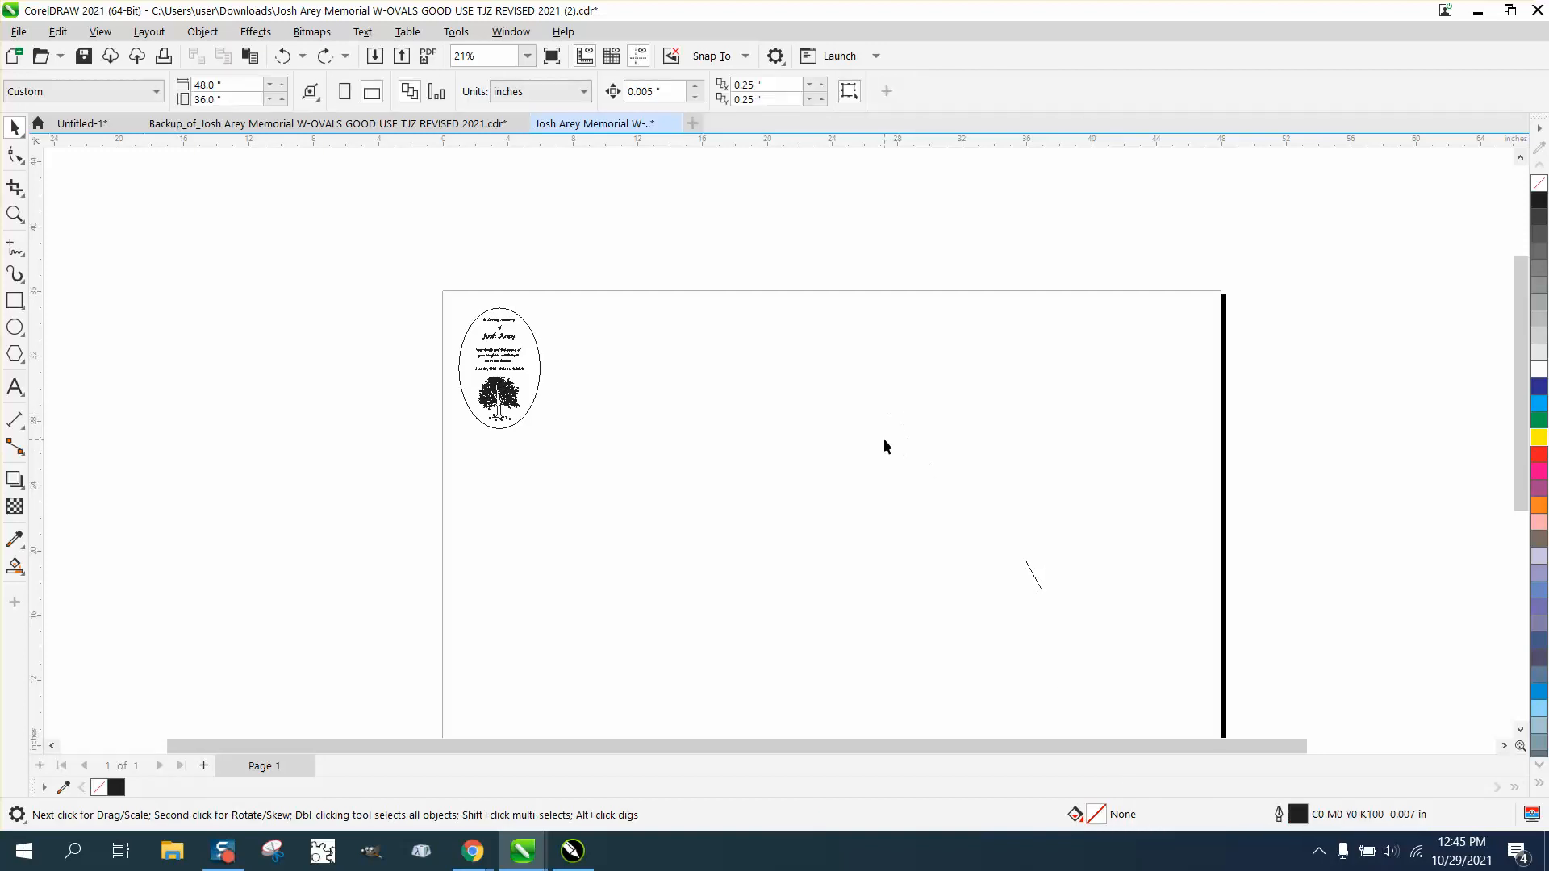
left_click(99, 31)
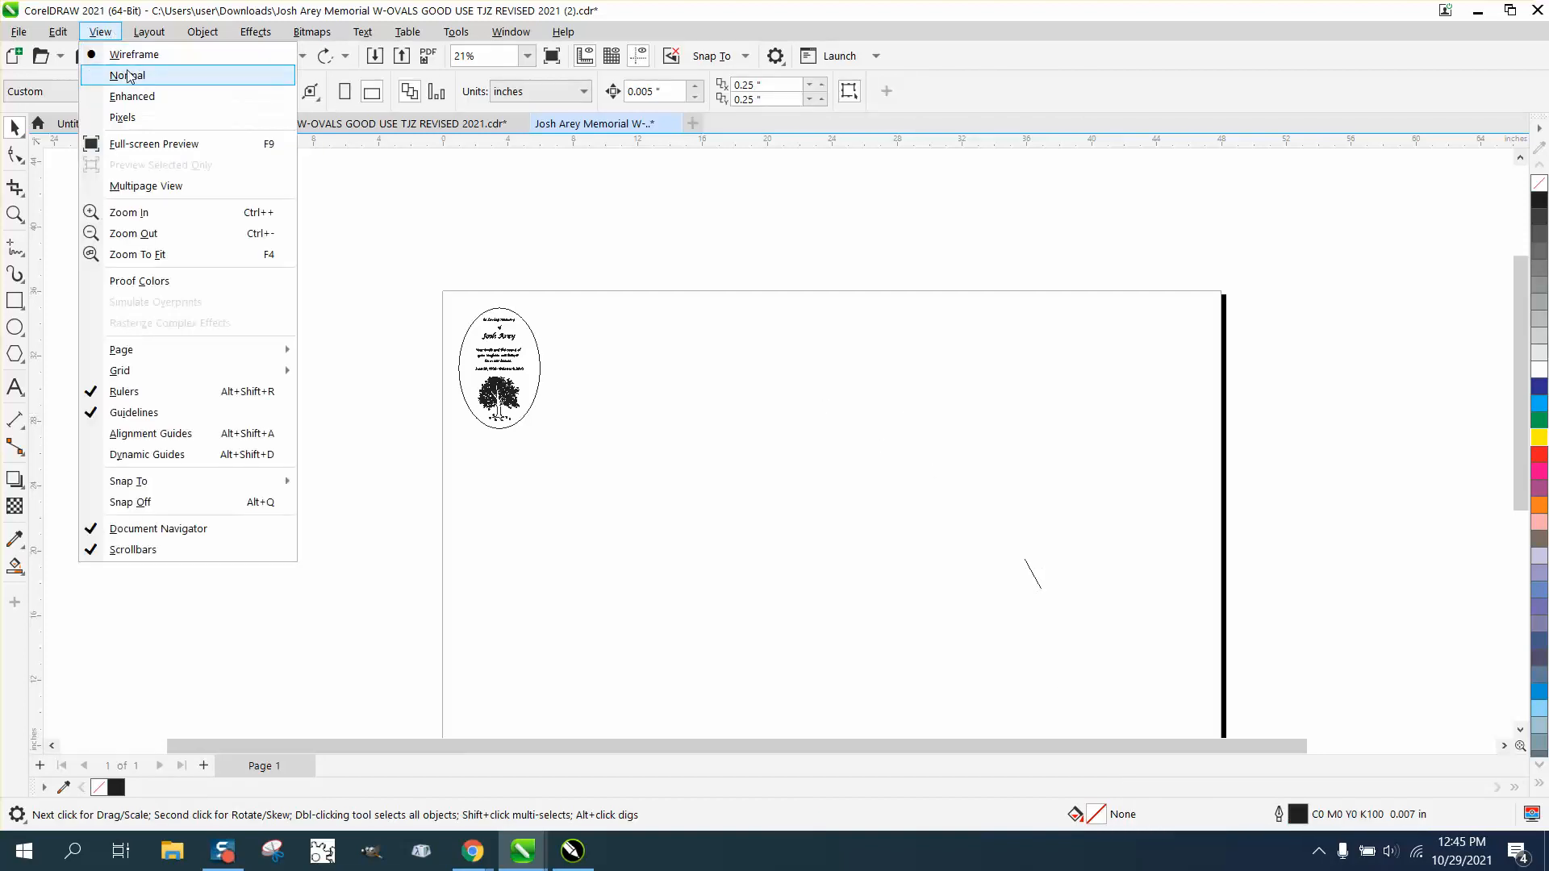
left_click(127, 75)
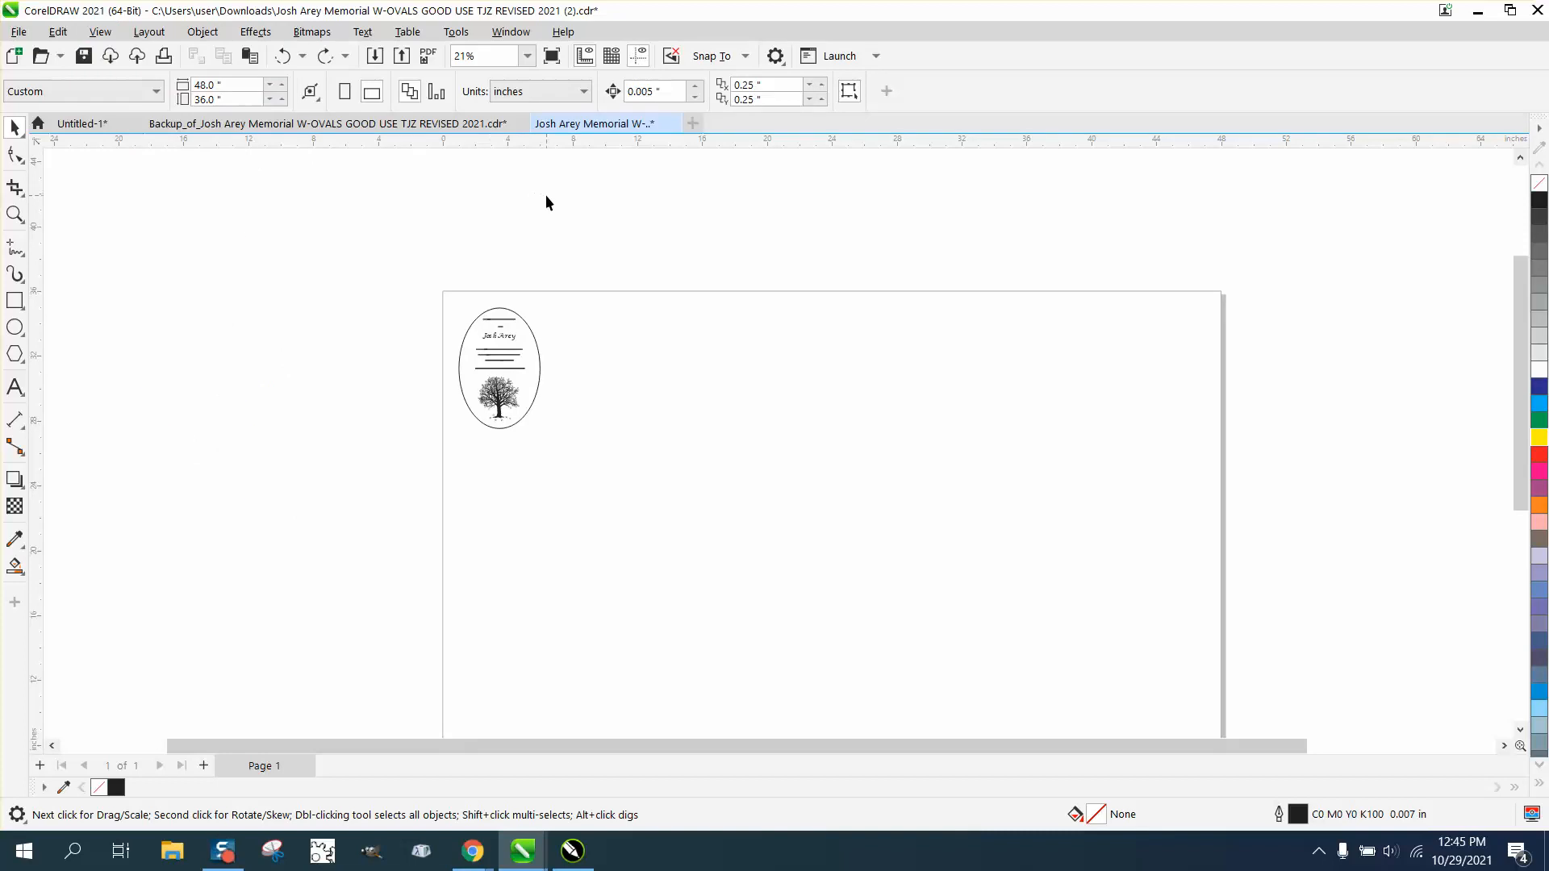
left_click(511, 32)
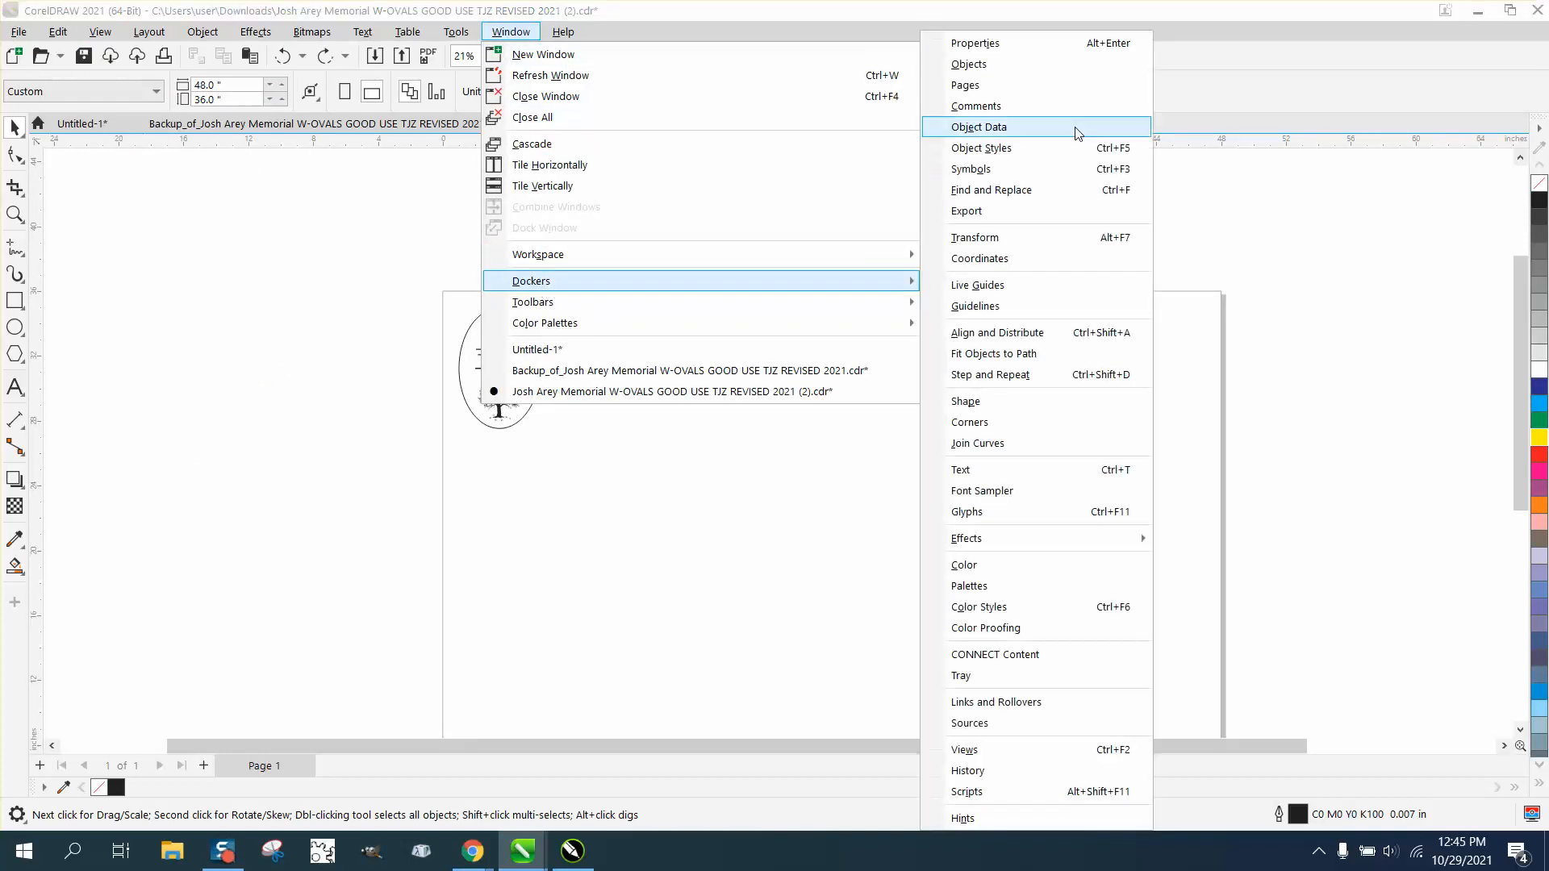
mouse_move(987, 65)
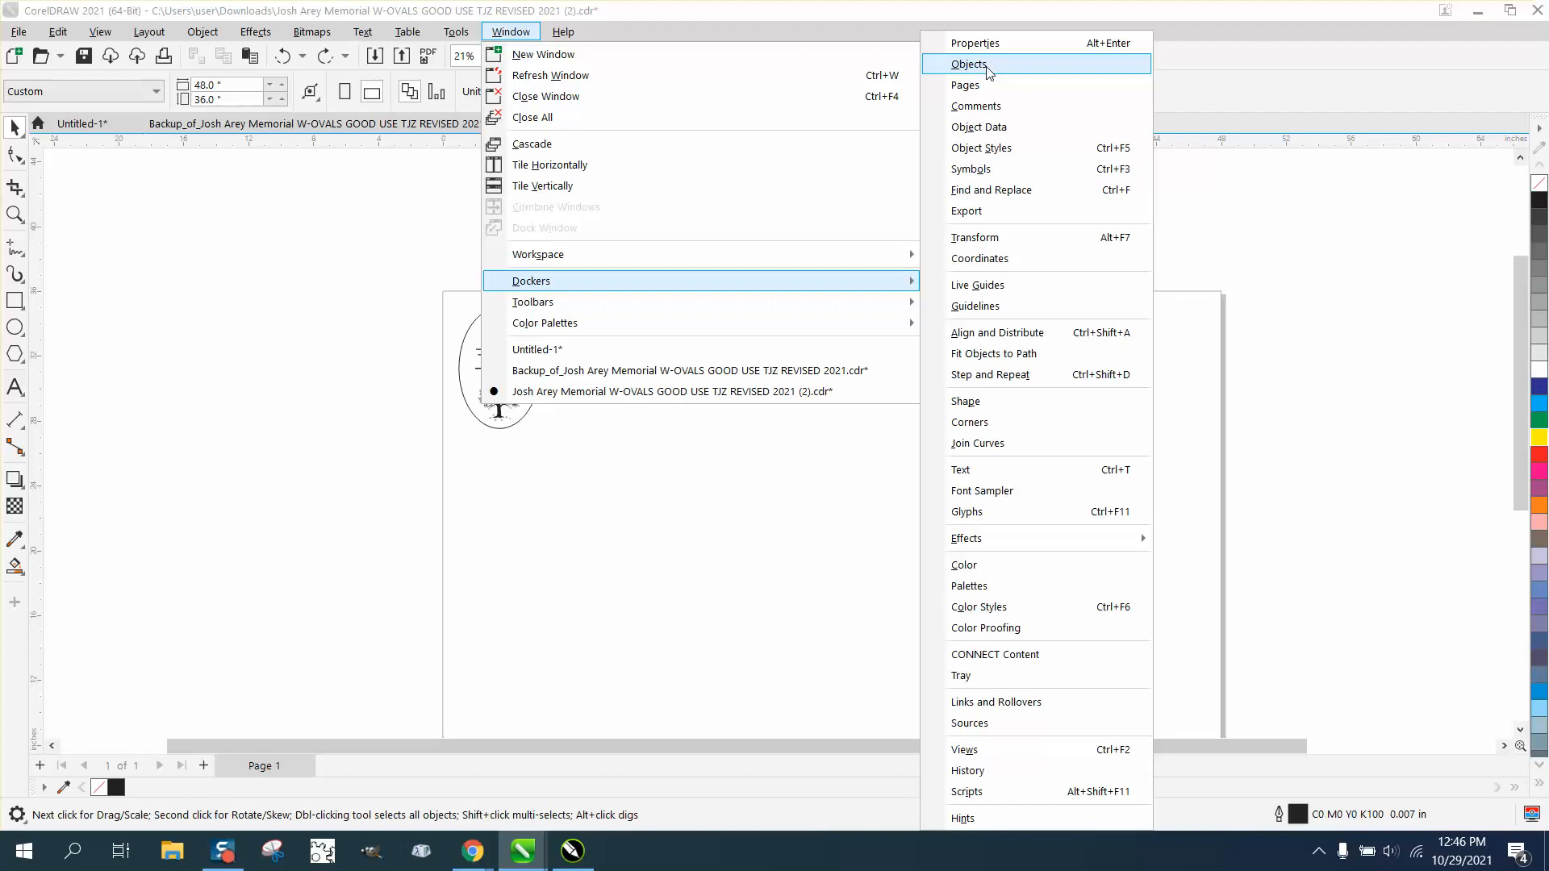
- Show the Objects docker and expand Layer 1 to list the Group of 20 Objects and Curve
left_click(971, 63)
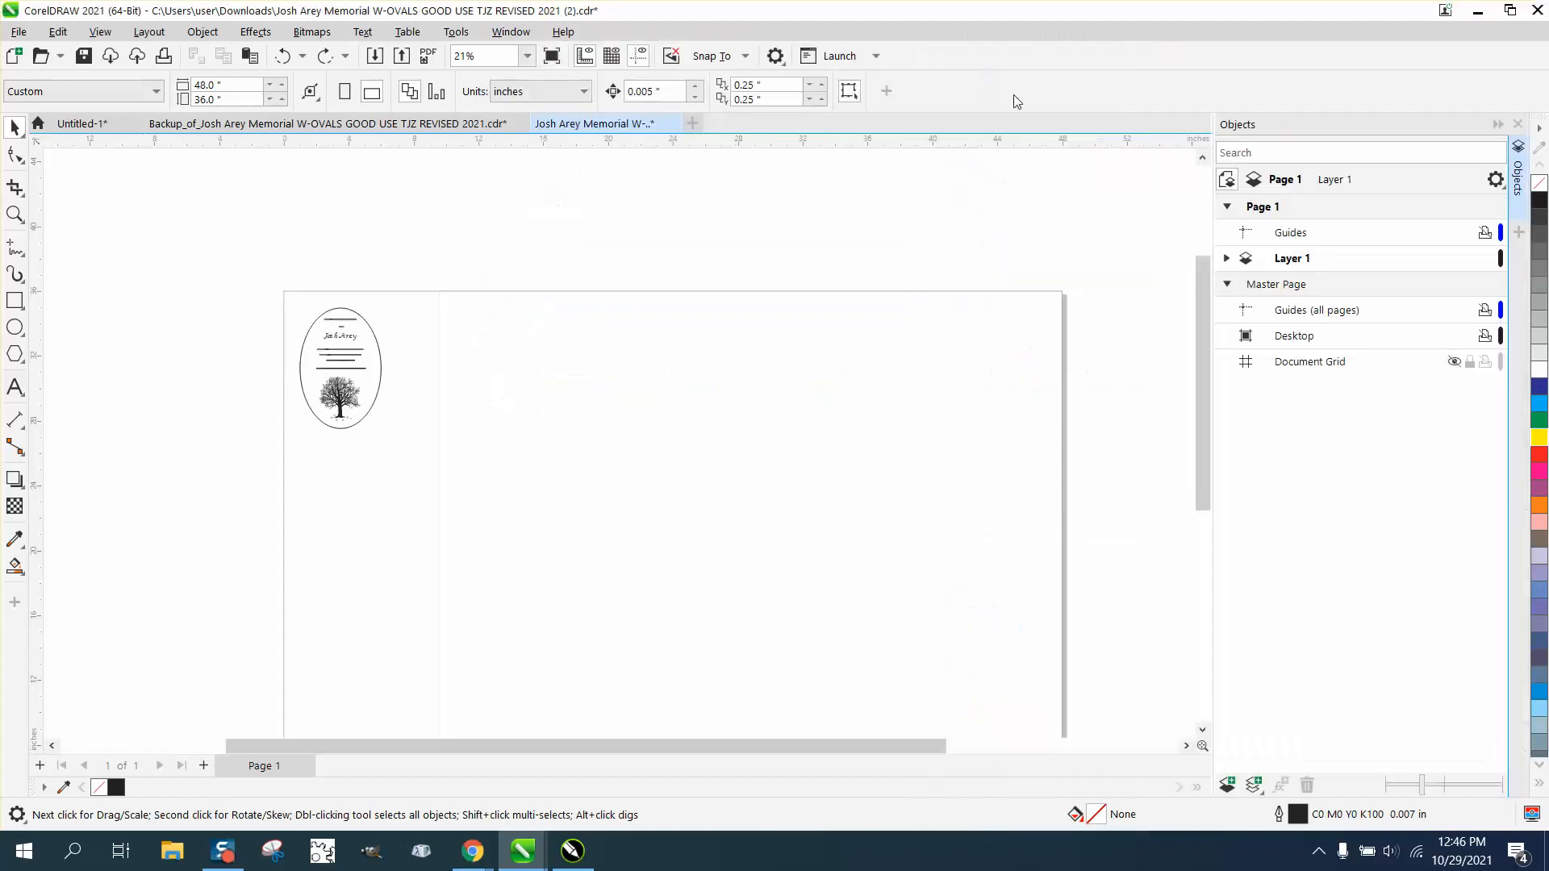
left_click(1226, 258)
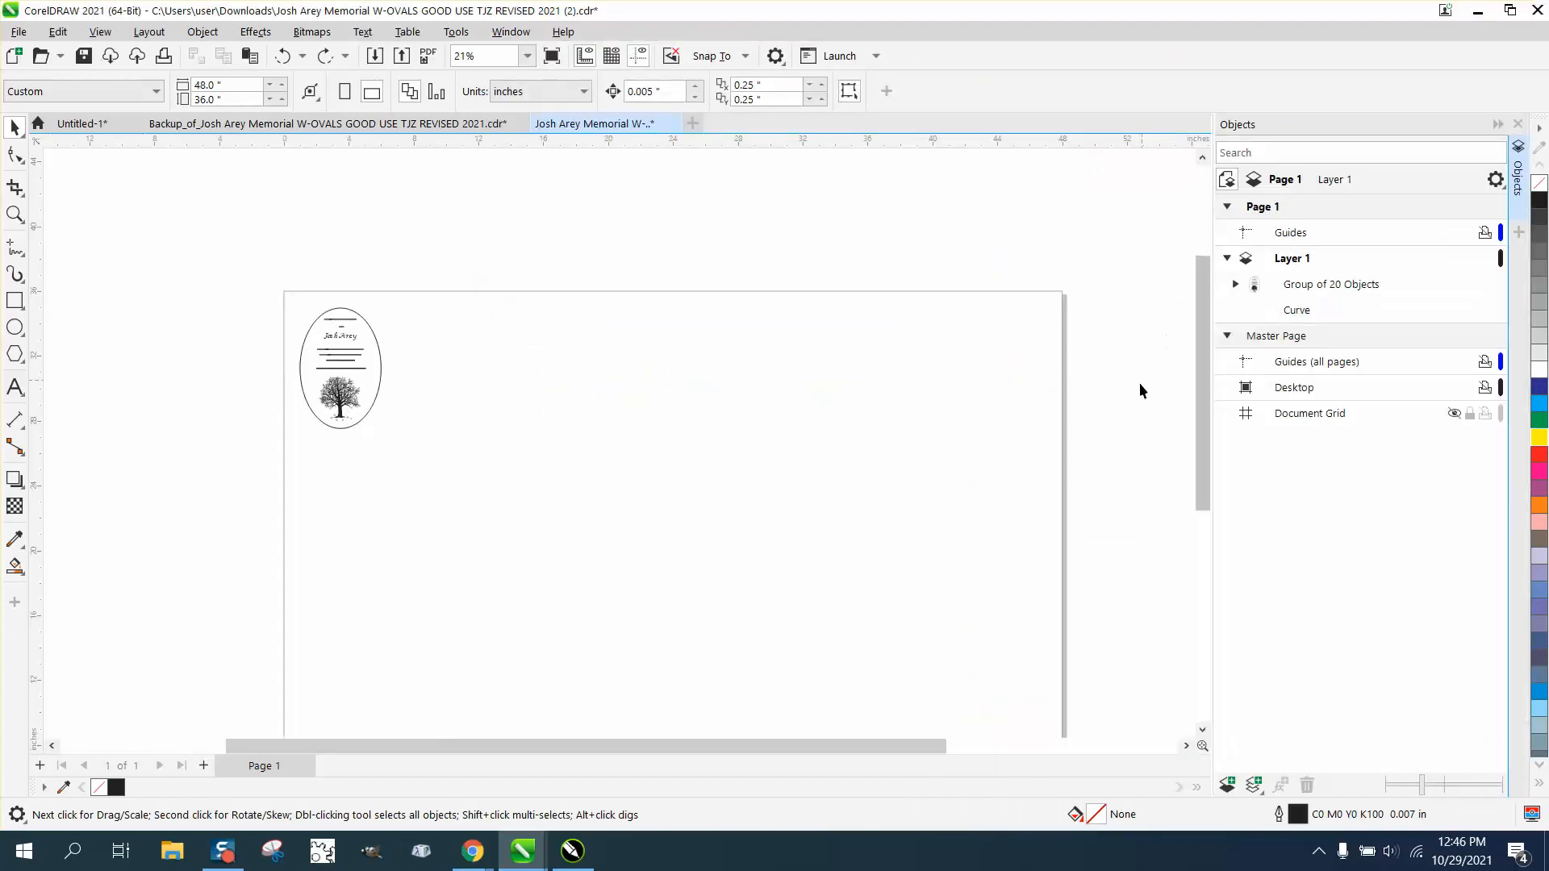
mouse_move(1343, 291)
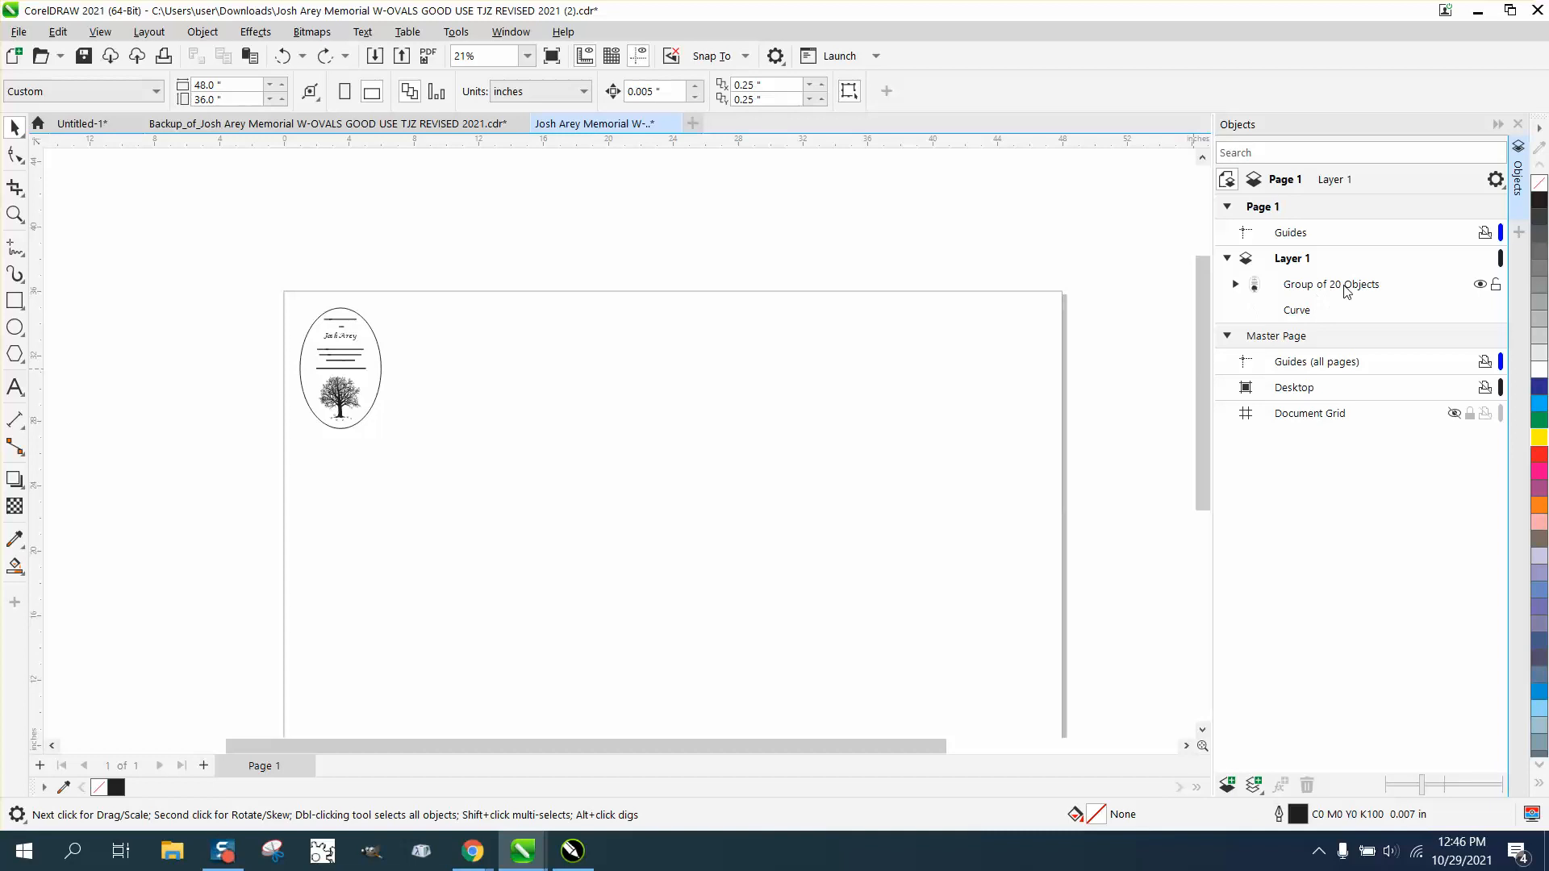
mouse_move(967, 338)
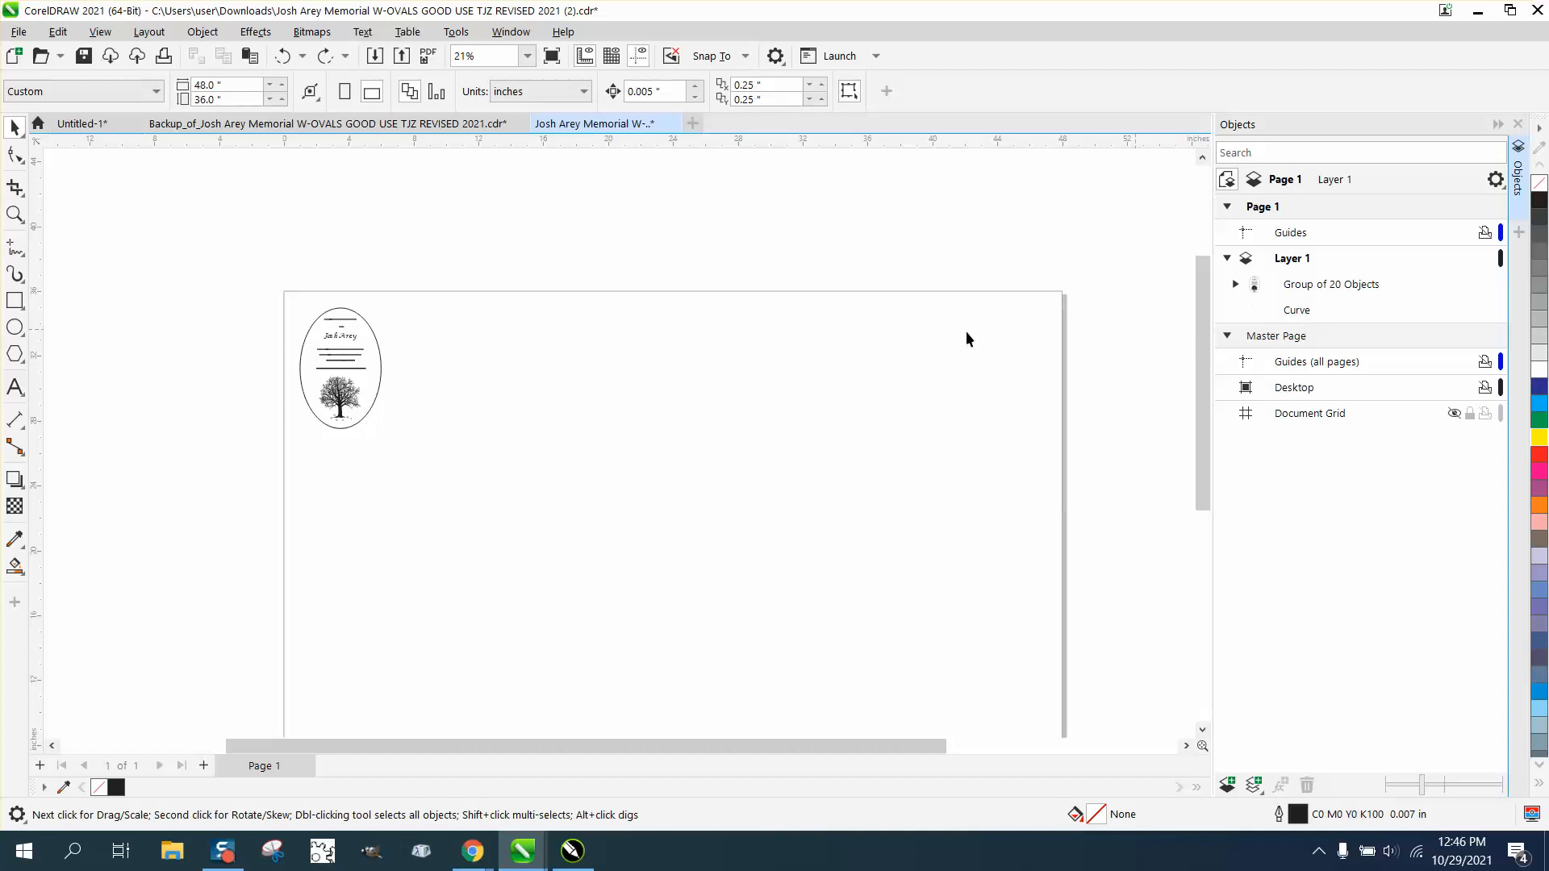
- Delete the plaque group, then select the remaining stray Curve in the Objects list
key("Delete")
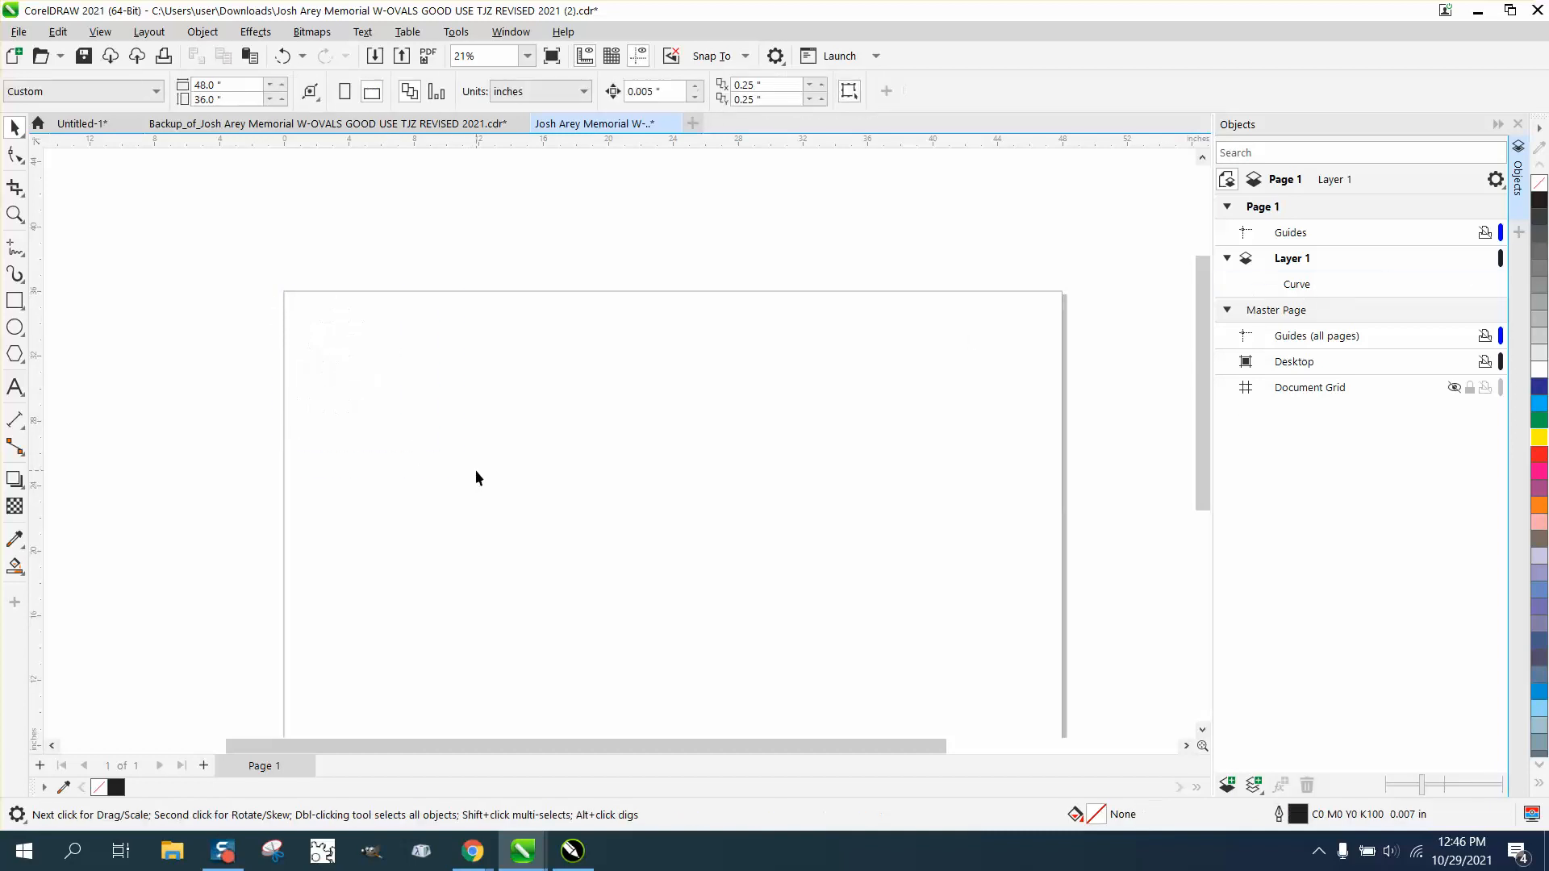
left_click(872, 573)
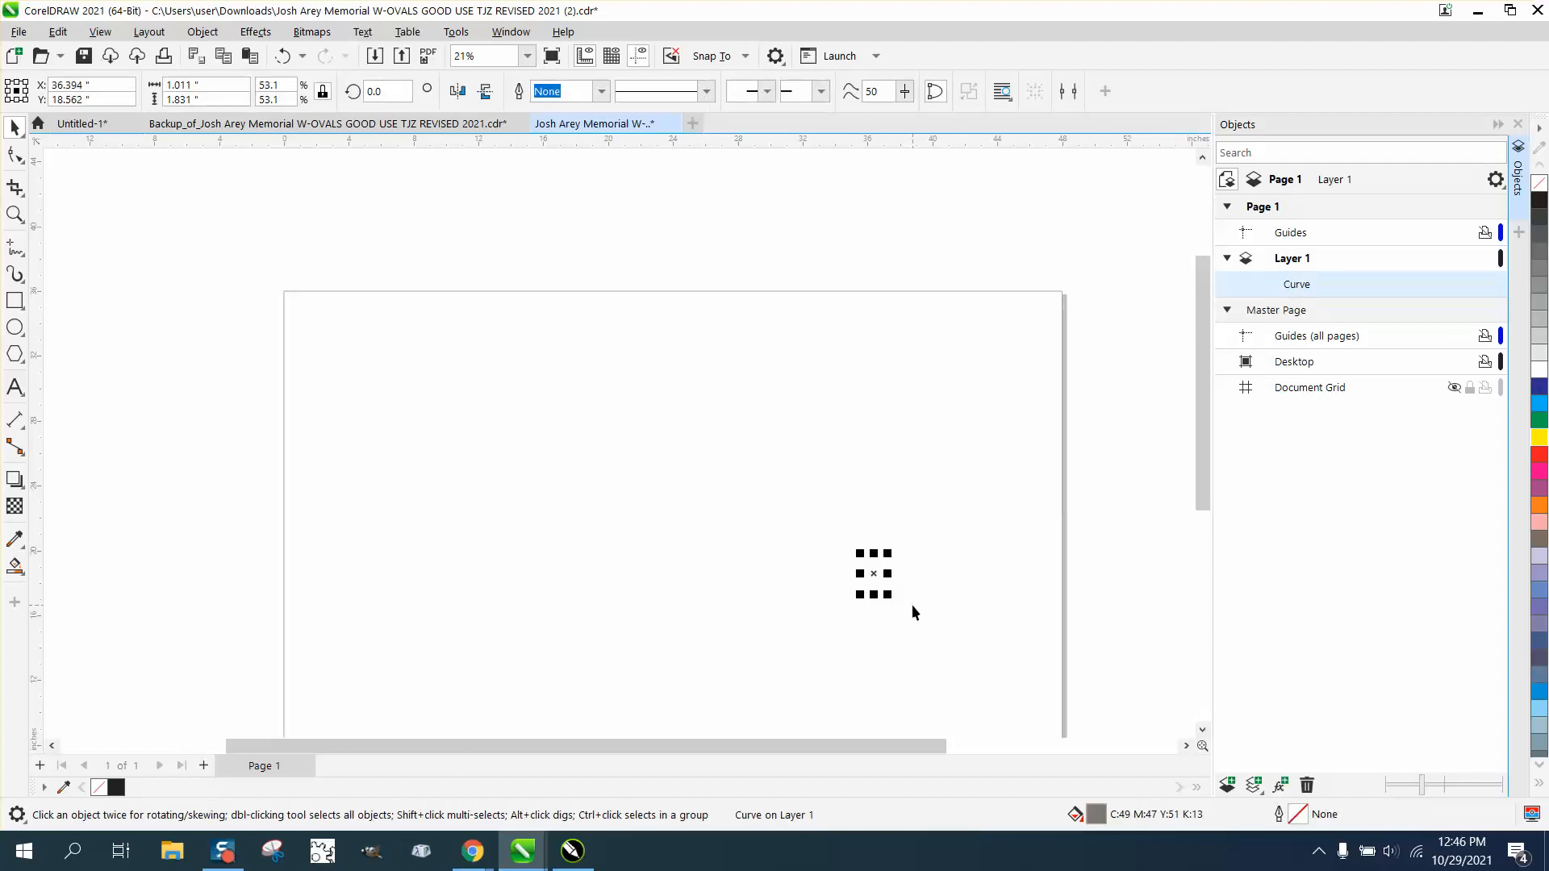
mouse_move(1495, 285)
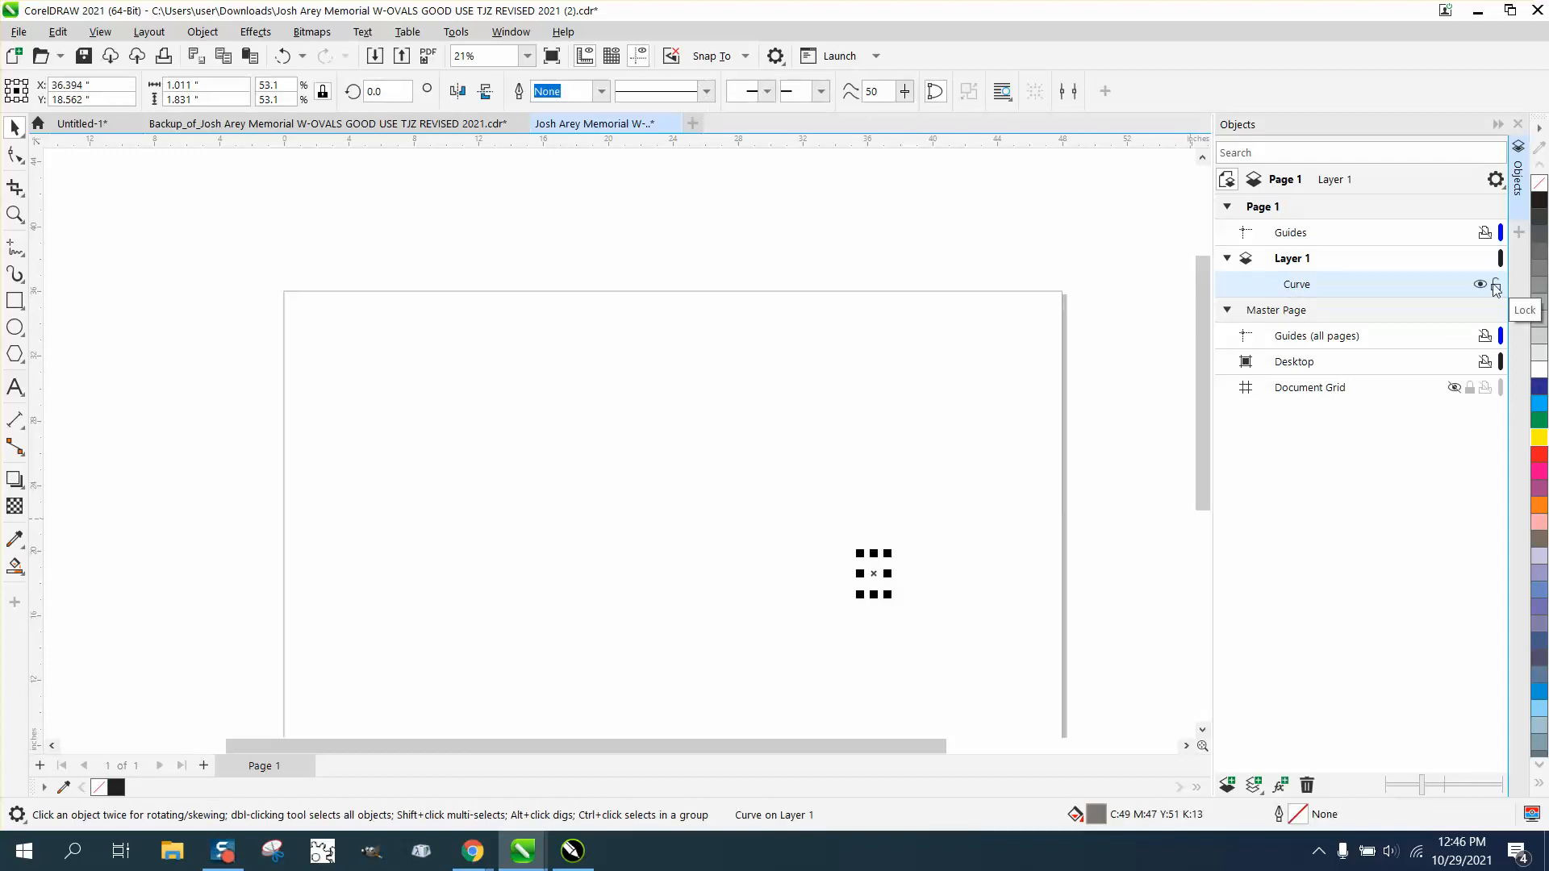
left_click(1479, 283)
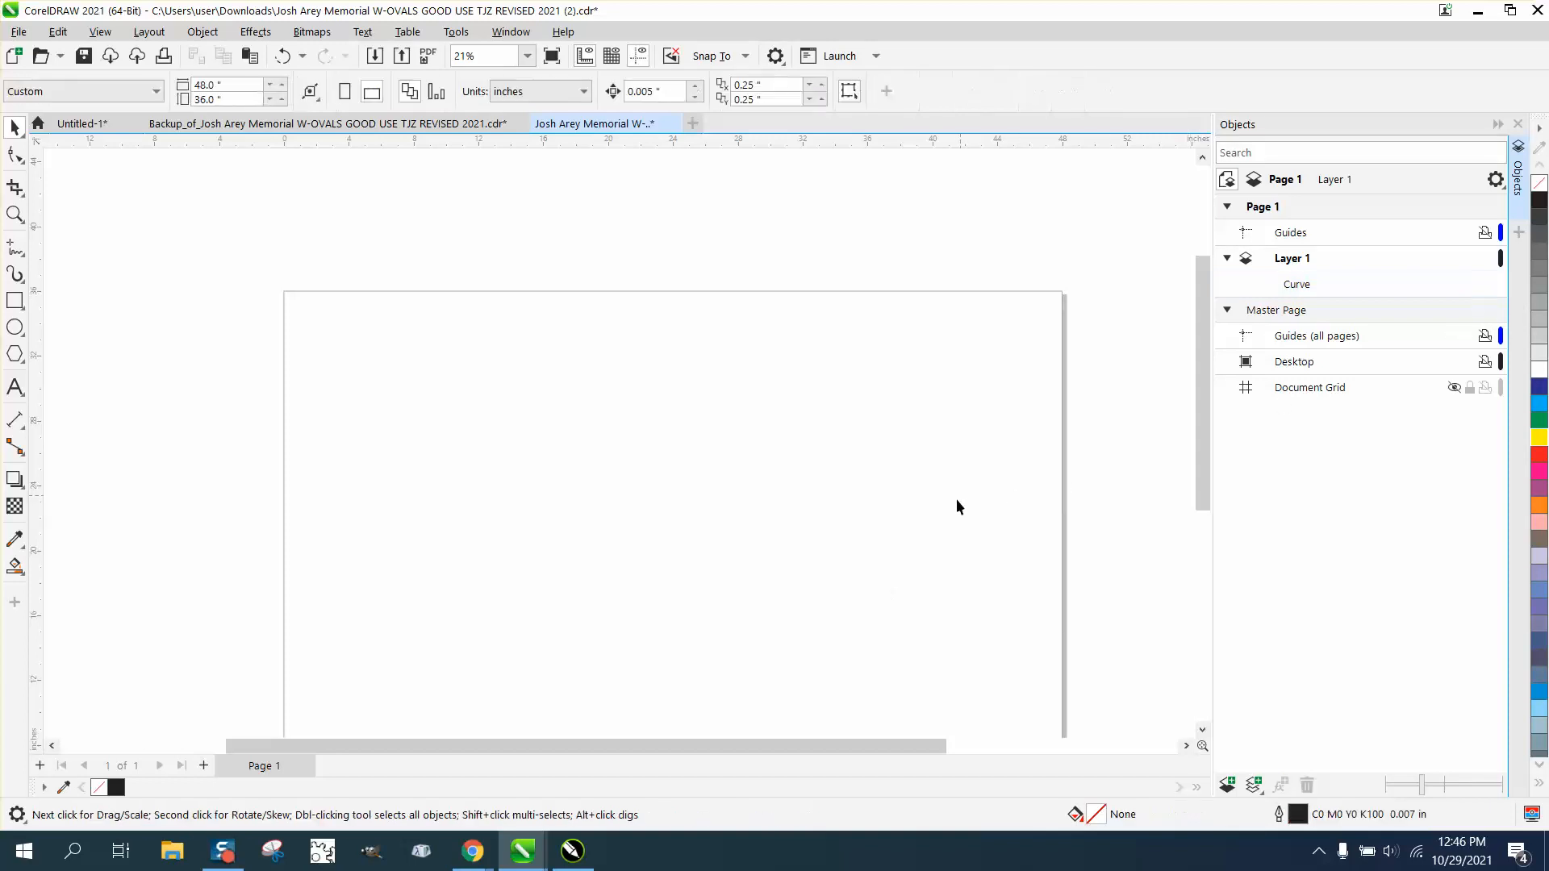
mouse_move(164, 240)
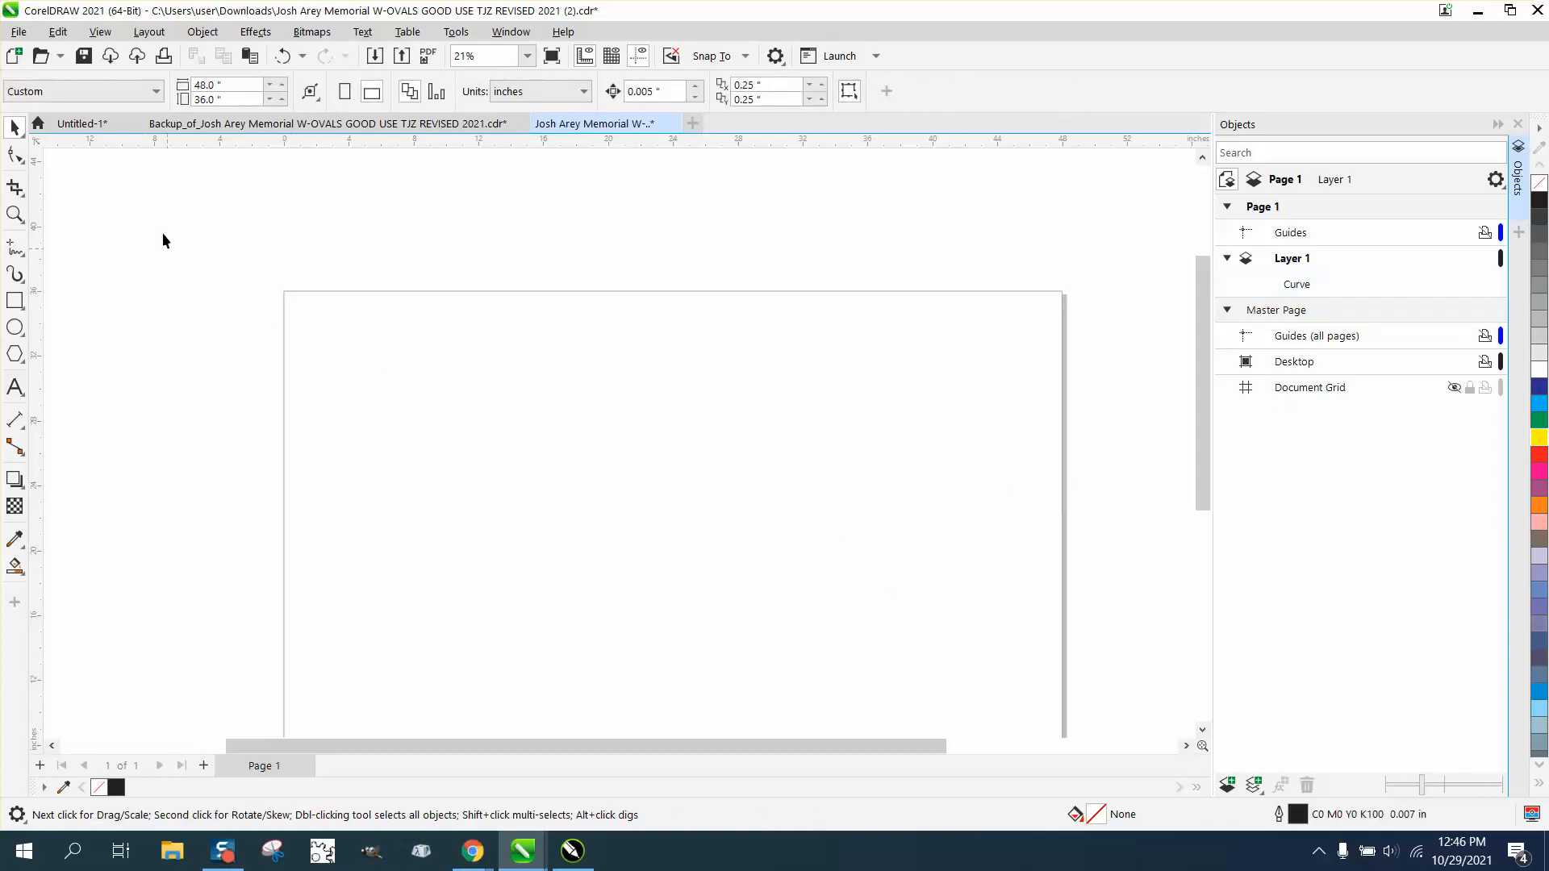
left_click(1297, 285)
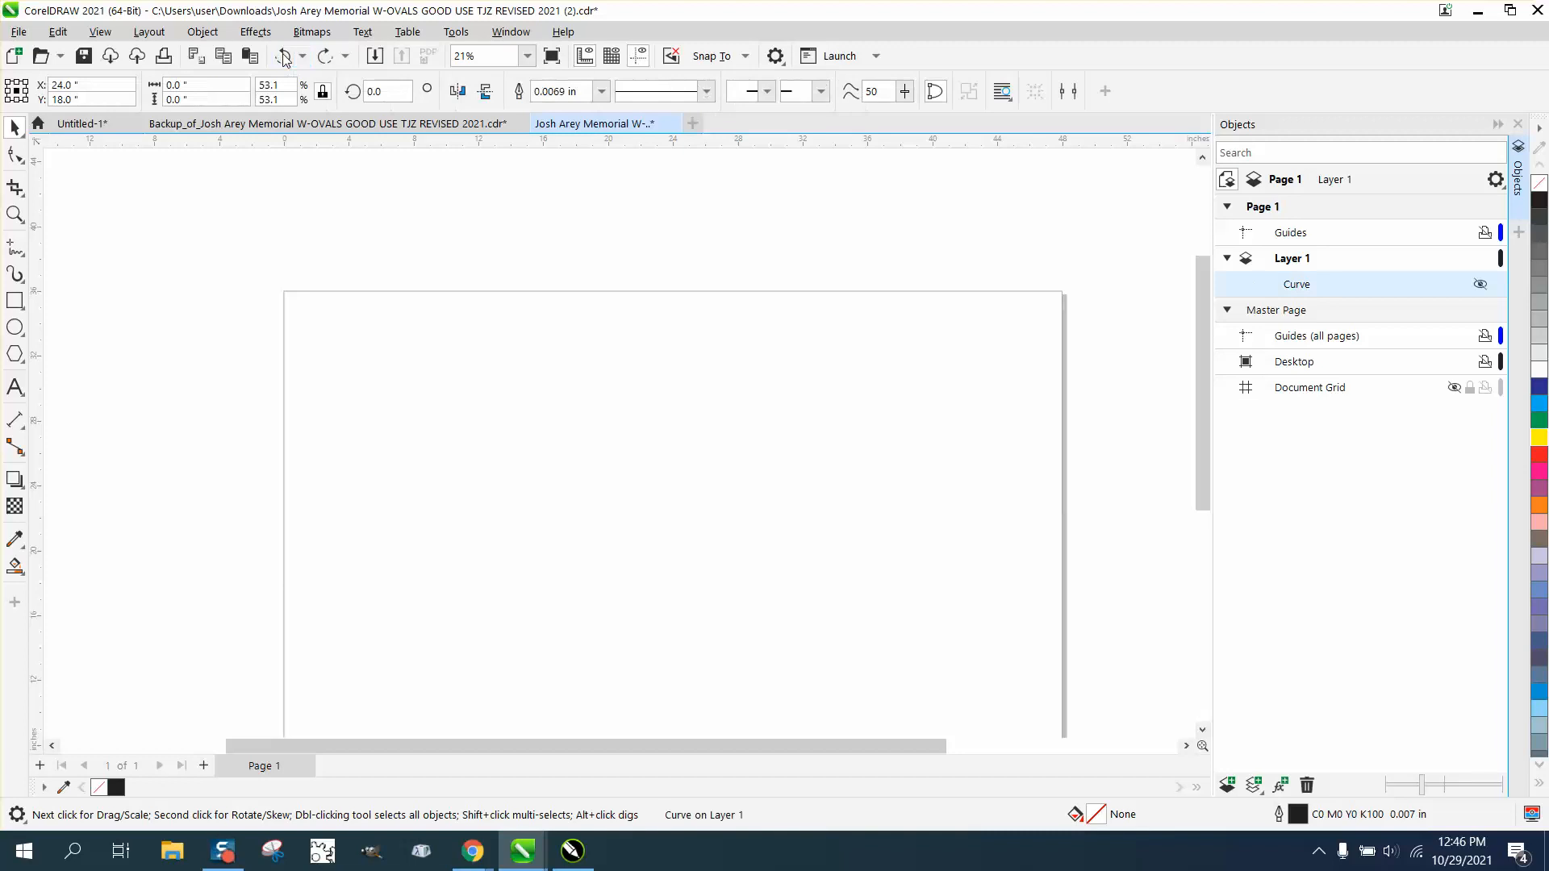
- Undo to restore the plaque group, delete the stray curve, and close the Objects docker
left_click(340, 369)
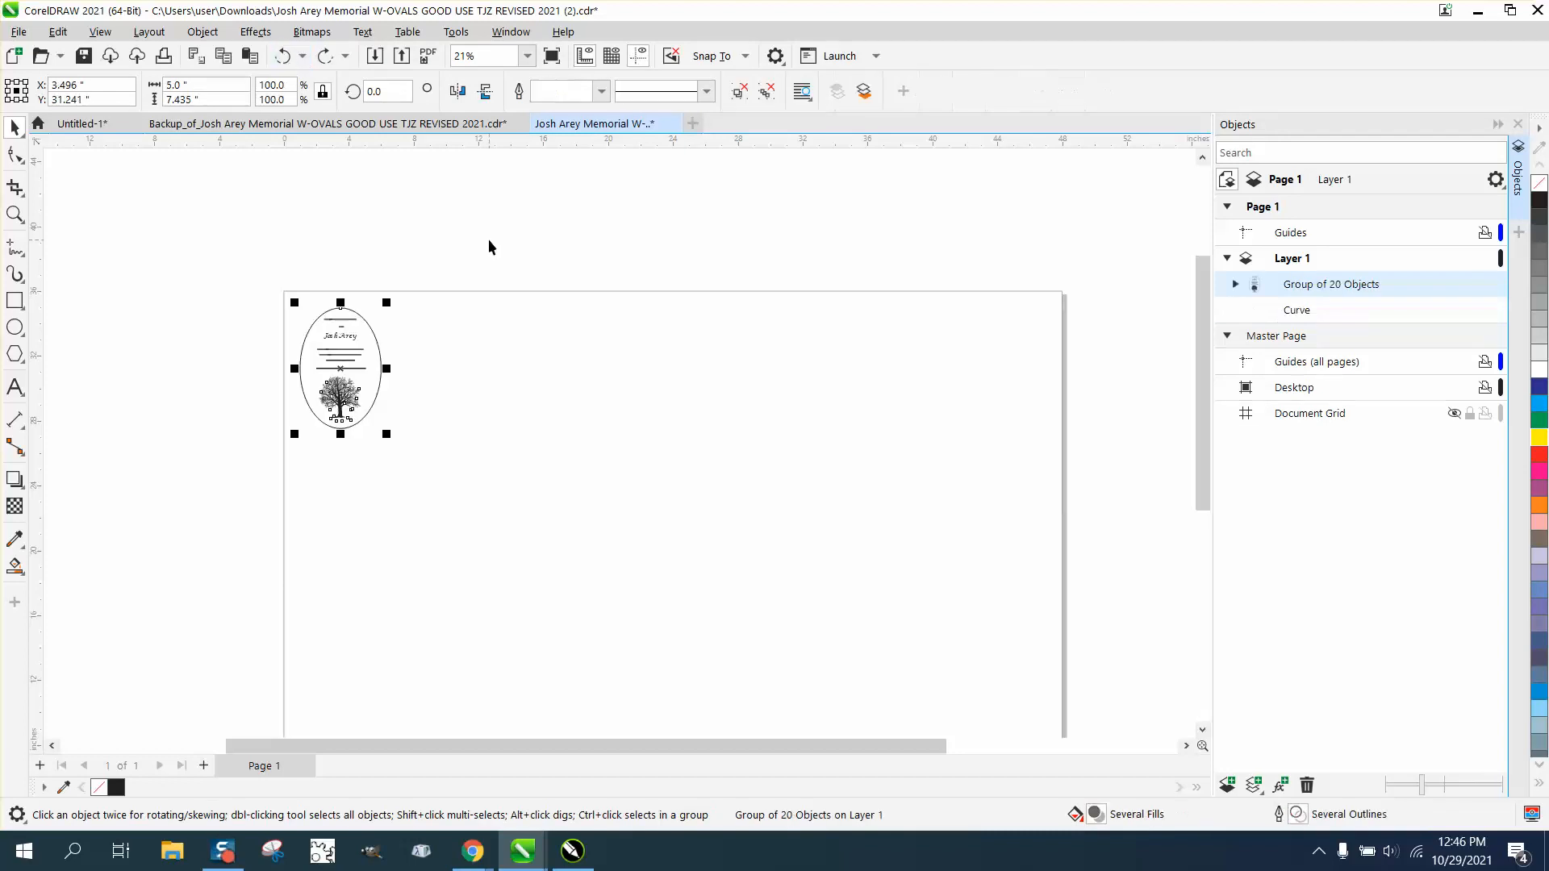
left_click(1296, 309)
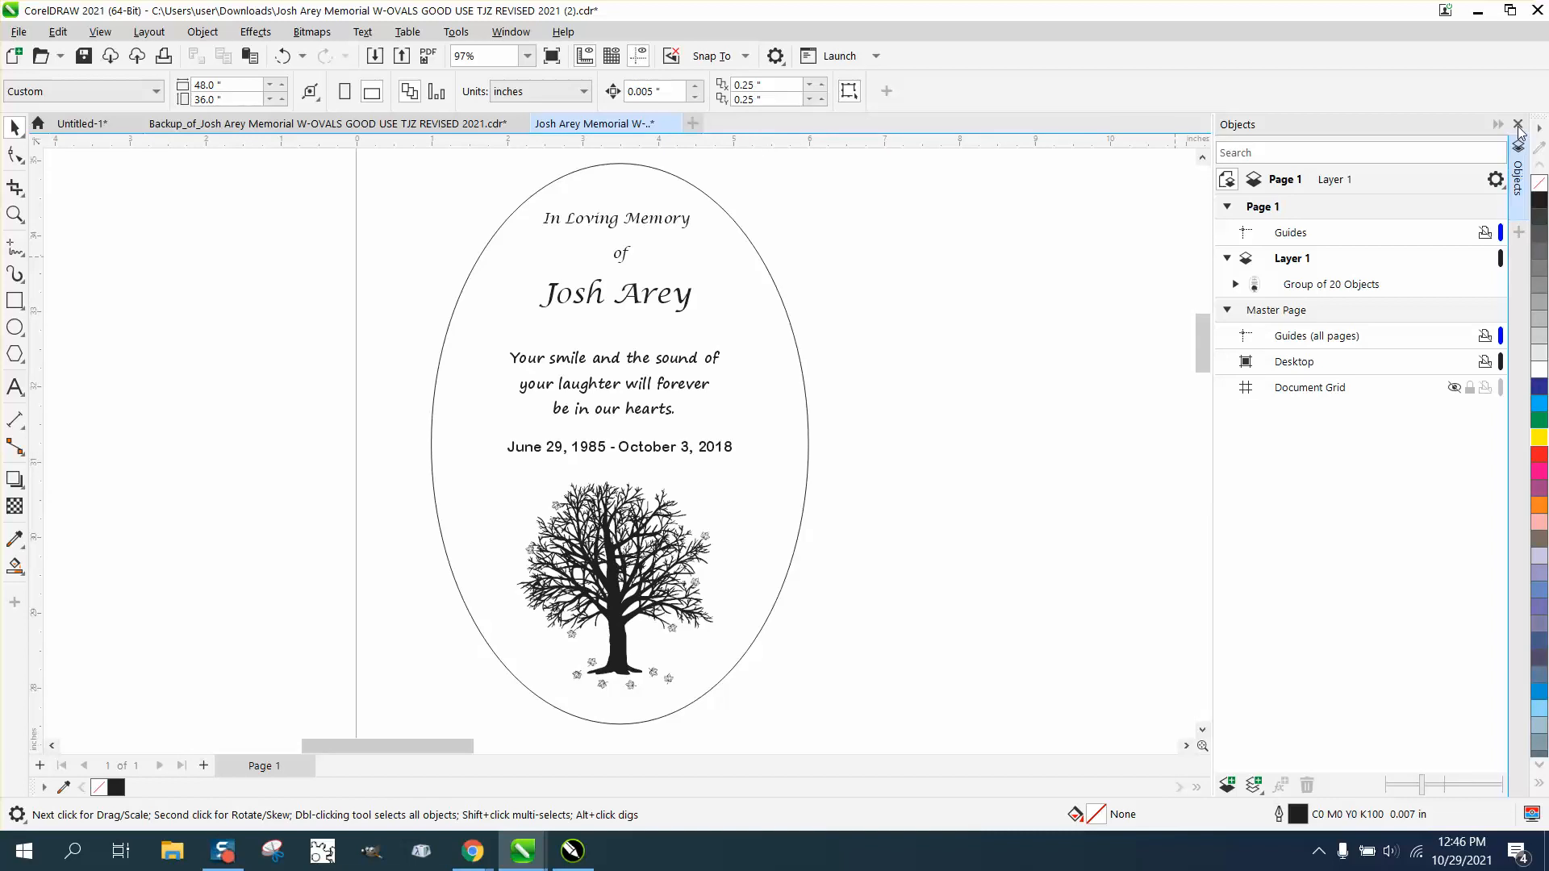
left_click(1518, 125)
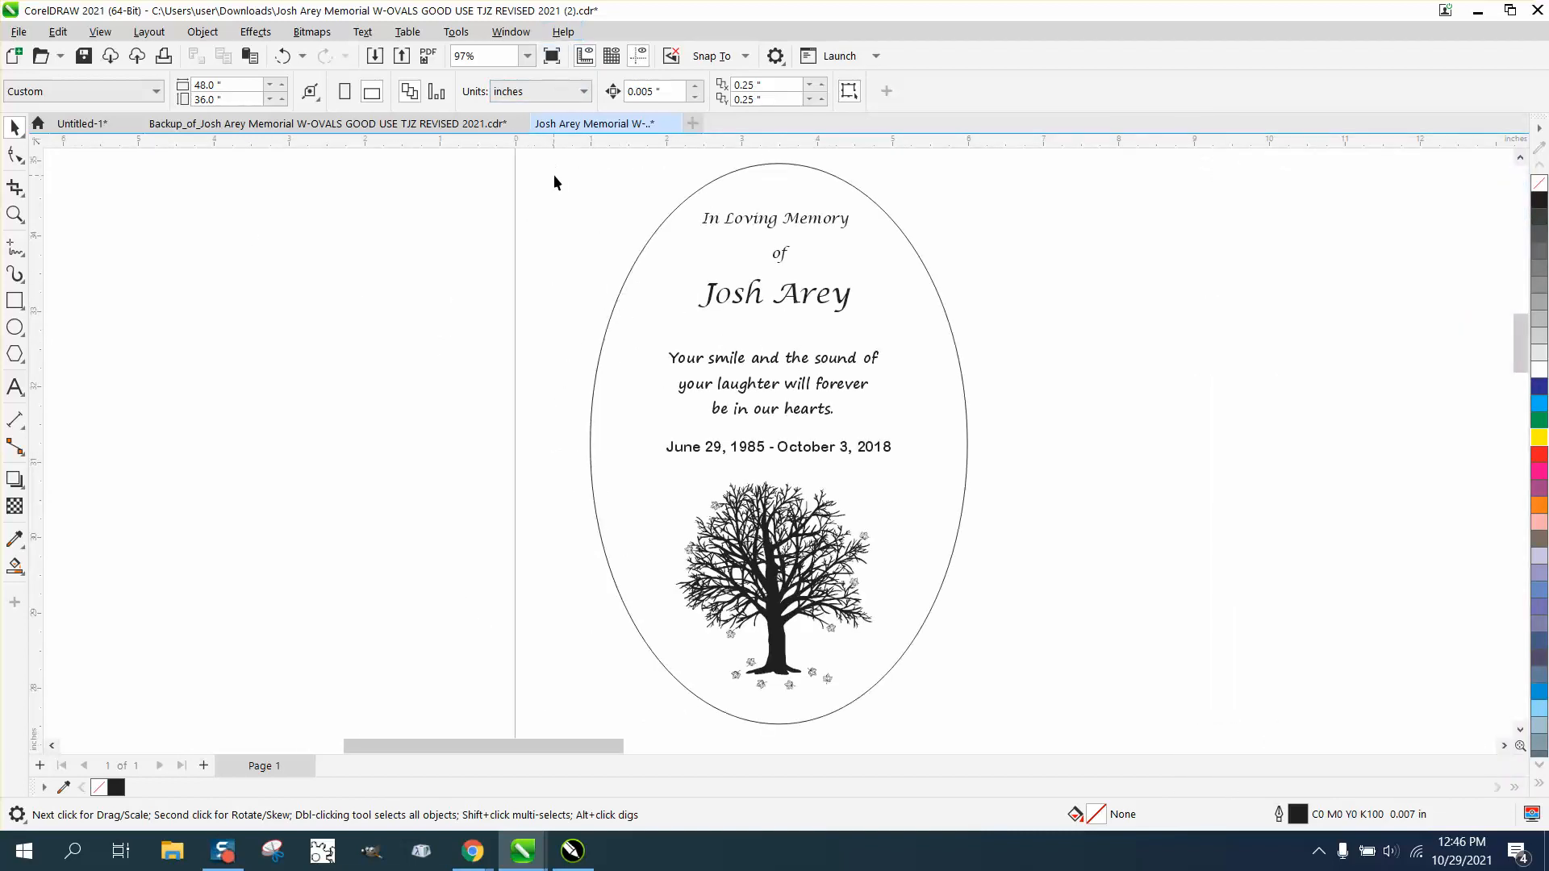
mouse_move(403, 263)
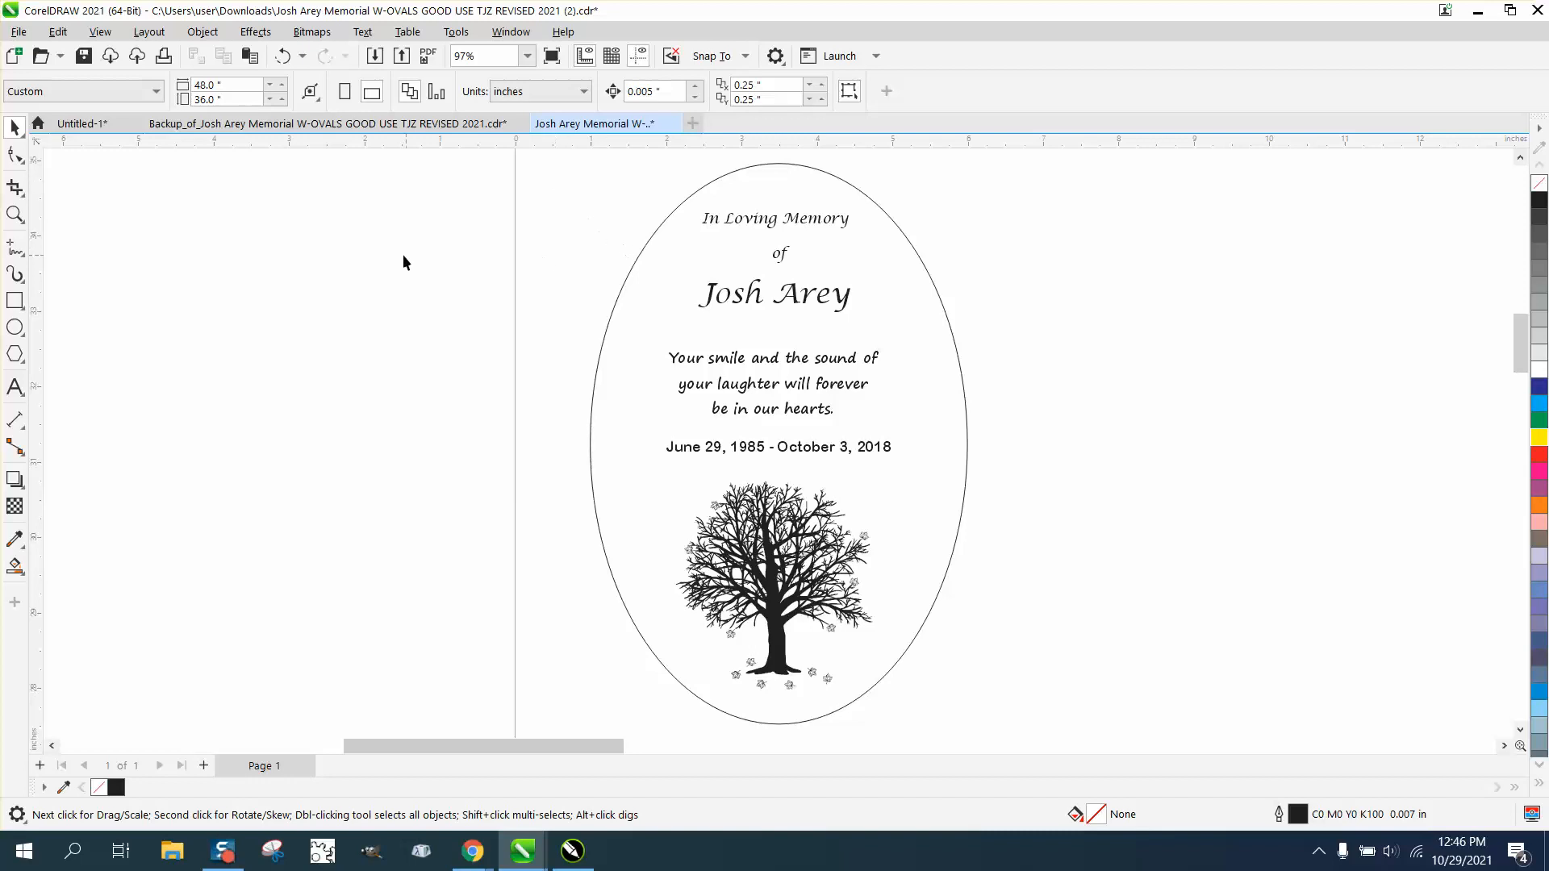
left_click(17, 216)
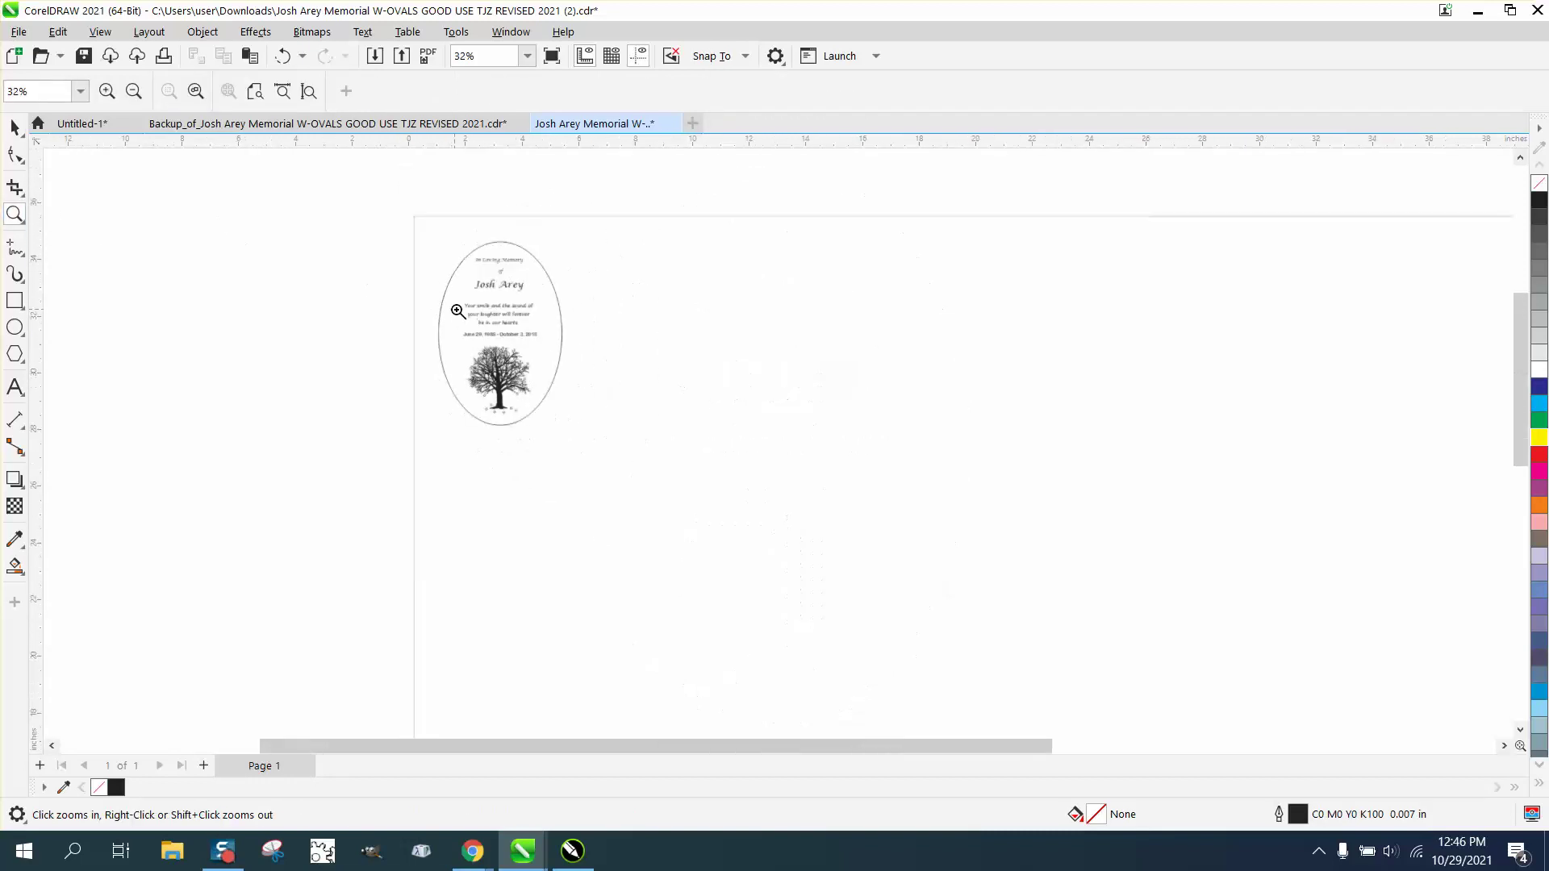
- Select the plaque group and zoom in closely on its text and tree, then ease out slightly
left_click(133, 91)
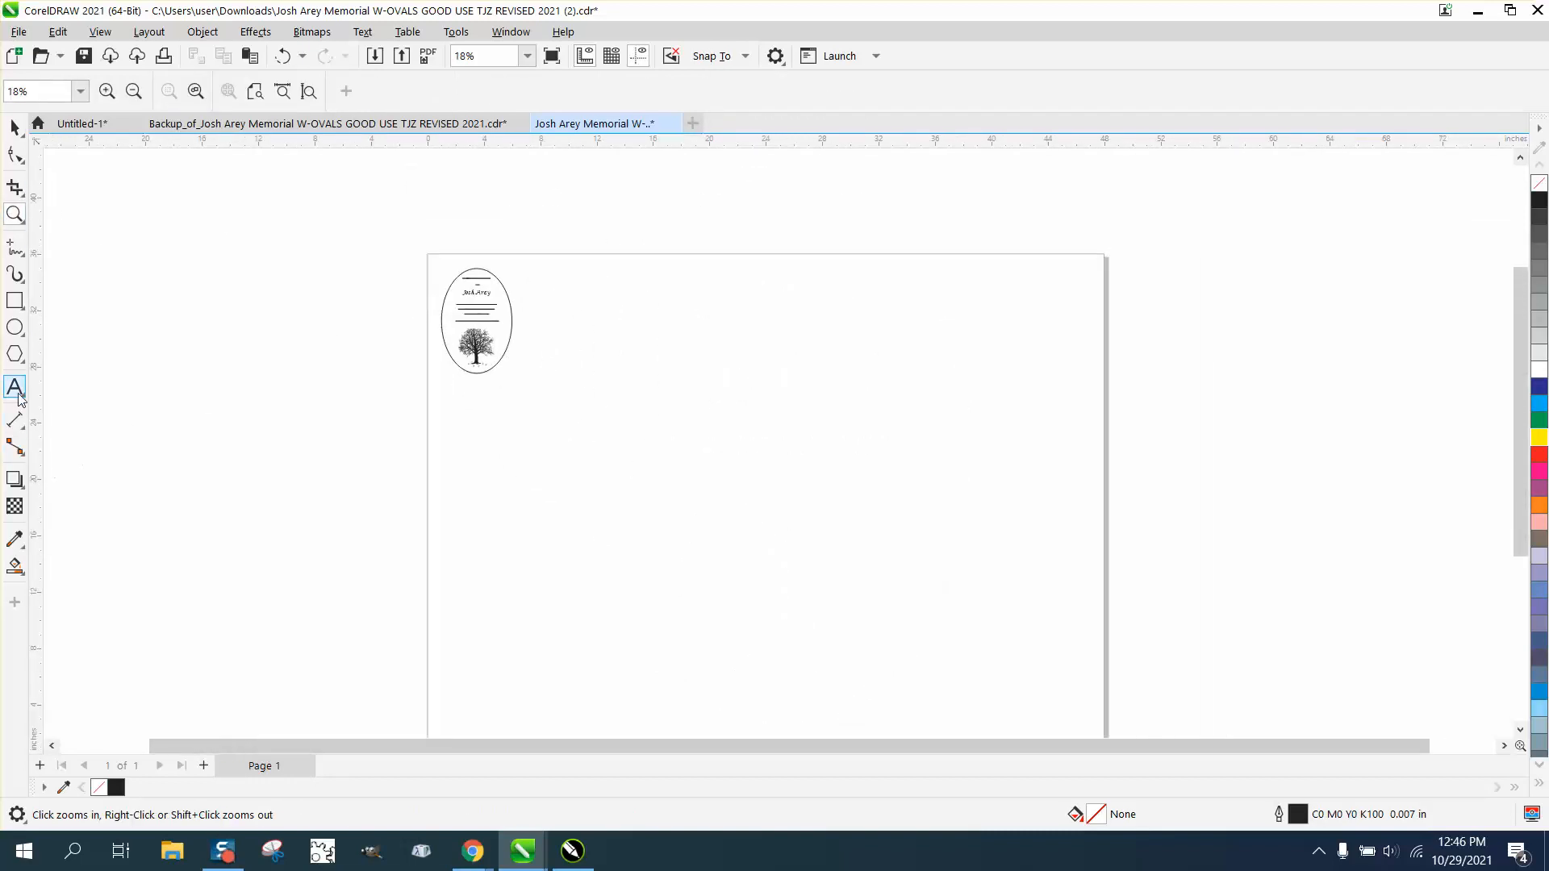
left_click(14, 326)
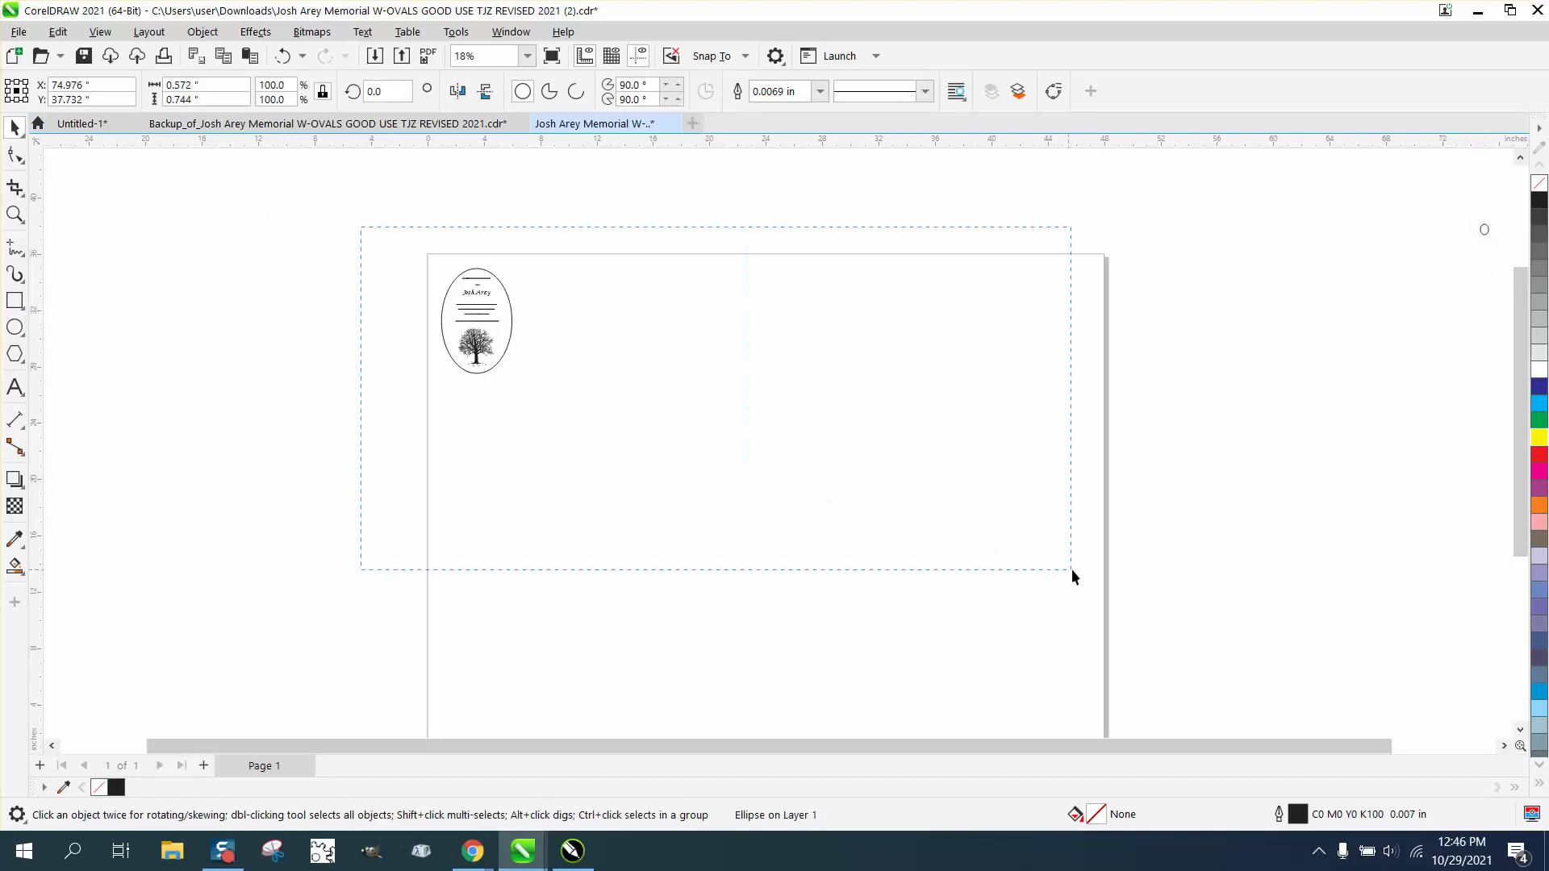
left_click(475, 321)
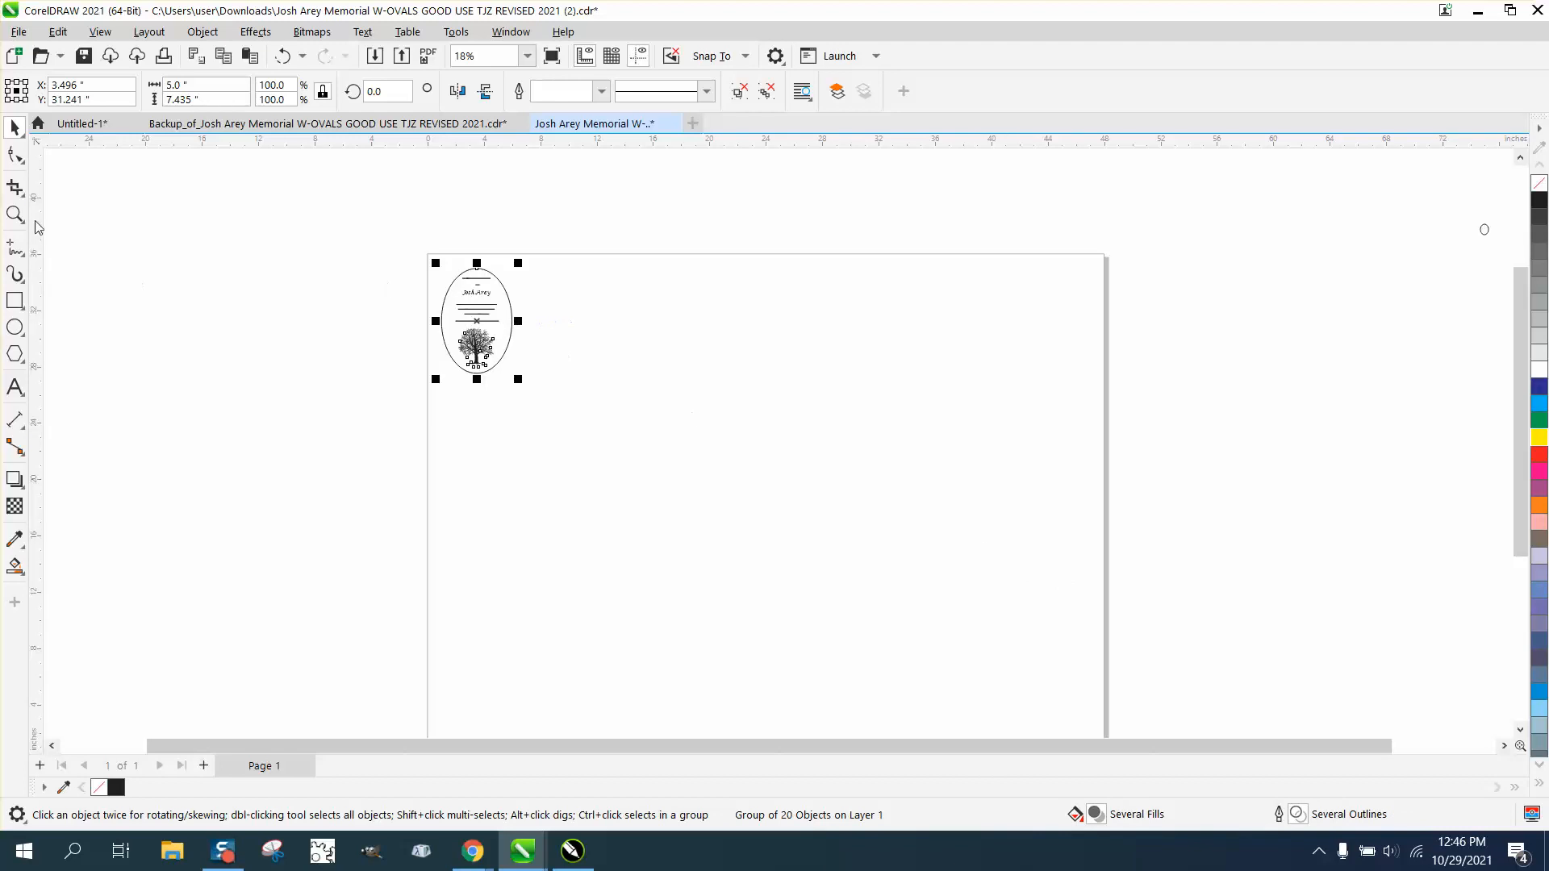
left_click(16, 215)
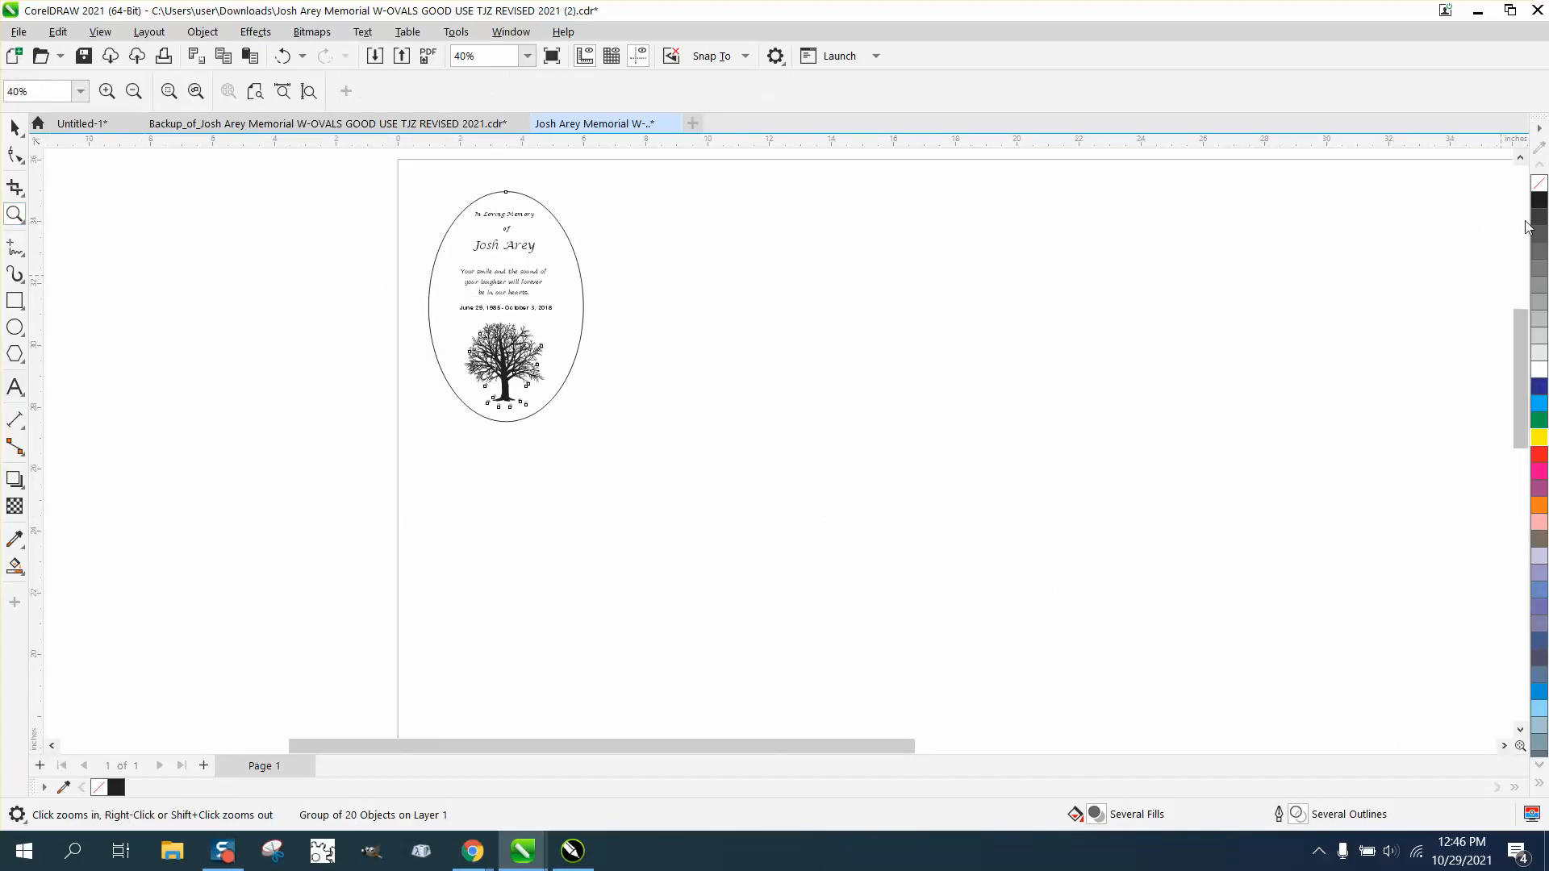
mouse_move(1346, 212)
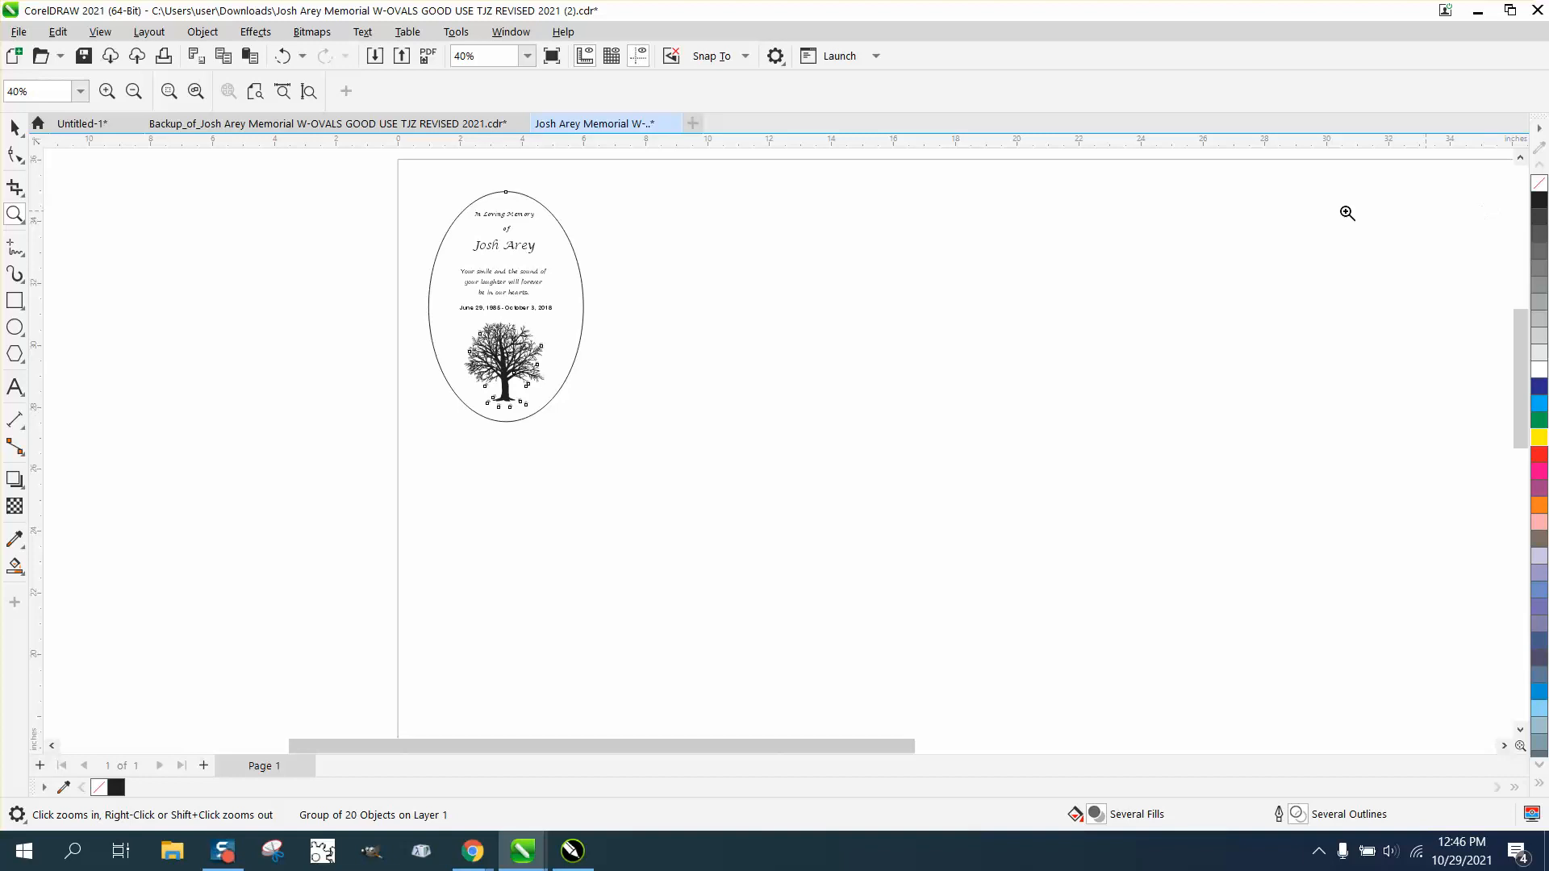
mouse_move(1051, 263)
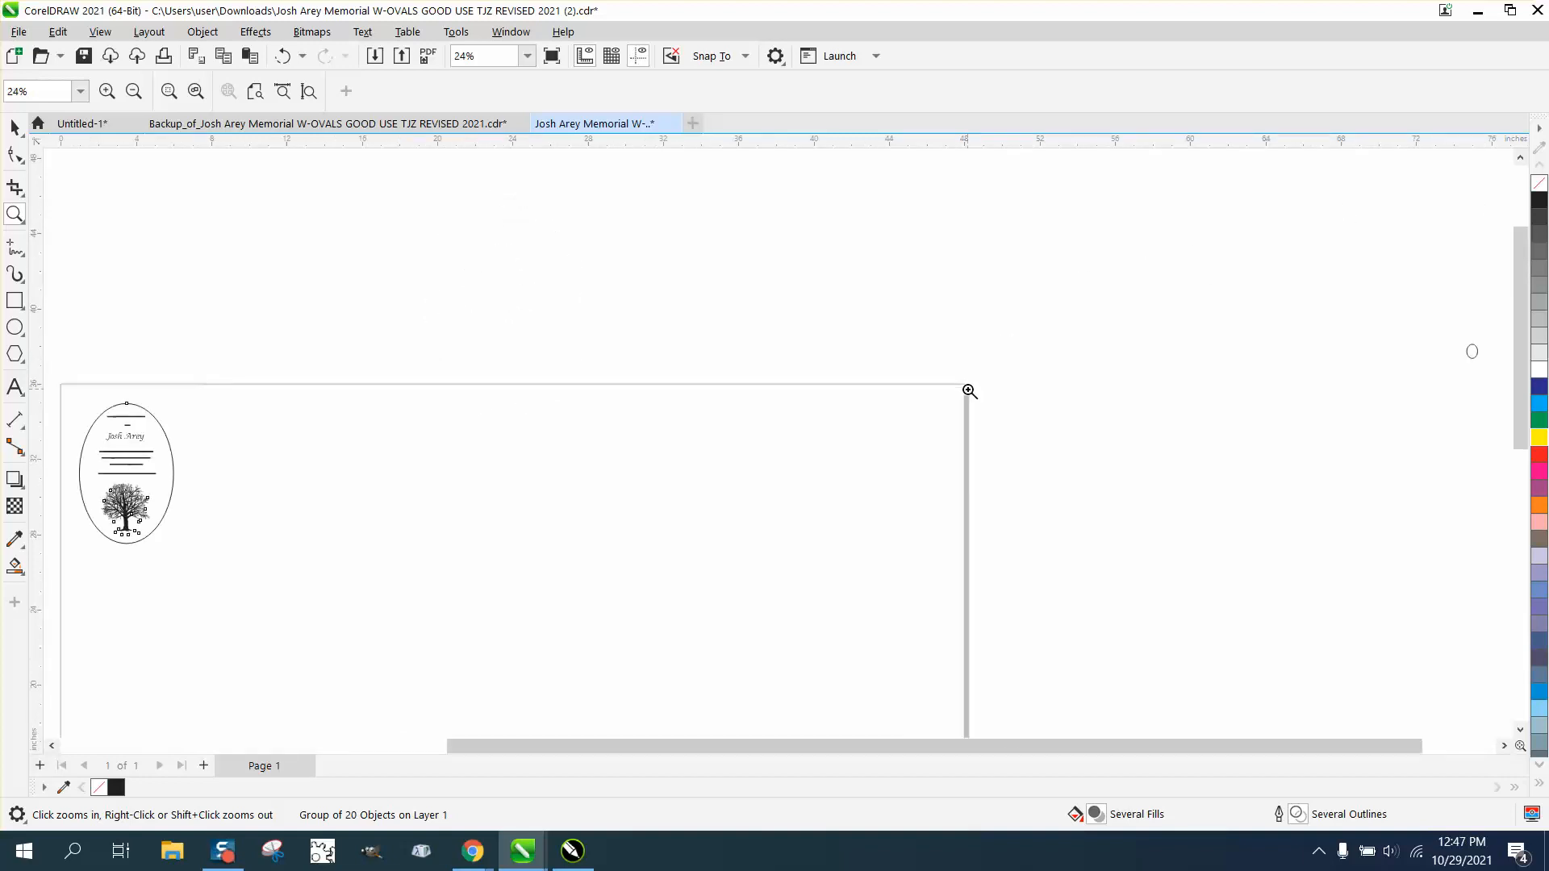
left_click(126, 473)
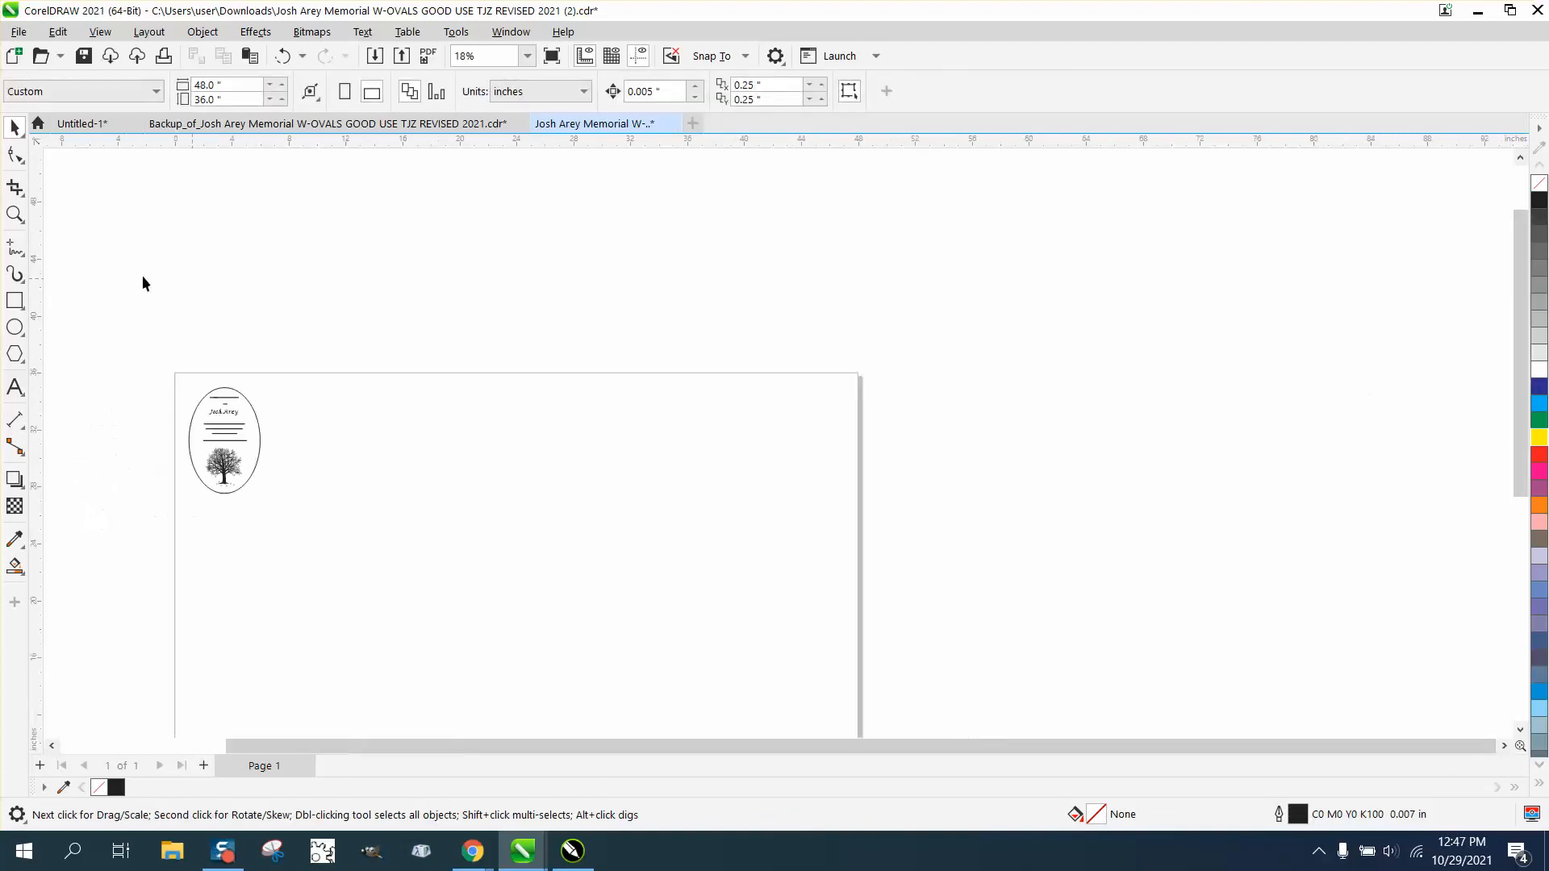
left_click(14, 215)
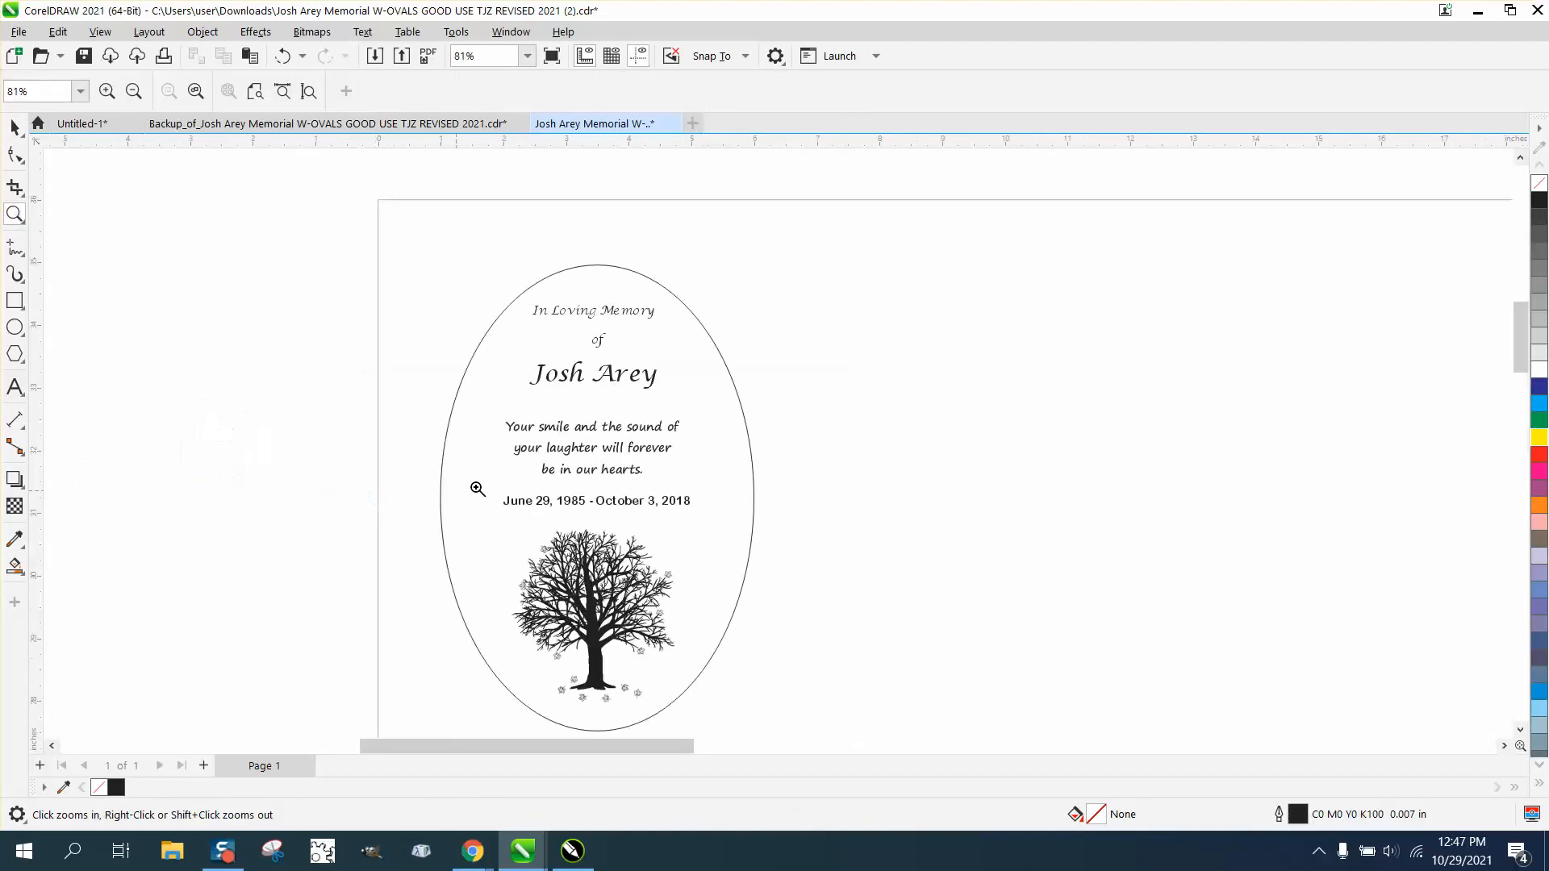
right_click(477, 490)
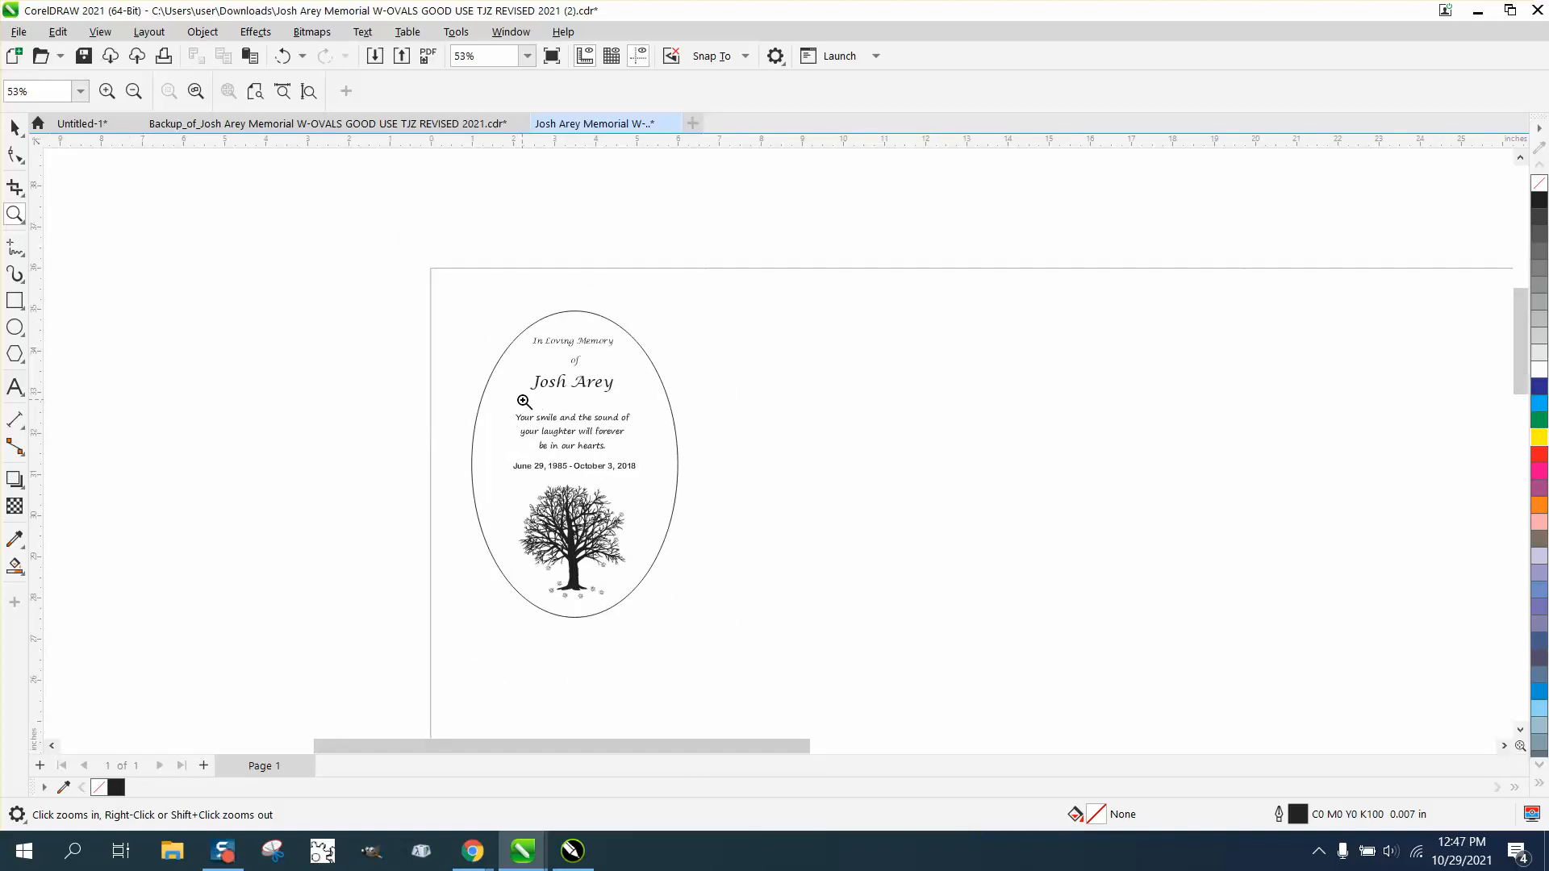